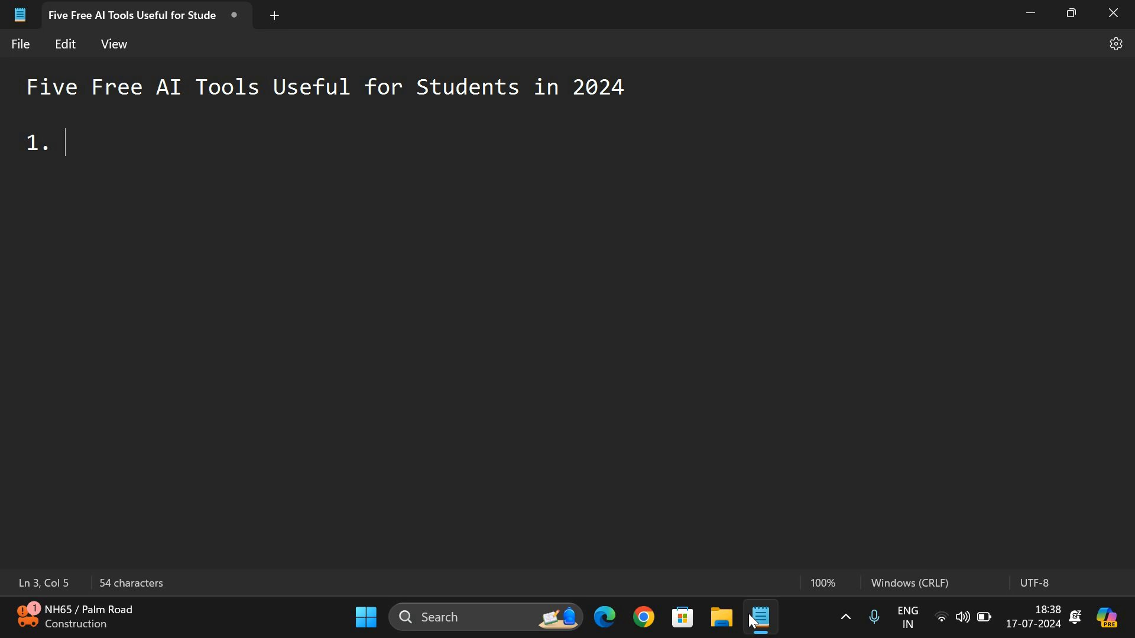
- Enter 'ChatGPT or Gemini AI' as the first tool in the Notepad list
{"action": "type", "text": "ChatGPT or"}
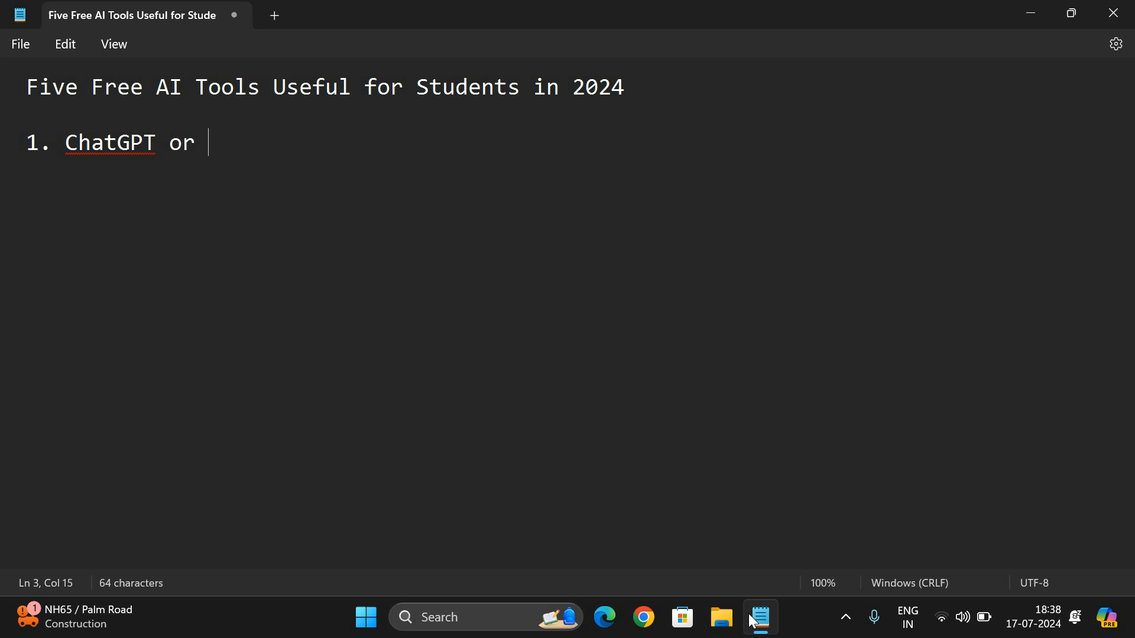
{"action": "type", "text": "Gem"}
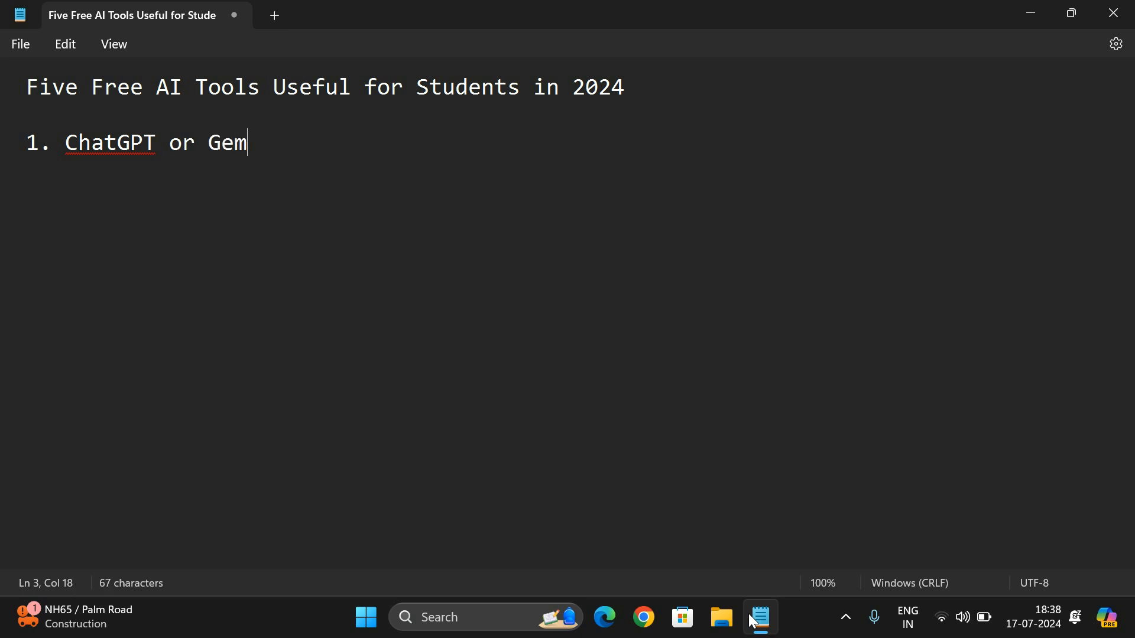
{"action": "type", "text": "inni"}
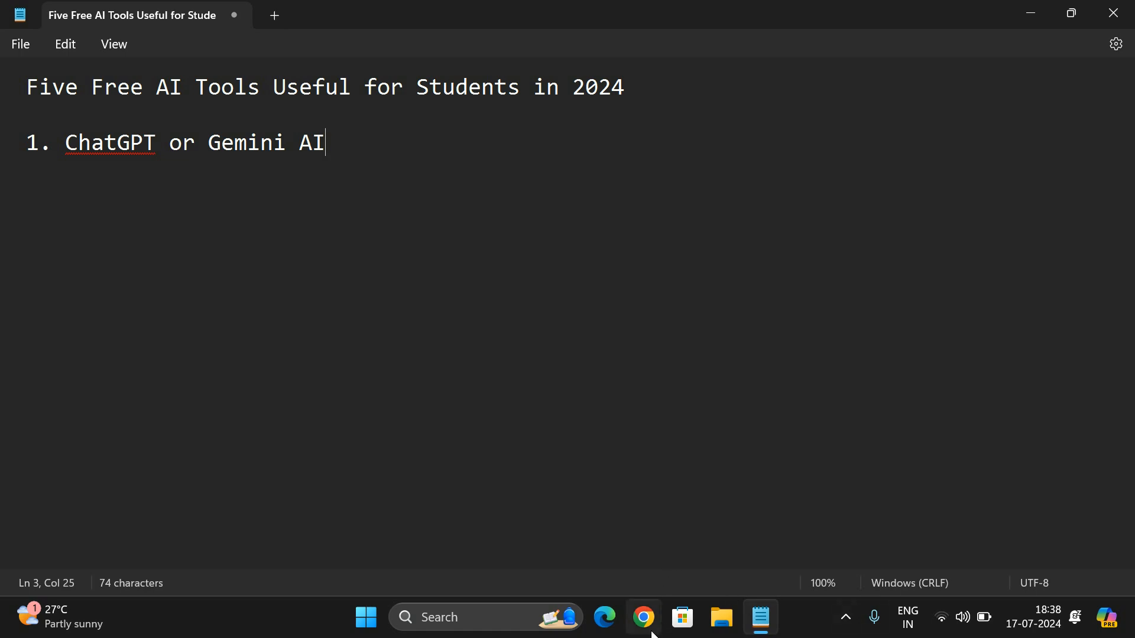
- Bring Chrome forward and have ChatGPT and Gemini open in separate tabs
{"action": "left_click", "coordinate": [641, 617]}
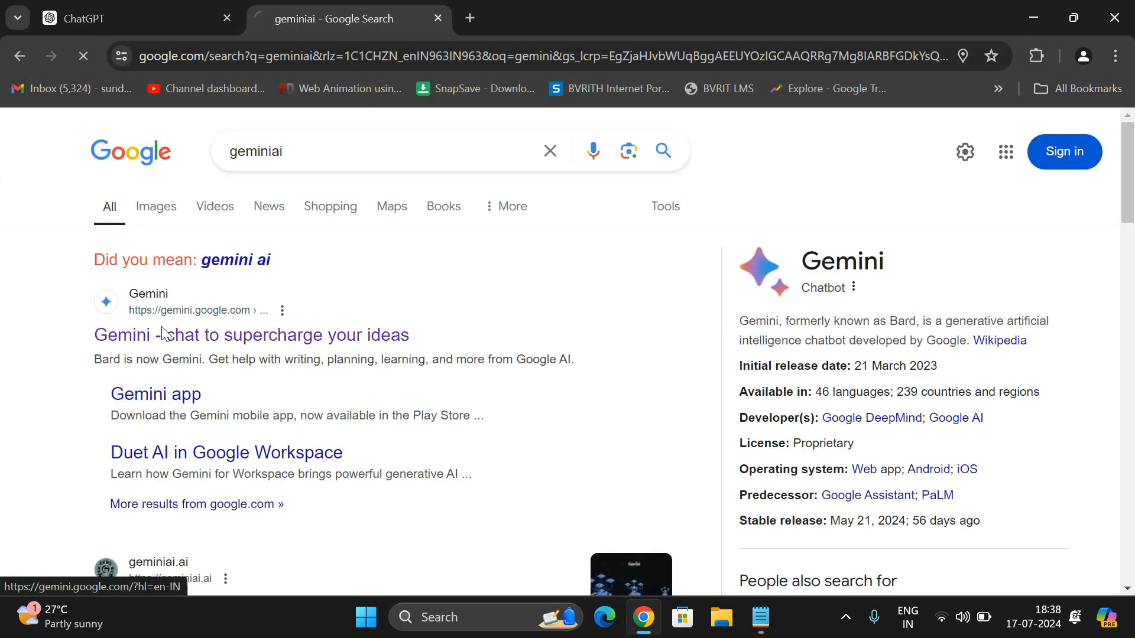
{"action": "left_click", "coordinate": [108, 17]}
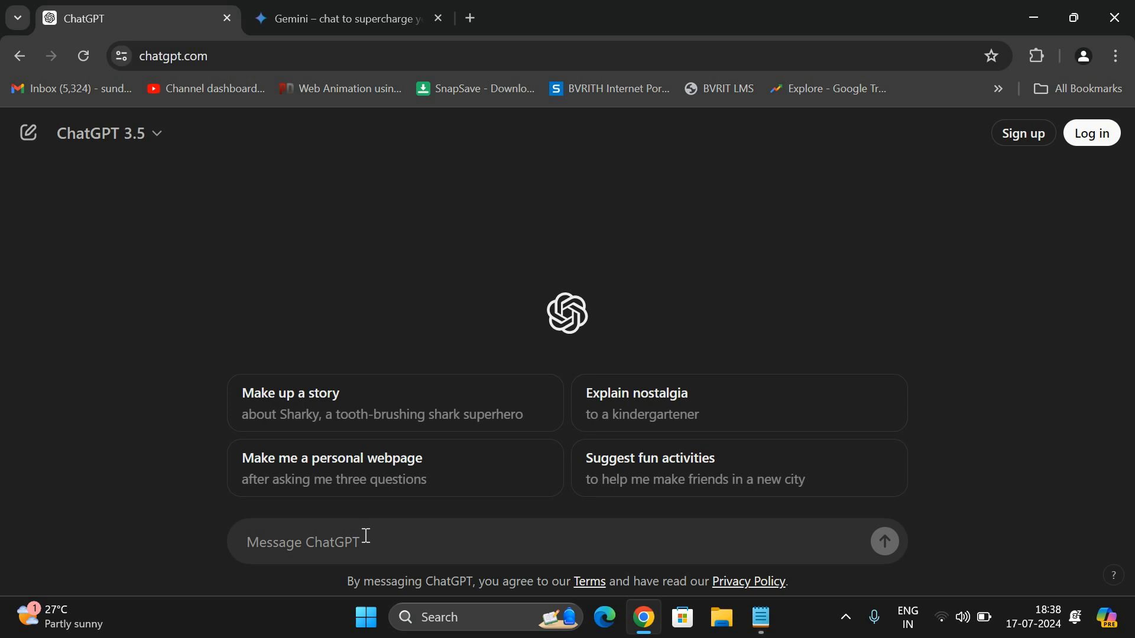
- Ask ChatGPT to 'summarize complete C Programming in 1000 words'
{"action": "type", "text": "summar"}
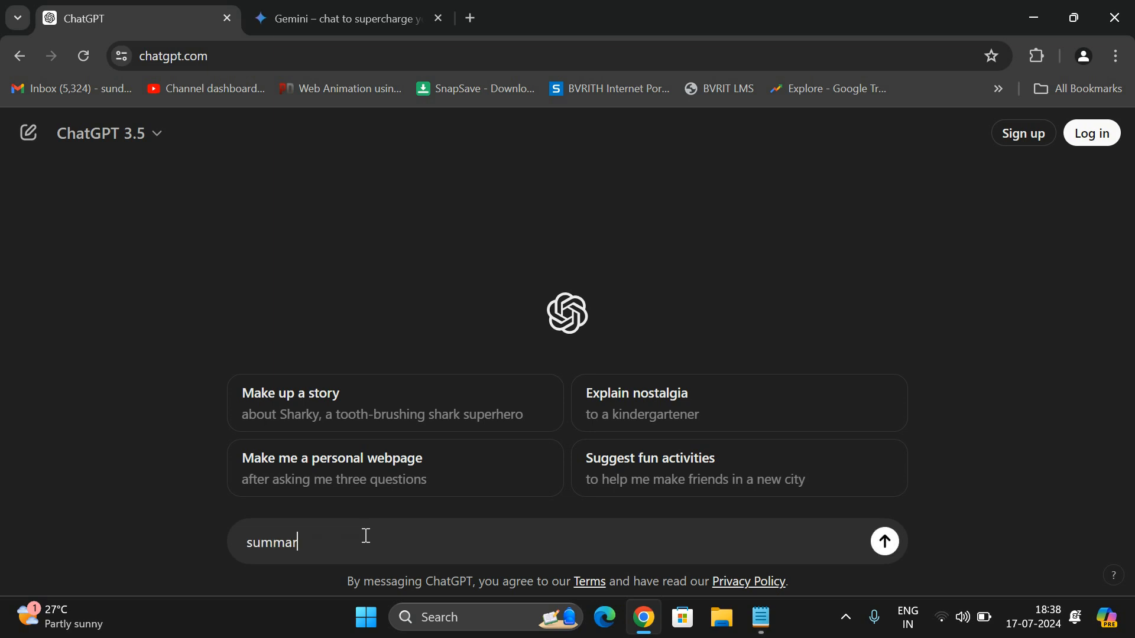
{"action": "type", "text": "ize"}
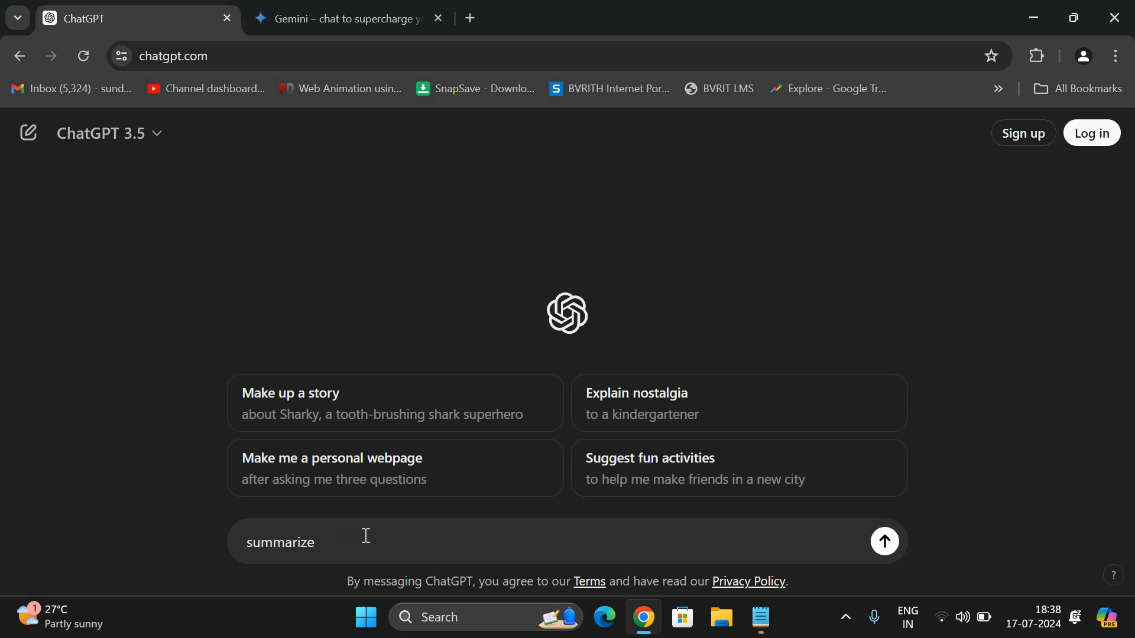
{"action": "type", "text": "complete"}
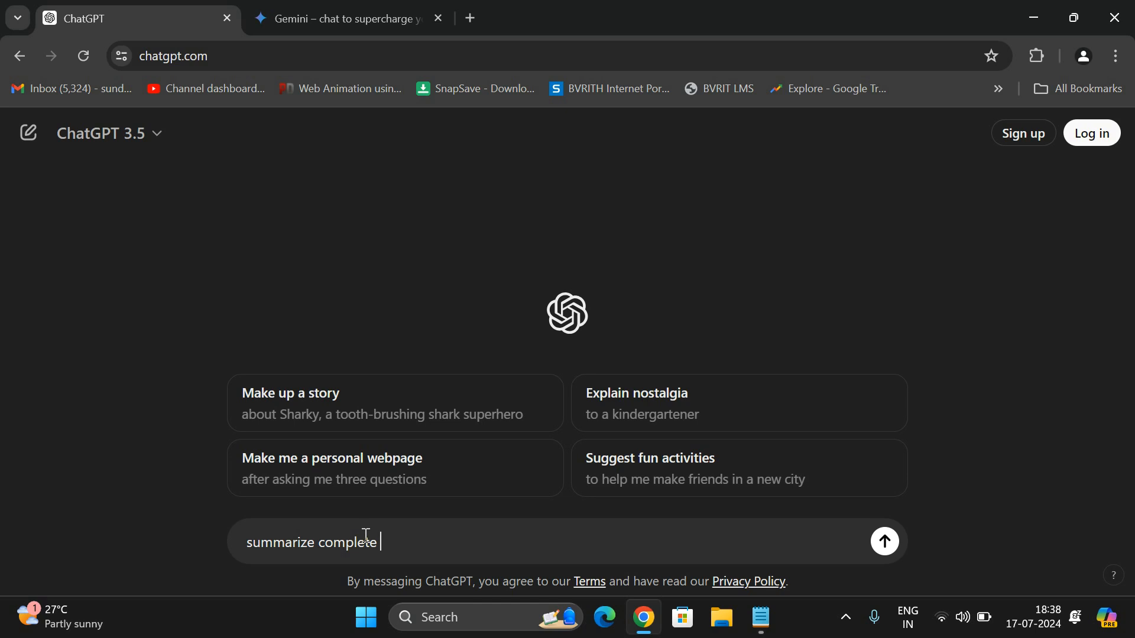
{"action": "type", "text": "C Programming in"}
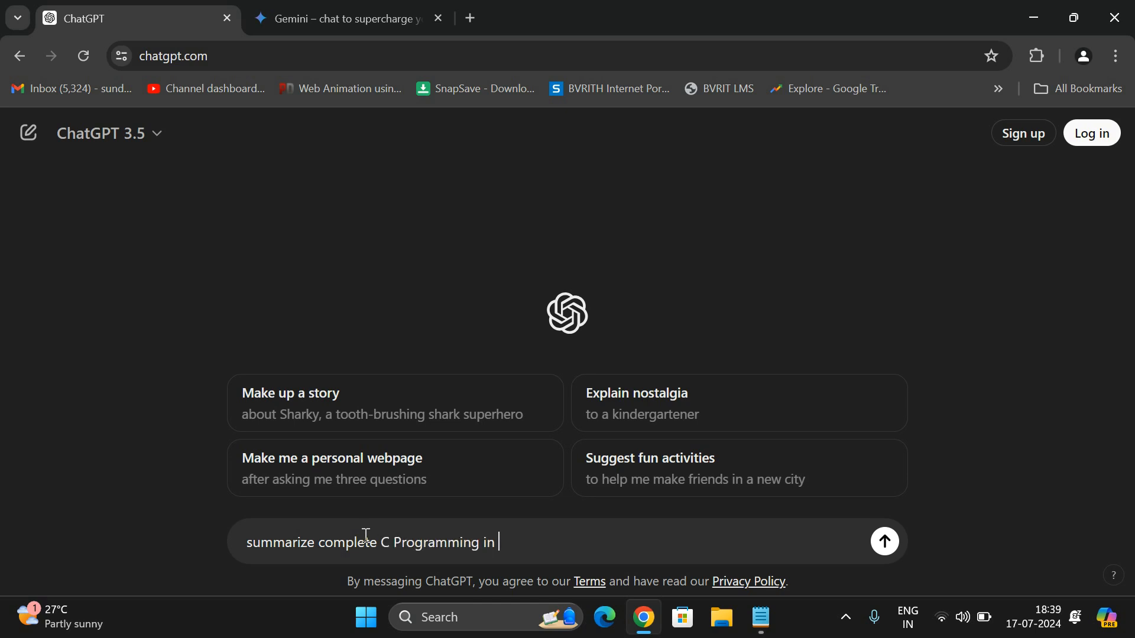
{"action": "type", "text": "1000"}
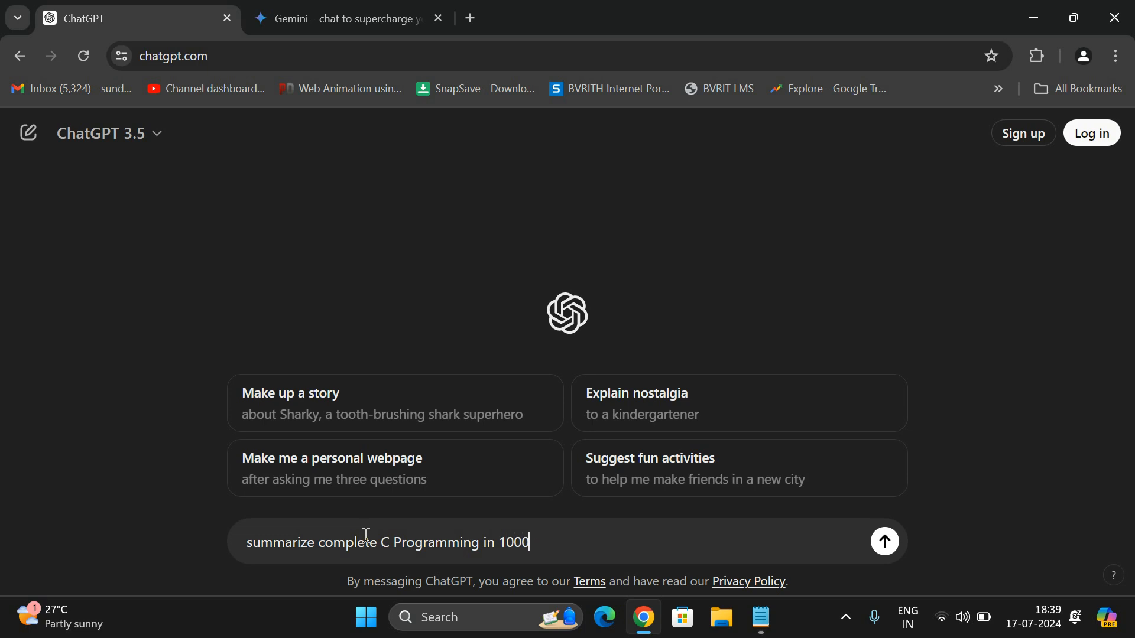
{"action": "type", "text": "words"}
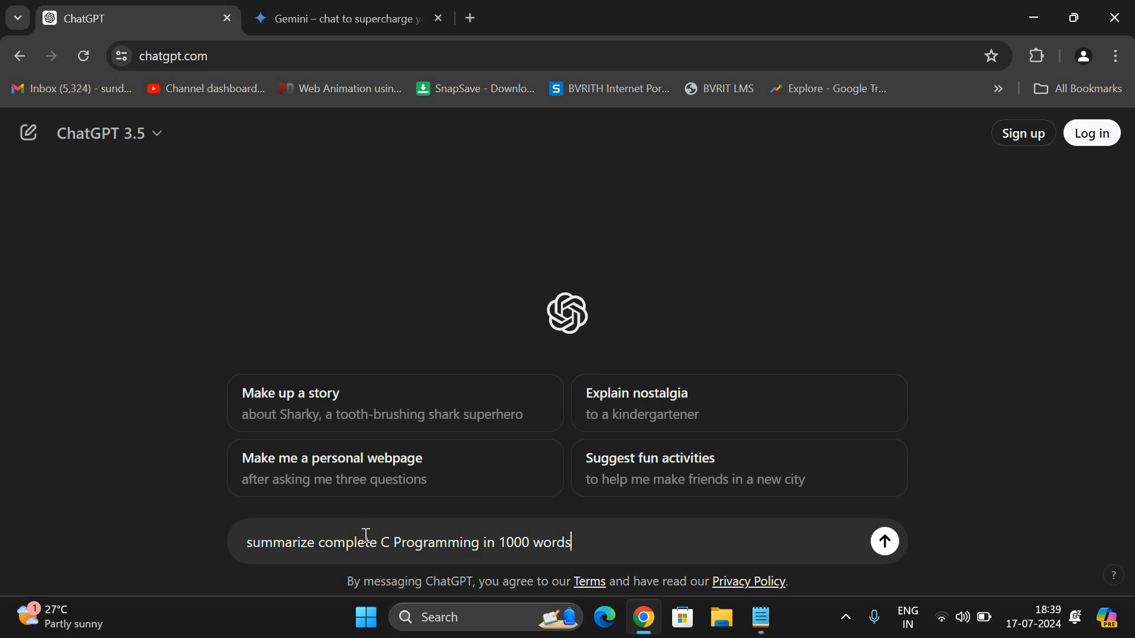
{"action": "left_click", "coordinate": [884, 541]}
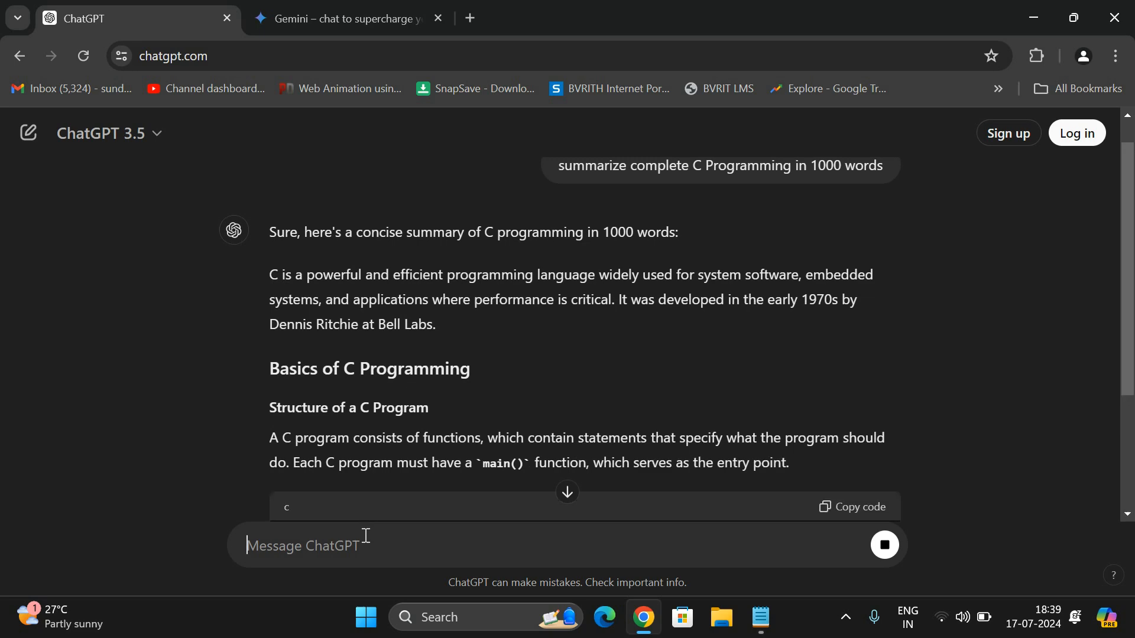
- Read down through ChatGPT's C summary as it generates, up to memory management
{"action": "scroll", "scroll_direction": "down", "scroll_amount": 3}
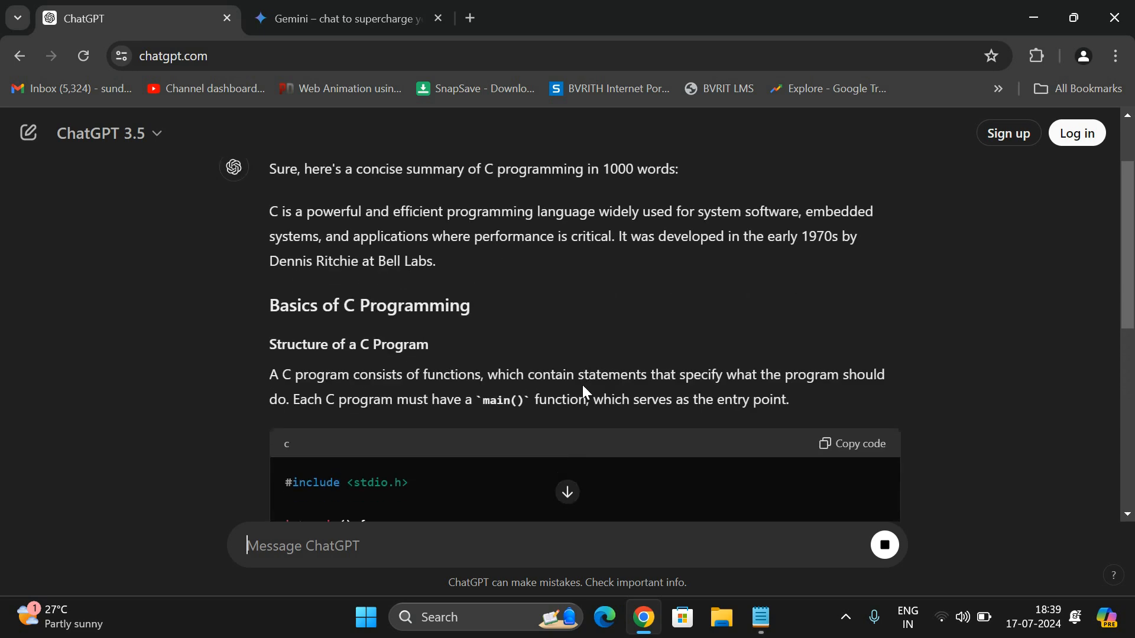
{"action": "scroll", "scroll_direction": "down", "scroll_amount": 3}
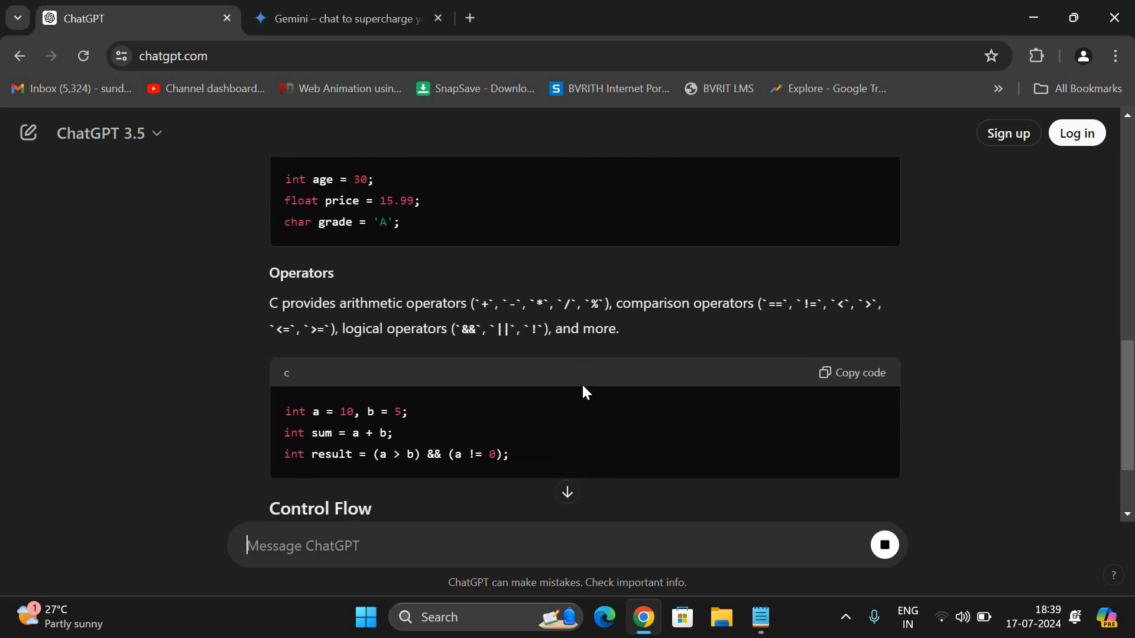
{"action": "scroll", "scroll_direction": "down", "scroll_amount": 3}
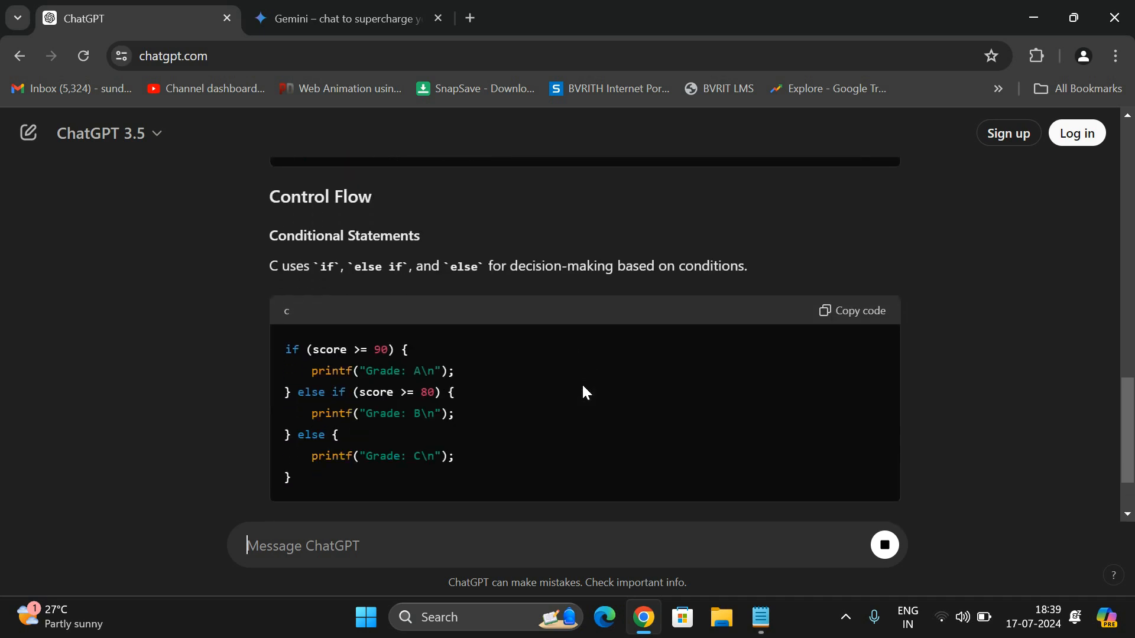
{"action": "scroll", "scroll_direction": "down", "scroll_amount": 3}
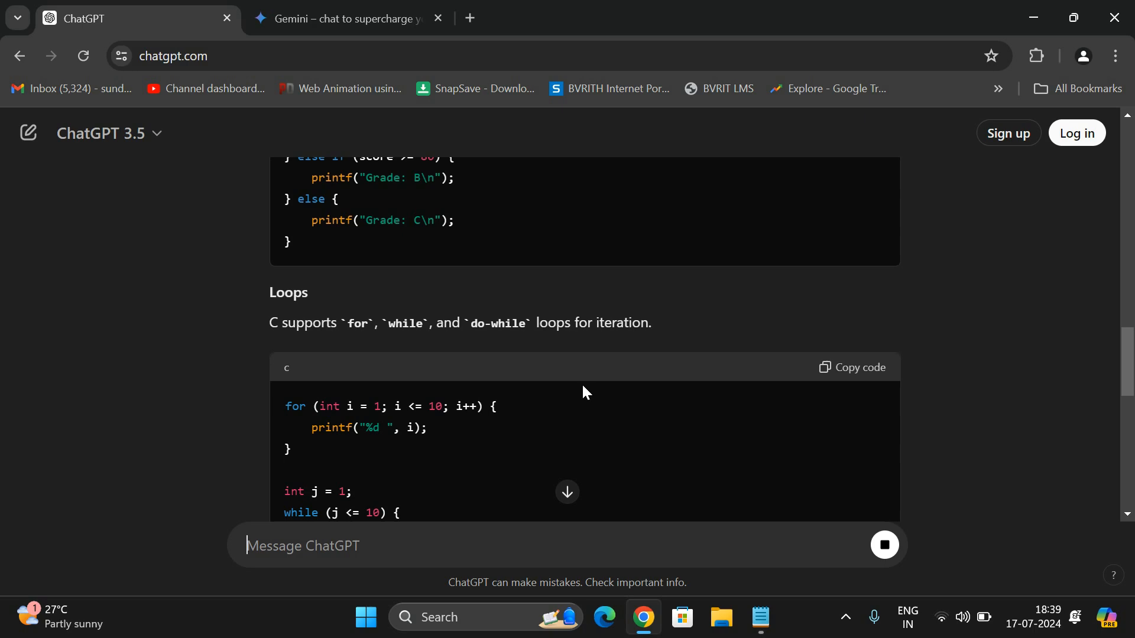
{"action": "scroll", "scroll_direction": "down", "scroll_amount": 3}
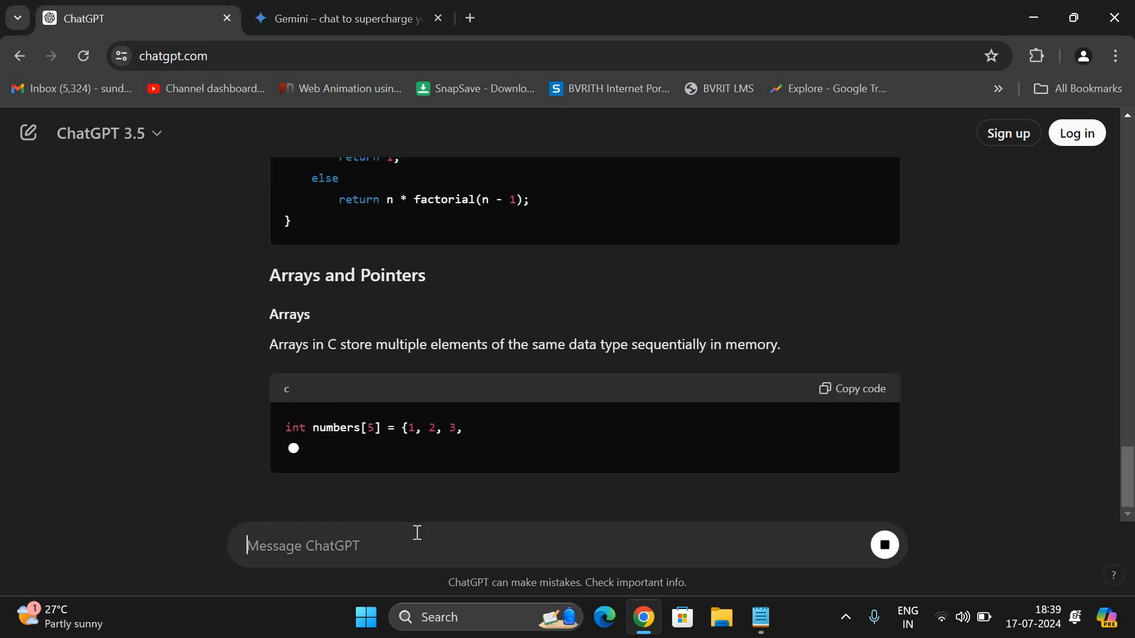
{"action": "scroll", "scroll_direction": "down", "scroll_amount": 3}
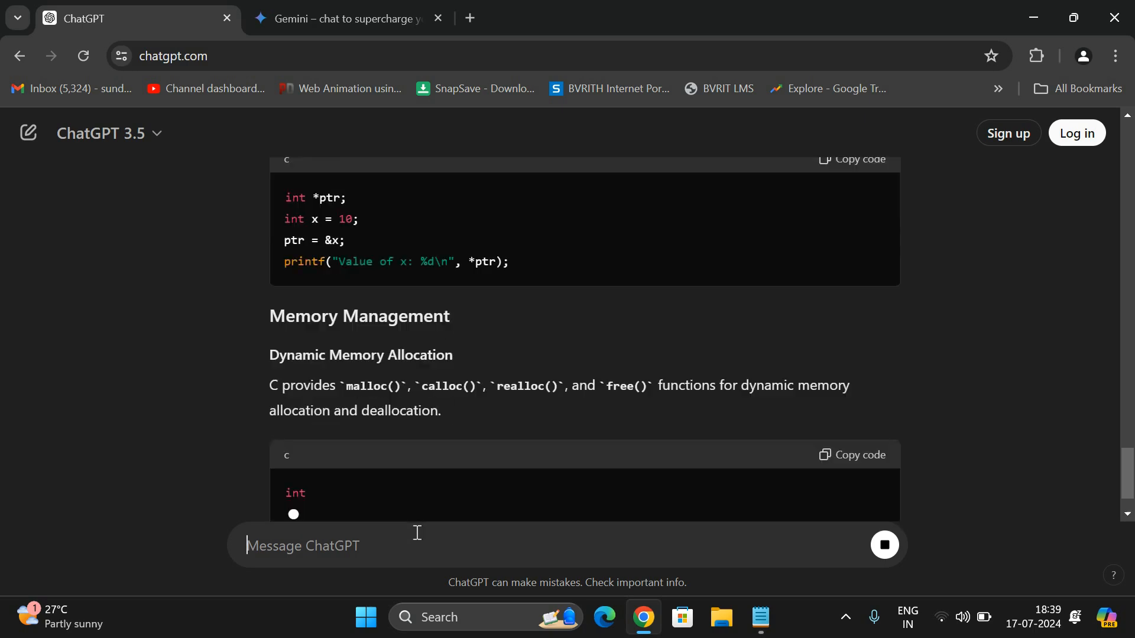
{"action": "scroll", "scroll_direction": "down", "scroll_amount": 3}
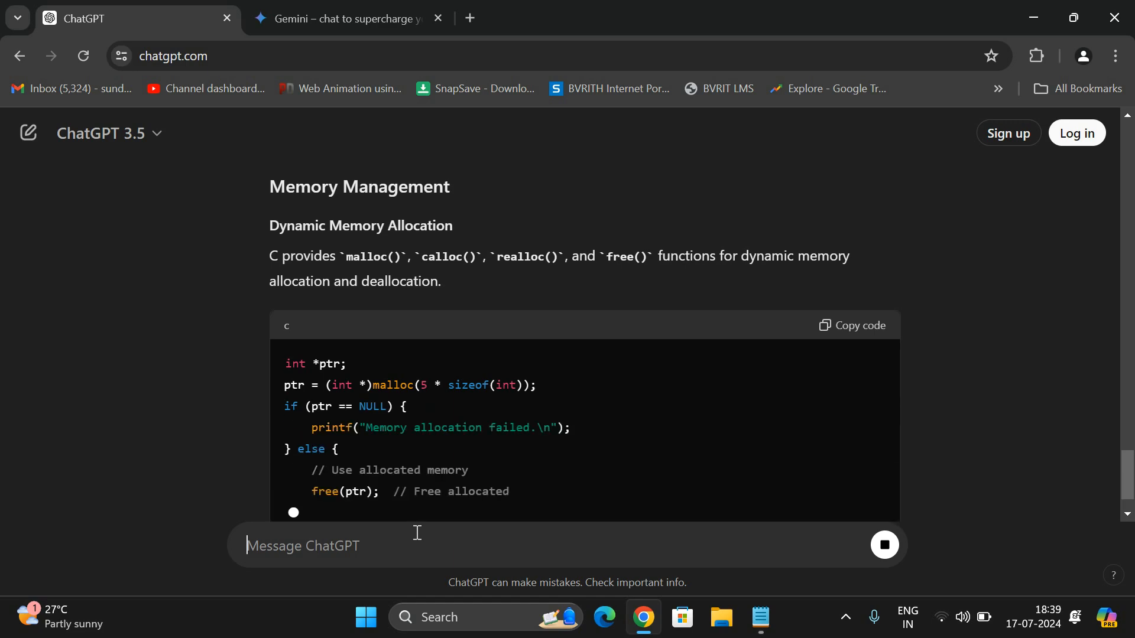
- Start Gemini sign-in and confirm 'I'm not a robot'
{"action": "left_click", "coordinate": [341, 18]}
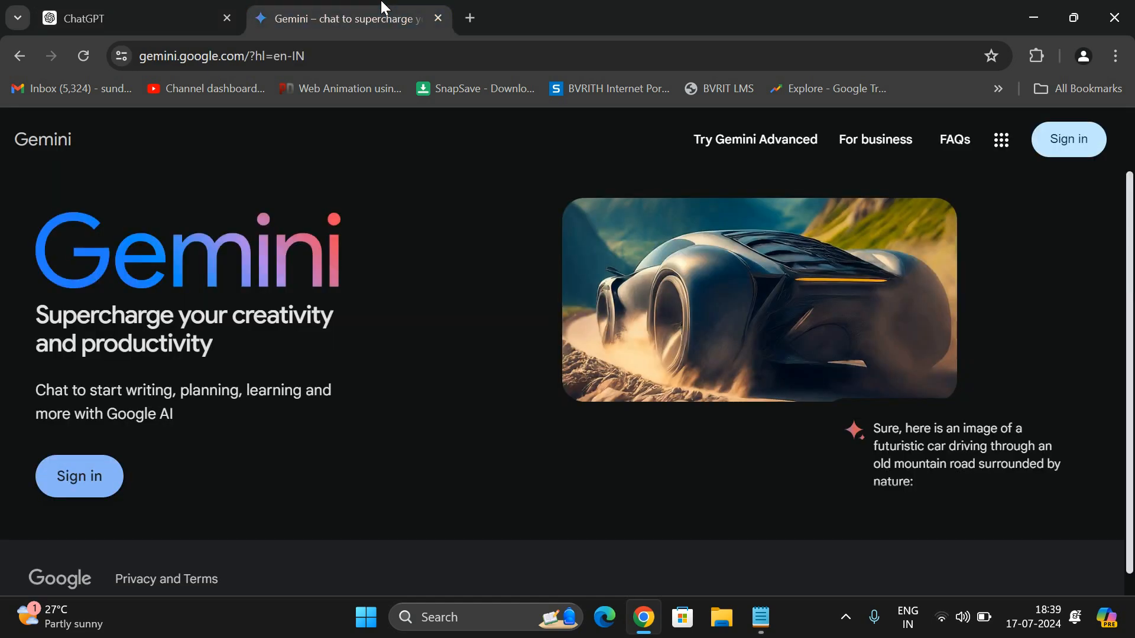
{"action": "left_click", "coordinate": [79, 476]}
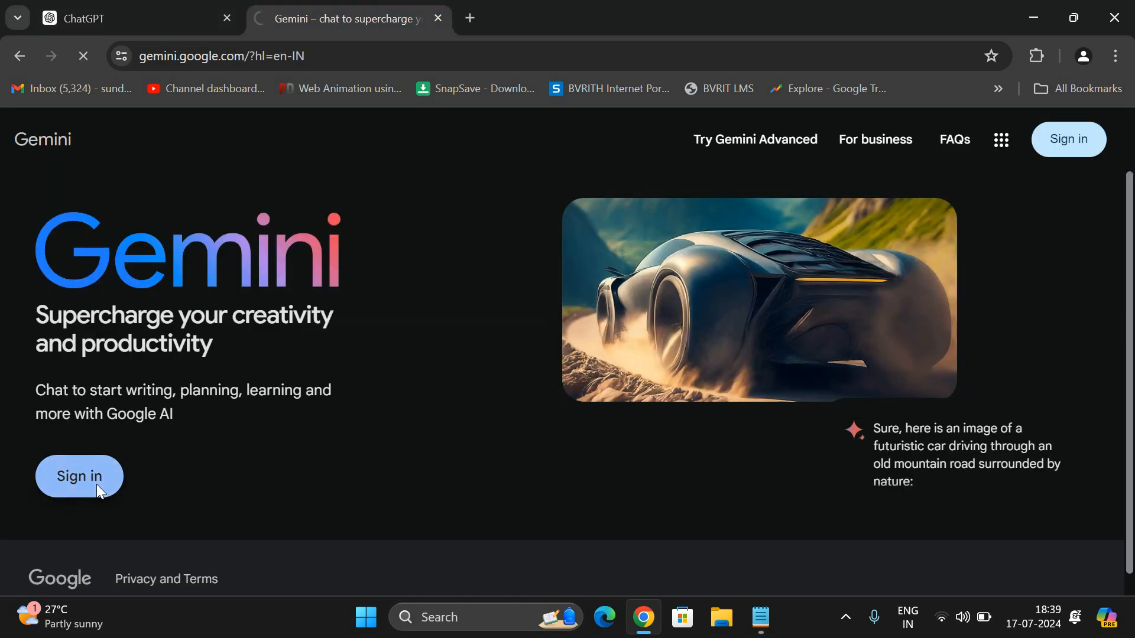
{"action": "left_click", "coordinate": [79, 477]}
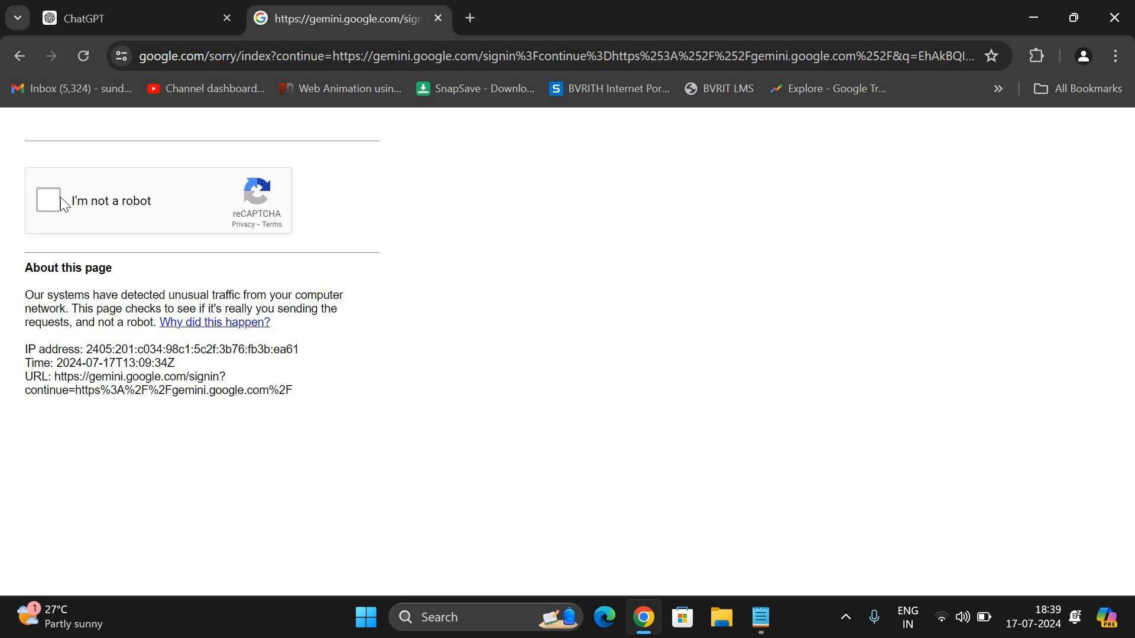
{"action": "left_click", "coordinate": [49, 199]}
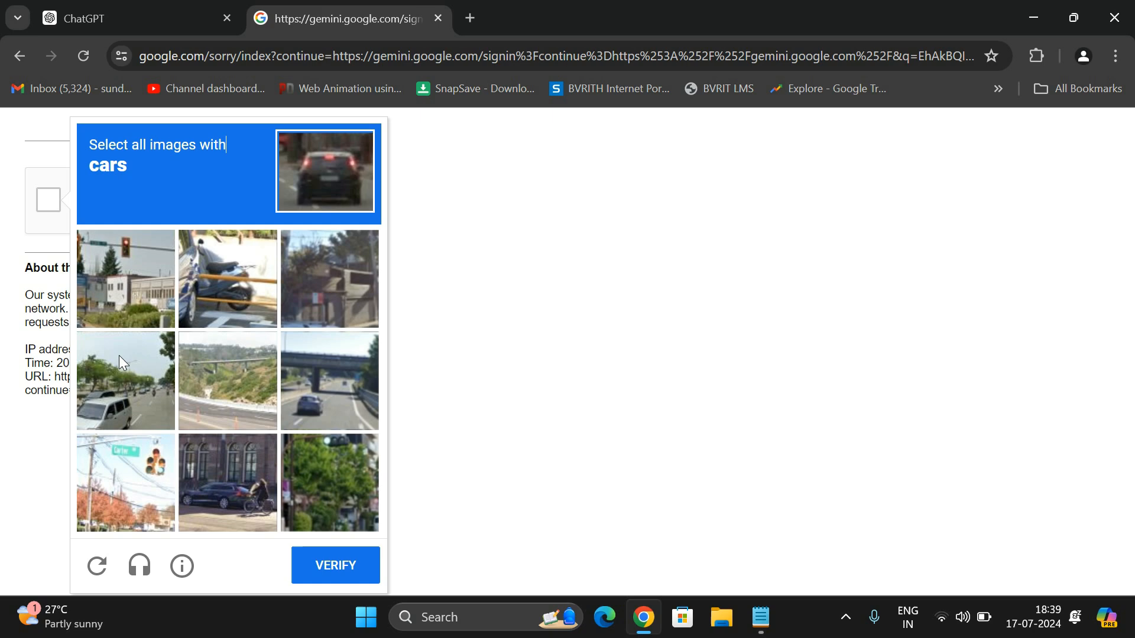
- Select the car pictures and verify to reach the Google sign-in page
{"action": "left_click", "coordinate": [330, 382]}
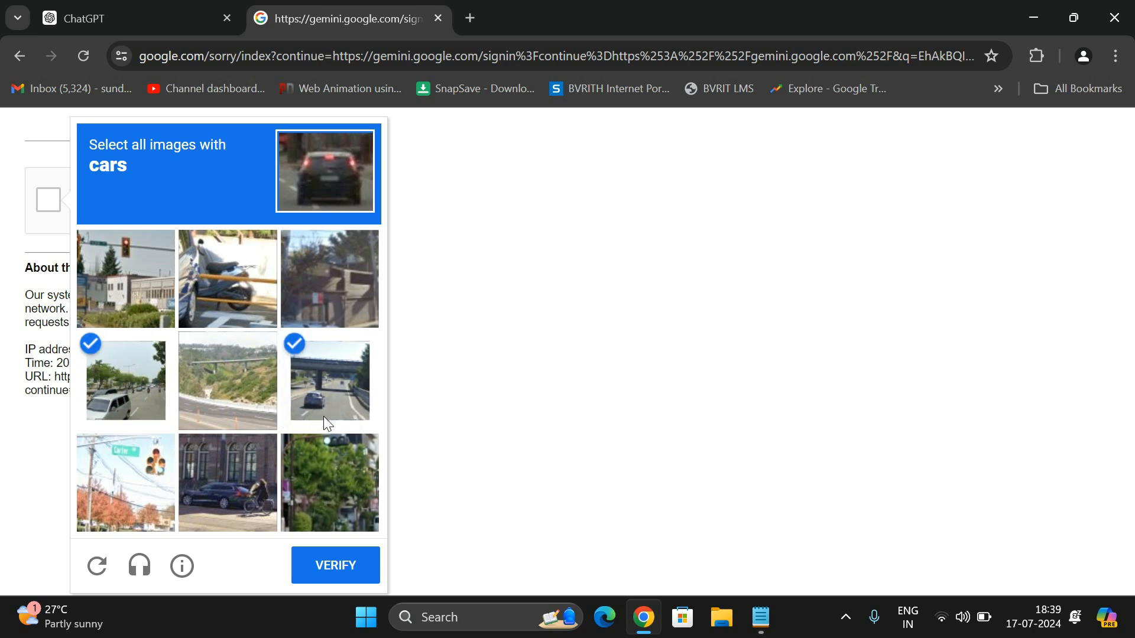
{"action": "left_click", "coordinate": [227, 483]}
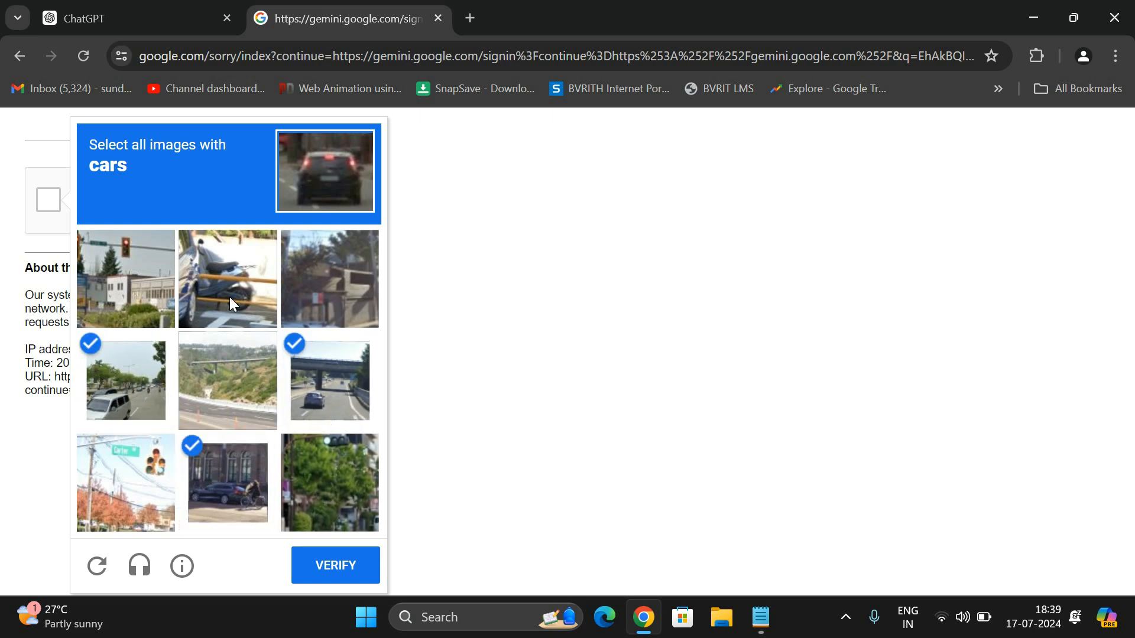
{"action": "left_click", "coordinate": [335, 565]}
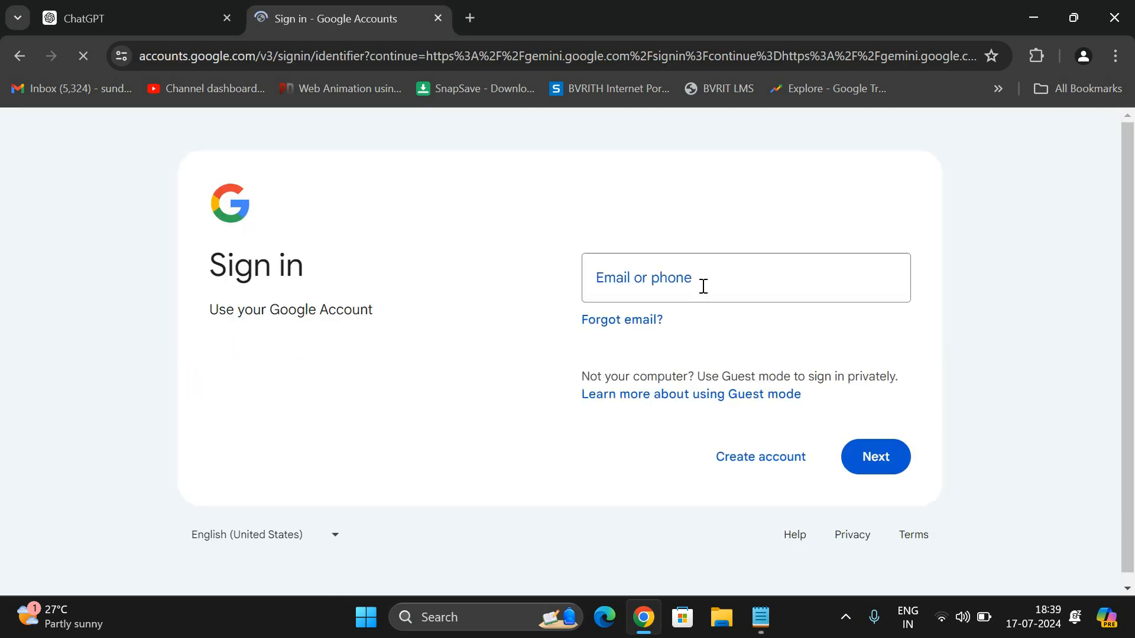
- Sign in to the Google account 'sundeepsaradhikanthety' with email and password
{"action": "type", "text": "sundeepsaradhikanthety"}
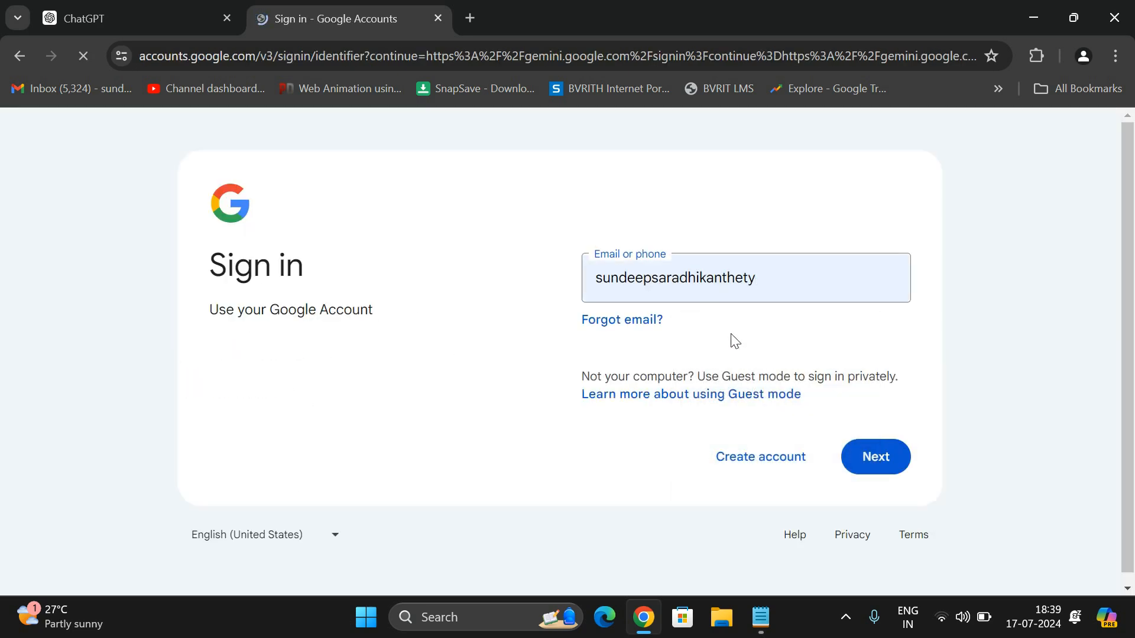
{"action": "left_click", "coordinate": [874, 456]}
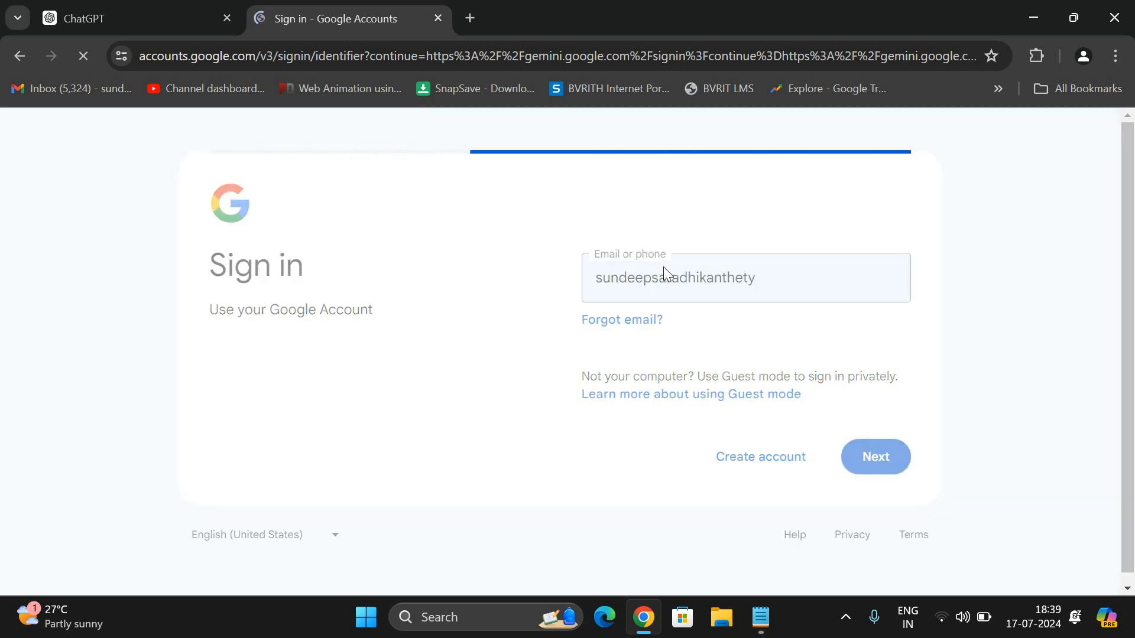
{"action": "left_click", "coordinate": [875, 457]}
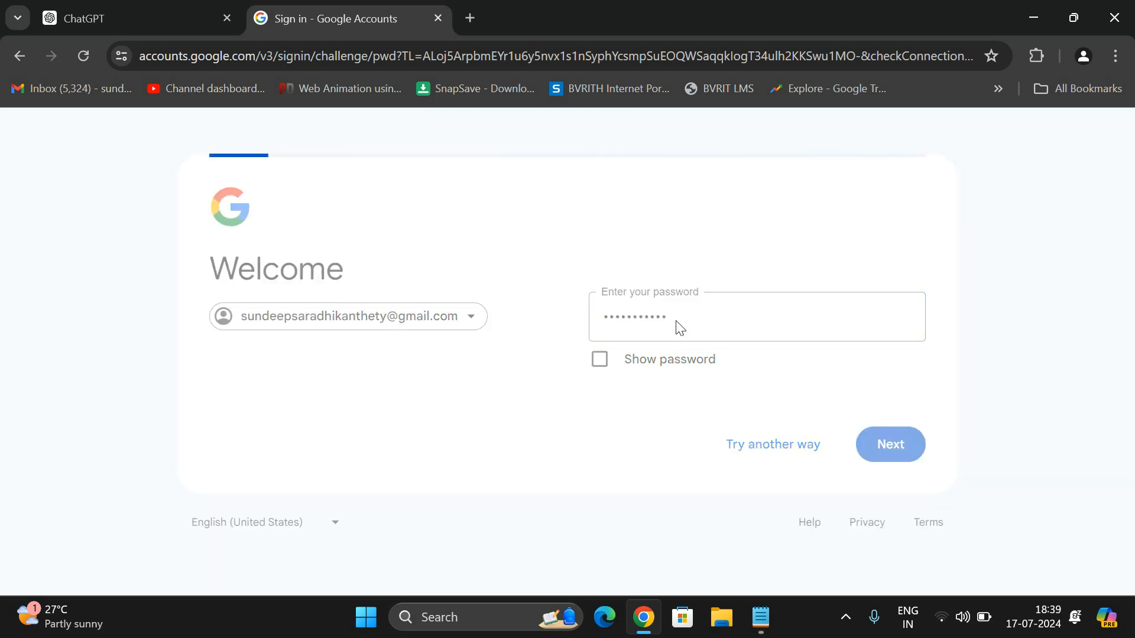
{"action": "left_click", "coordinate": [889, 445]}
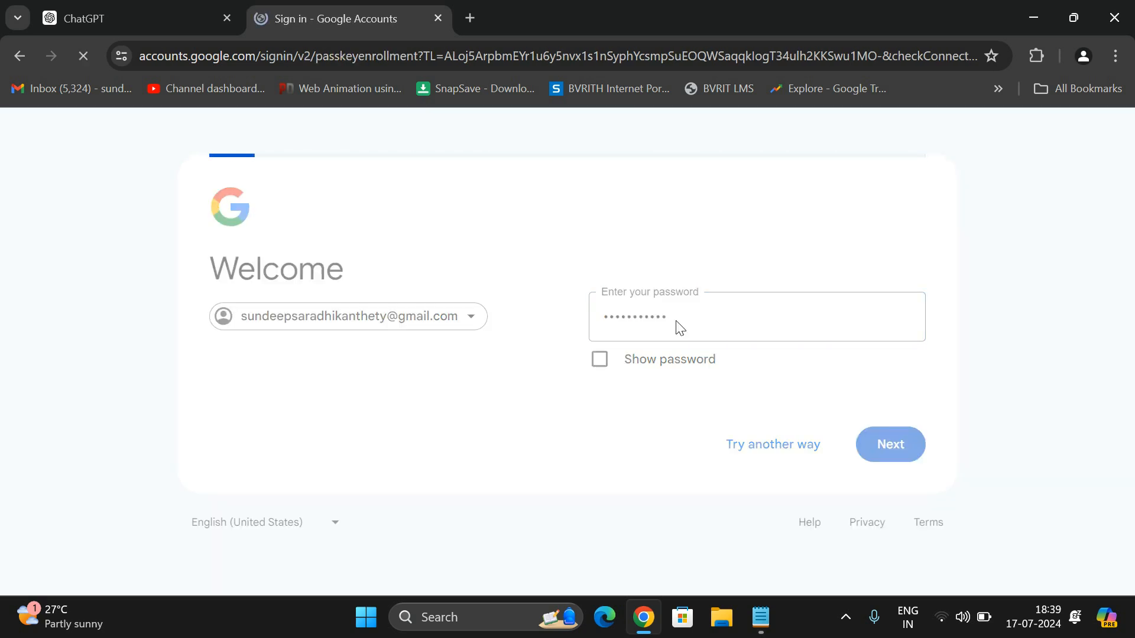
{"action": "left_click", "coordinate": [889, 445]}
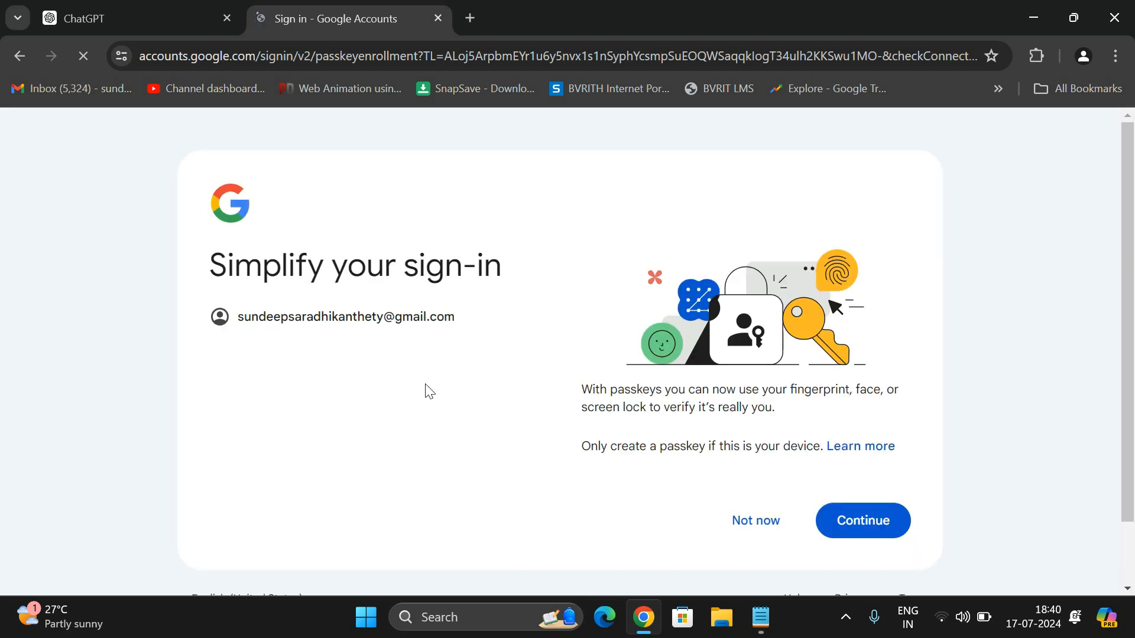
- Decline the passkey and fingerprint prompts and return to the ChatGPT conversation
{"action": "left_click", "coordinate": [860, 521]}
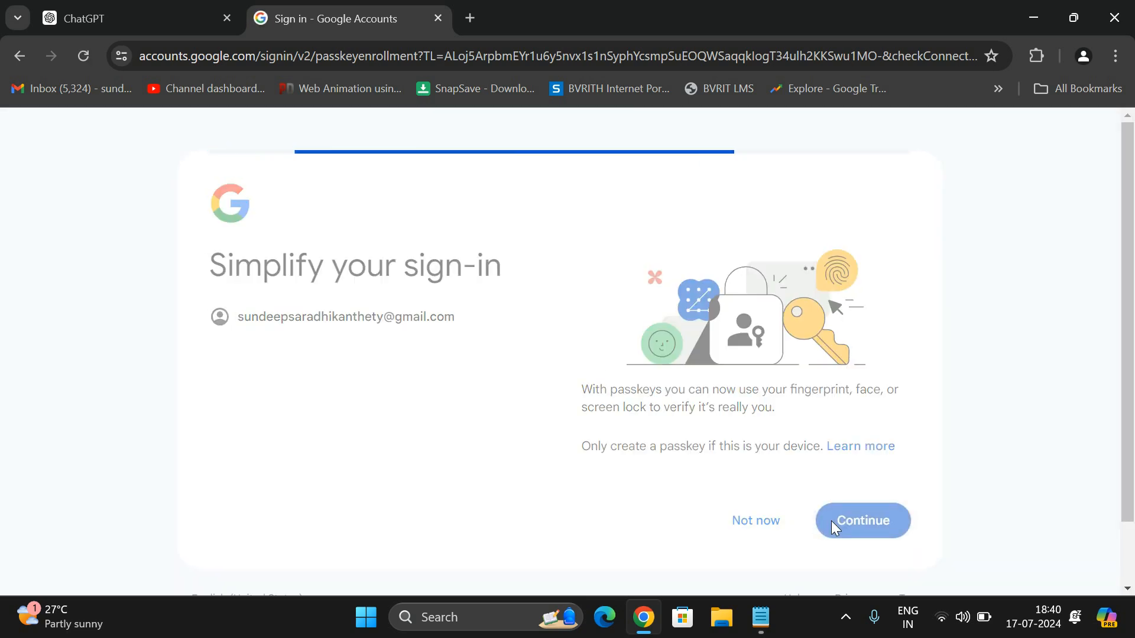
{"action": "left_click", "coordinate": [862, 520]}
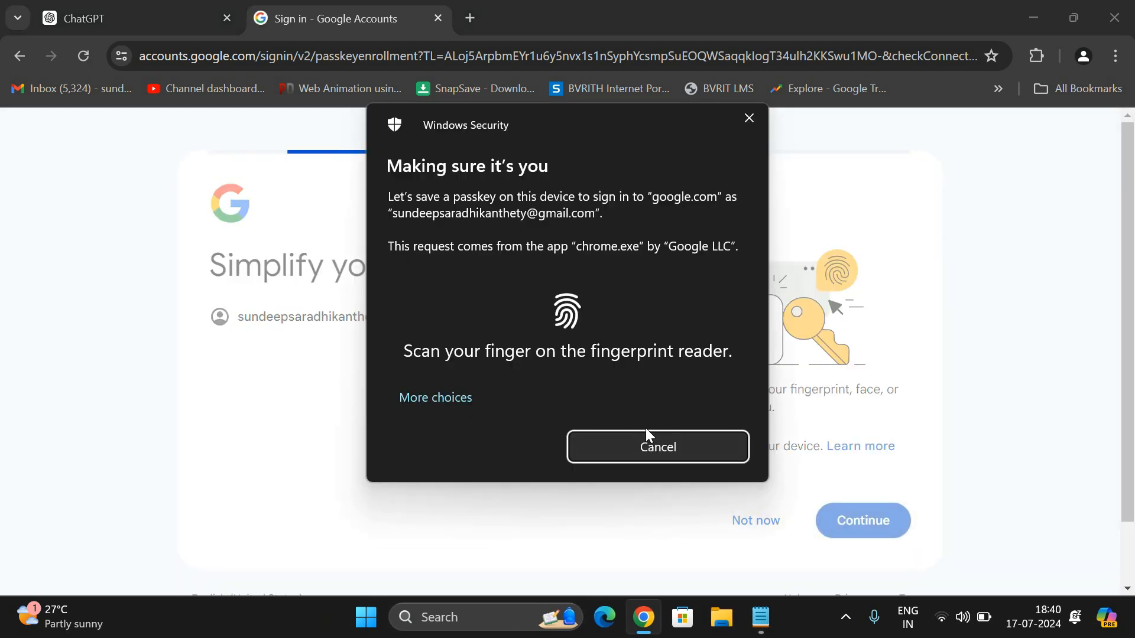
{"action": "left_click", "coordinate": [657, 447]}
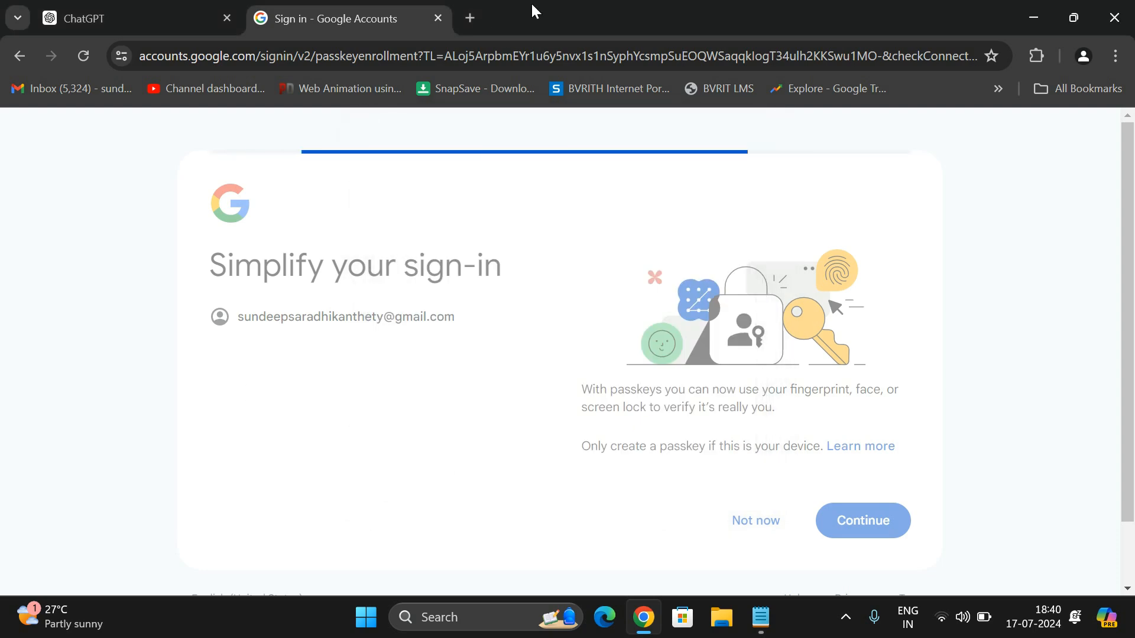
{"action": "left_click", "coordinate": [108, 18]}
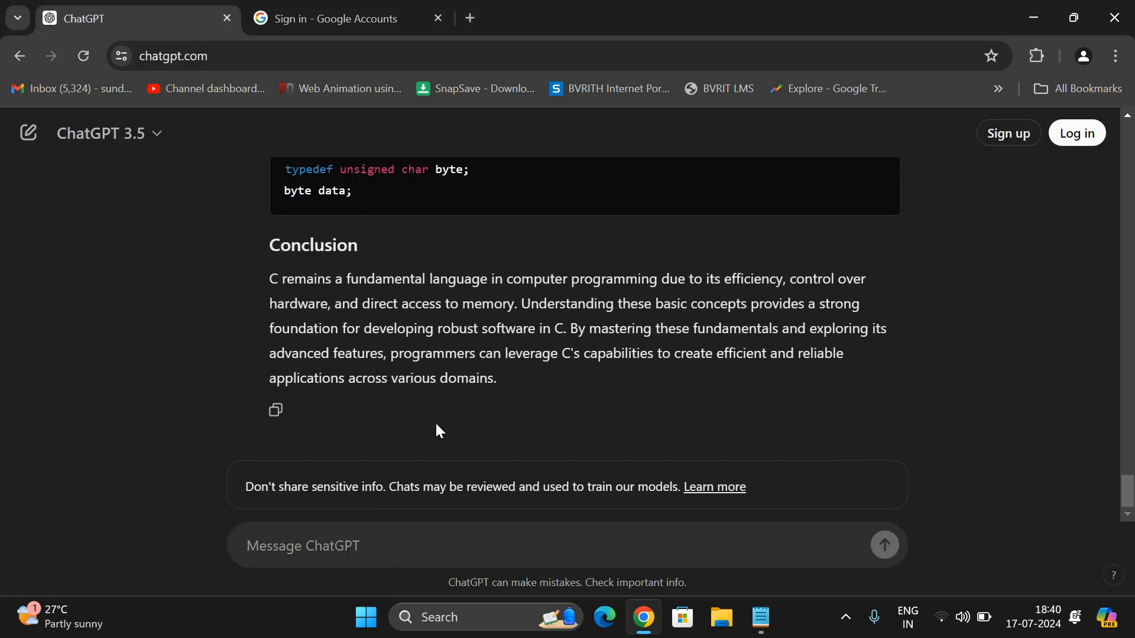
{"action": "scroll", "scroll_direction": "down", "scroll_amount": 3}
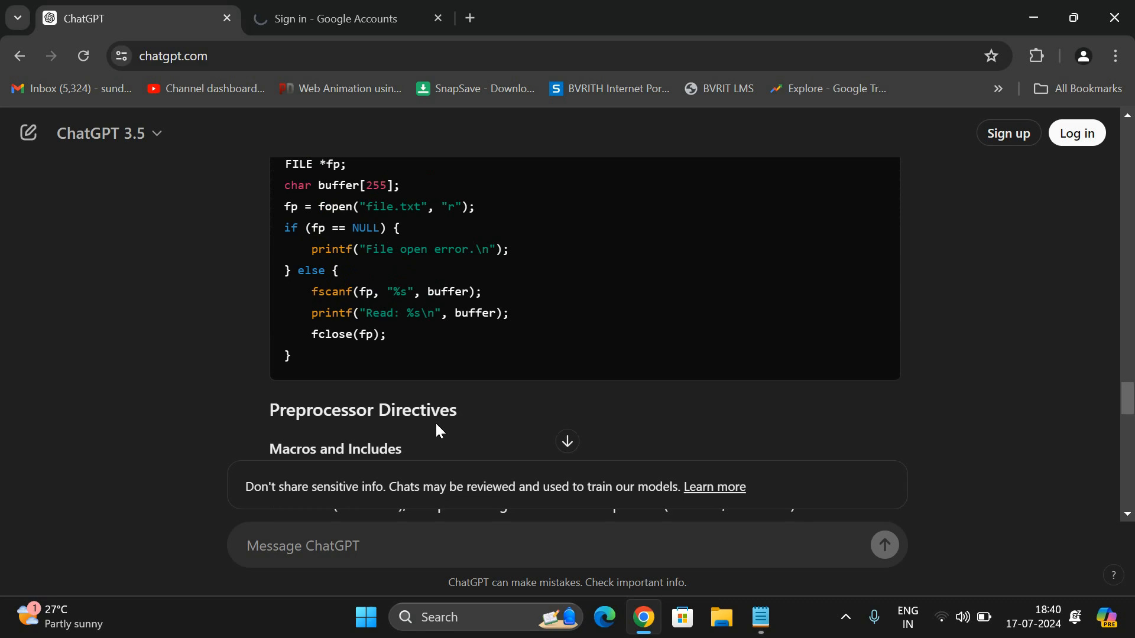
{"action": "scroll", "scroll_direction": "down", "scroll_amount": 3}
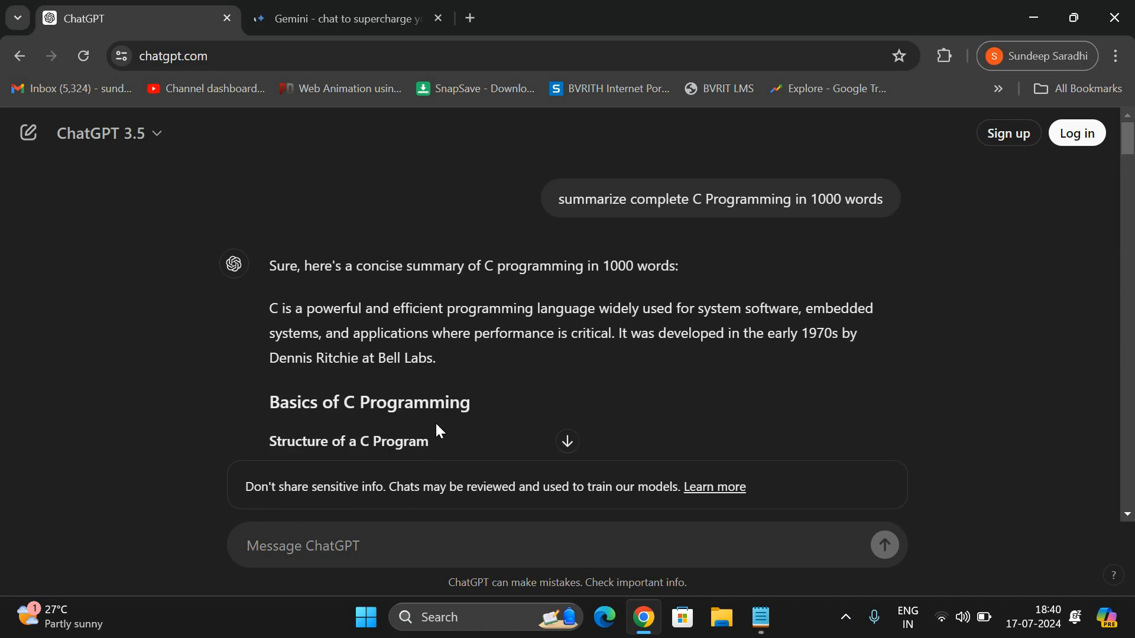
{"action": "scroll", "scroll_direction": "down", "scroll_amount": 3}
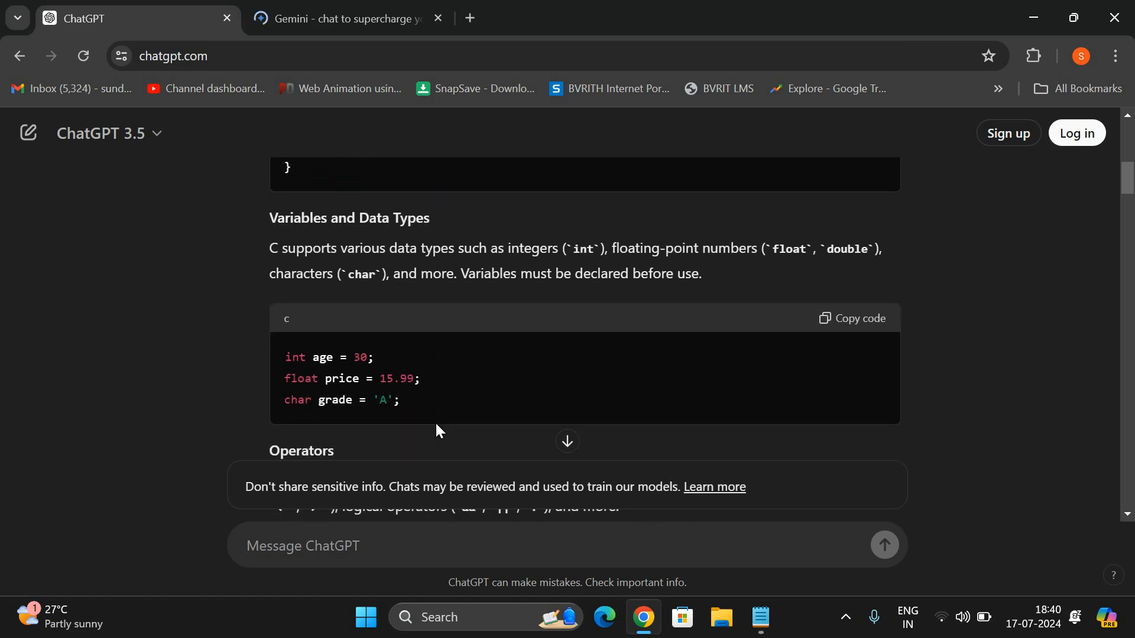
{"action": "scroll", "scroll_direction": "down", "scroll_amount": 3}
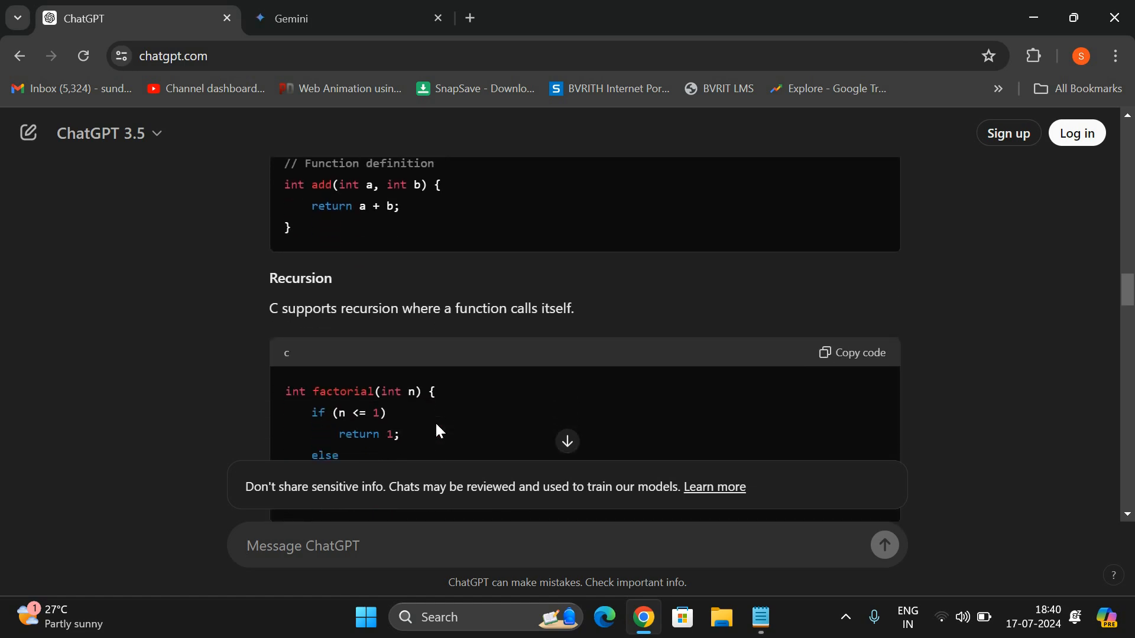
{"action": "scroll", "scroll_direction": "down", "scroll_amount": 3}
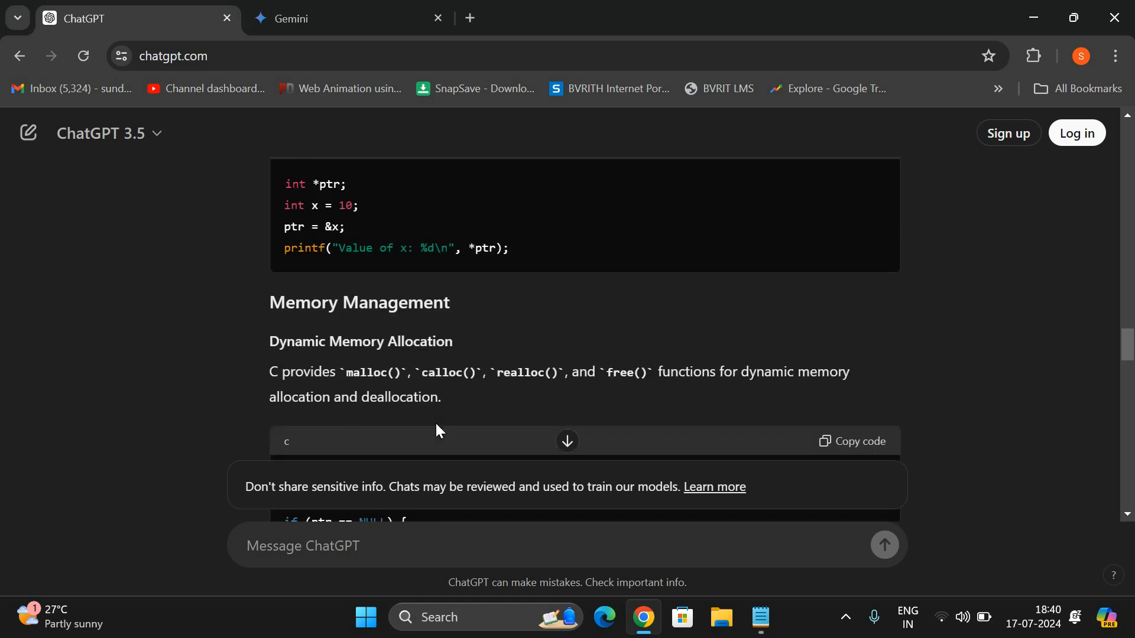
{"action": "scroll", "scroll_direction": "down", "scroll_amount": 3}
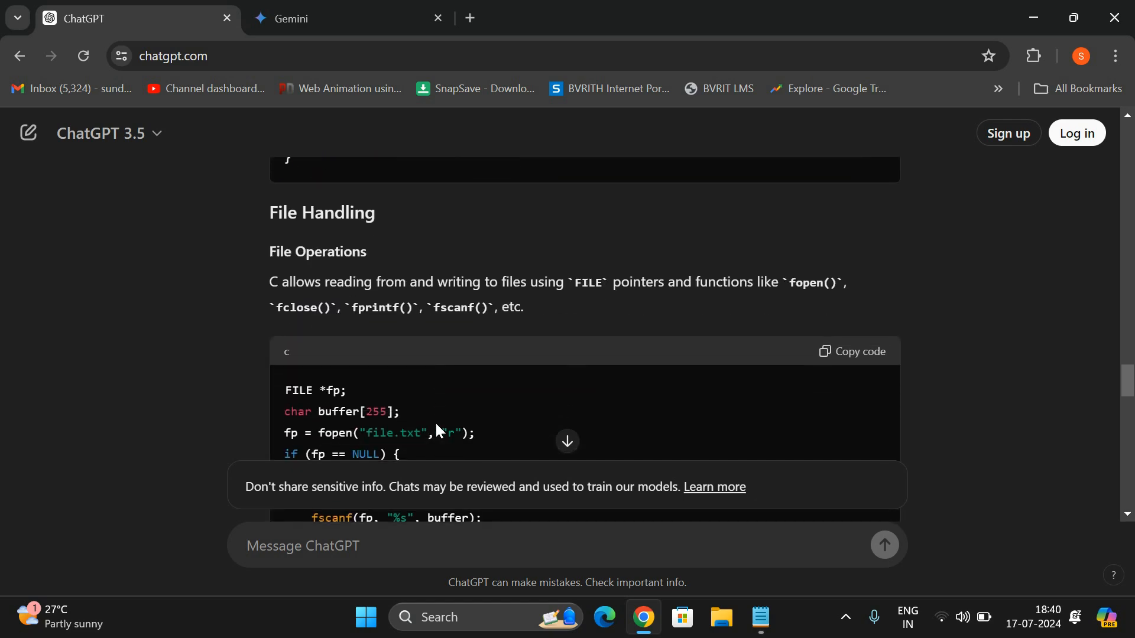
{"action": "scroll", "scroll_direction": "down", "scroll_amount": 3}
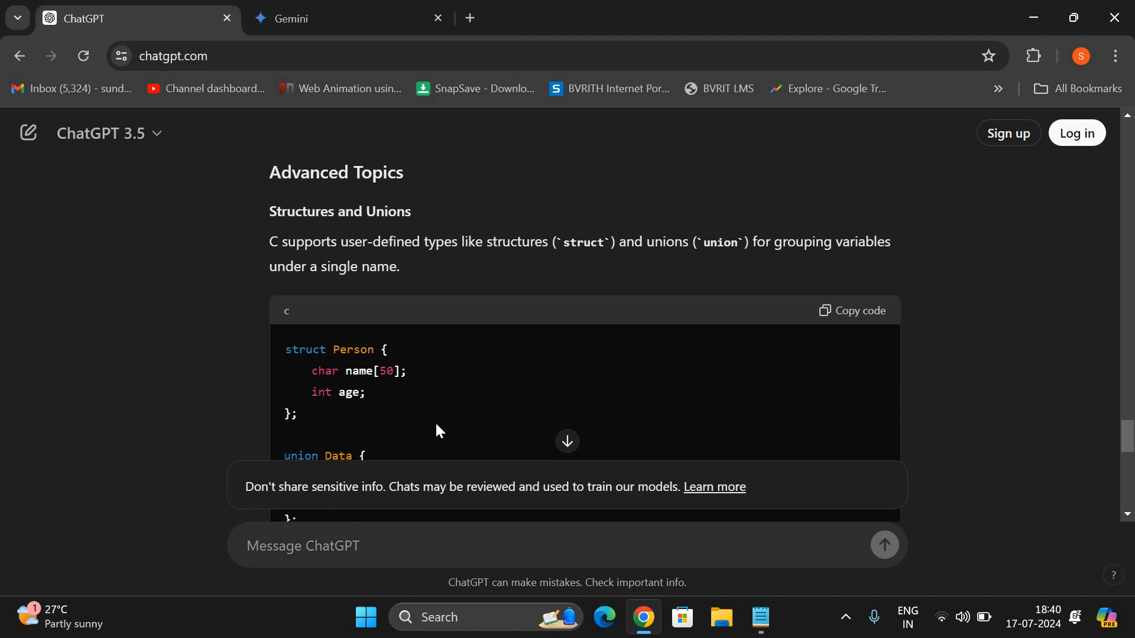
{"action": "scroll", "scroll_direction": "down", "scroll_amount": 3}
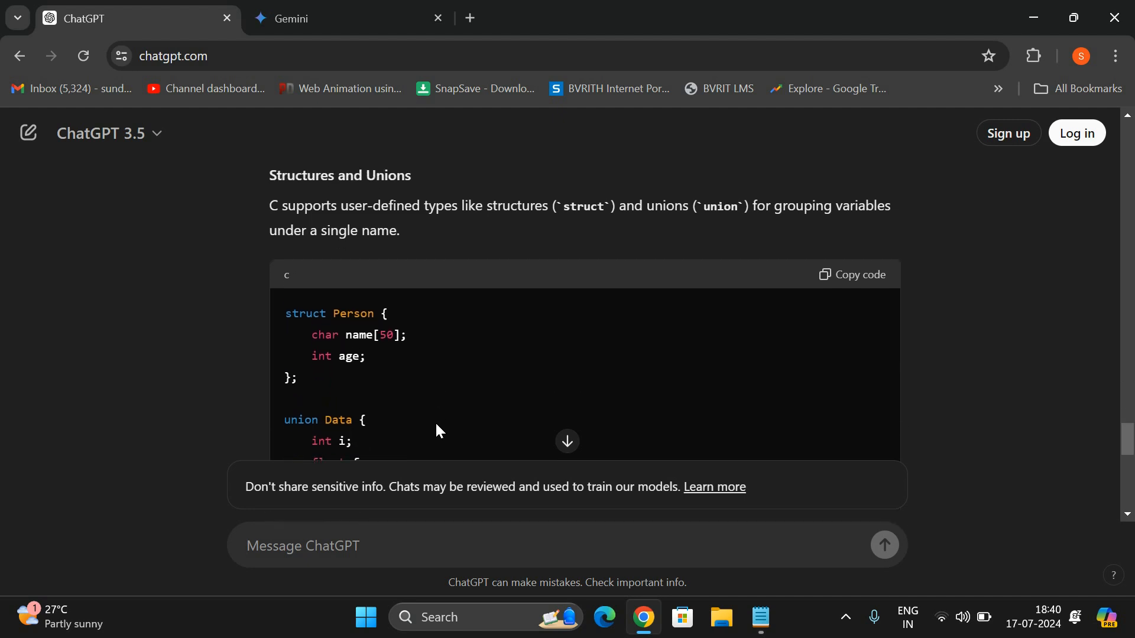
{"action": "scroll", "scroll_direction": "down", "scroll_amount": 3}
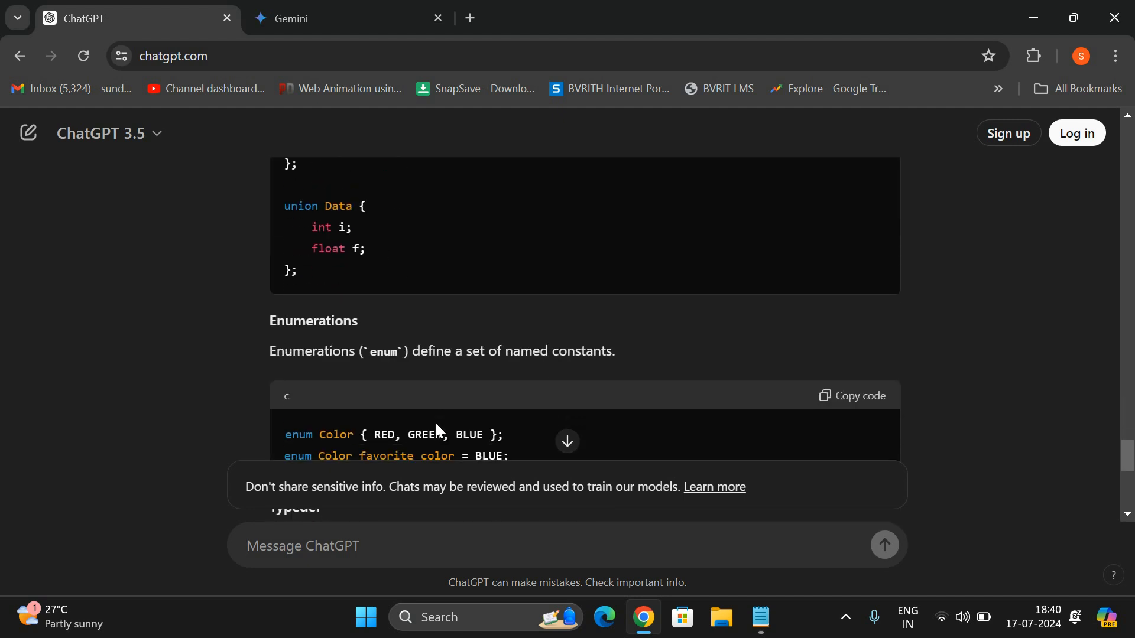
{"action": "scroll", "scroll_direction": "down", "scroll_amount": 3}
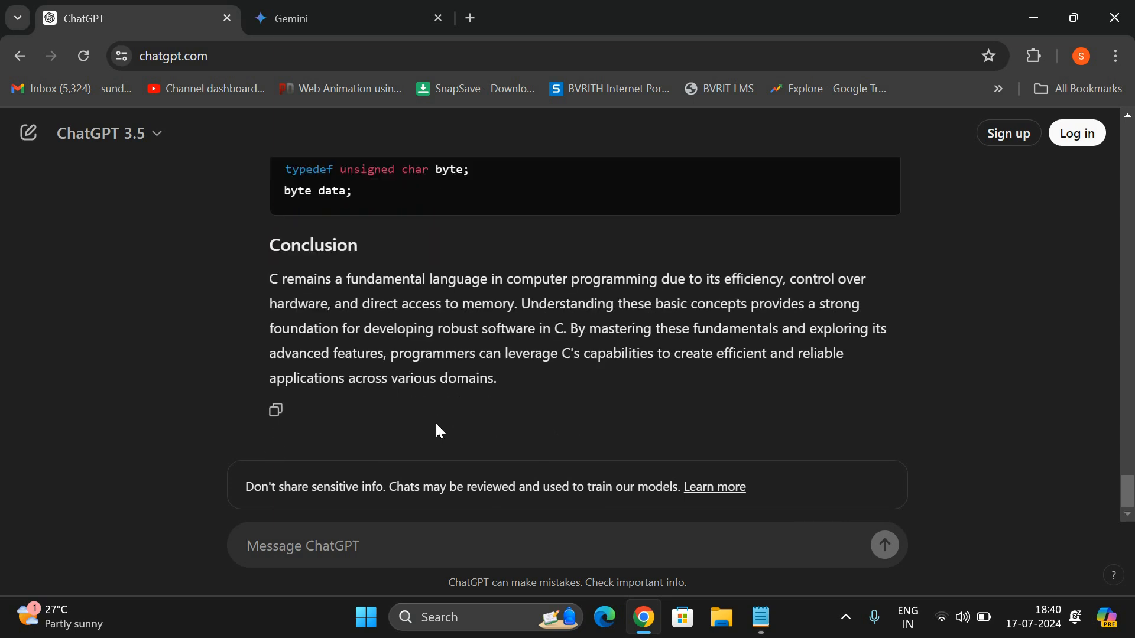
{"action": "mouse_move", "coordinate": [275, 410]}
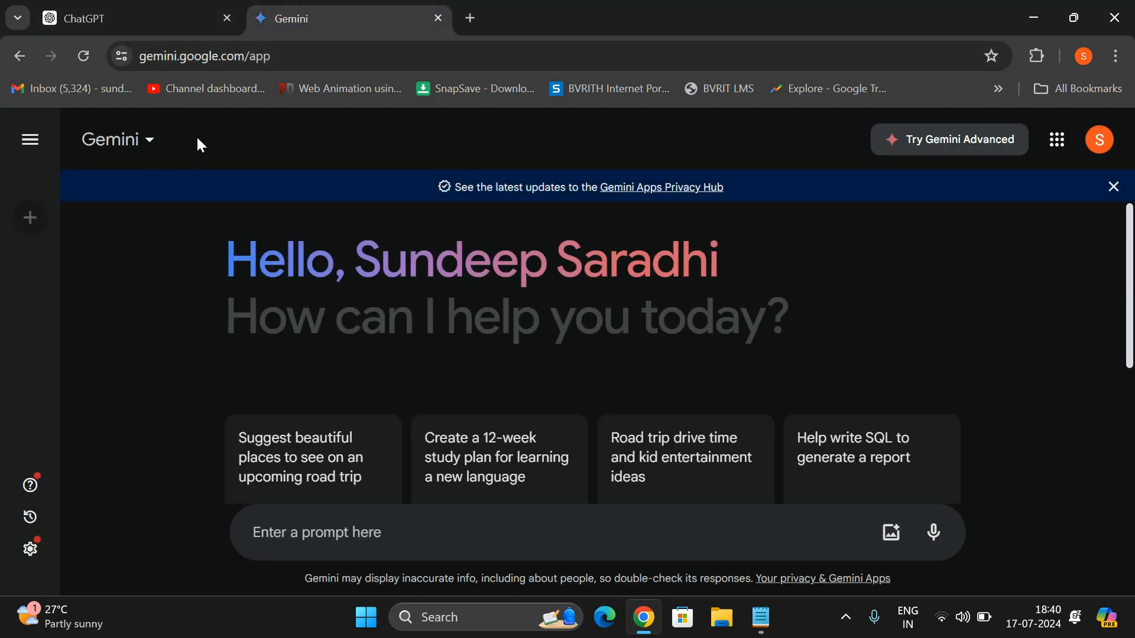
- Ask Gemini to summarize C programming in 1000 words
{"action": "scroll", "scroll_direction": "down", "scroll_amount": 3}
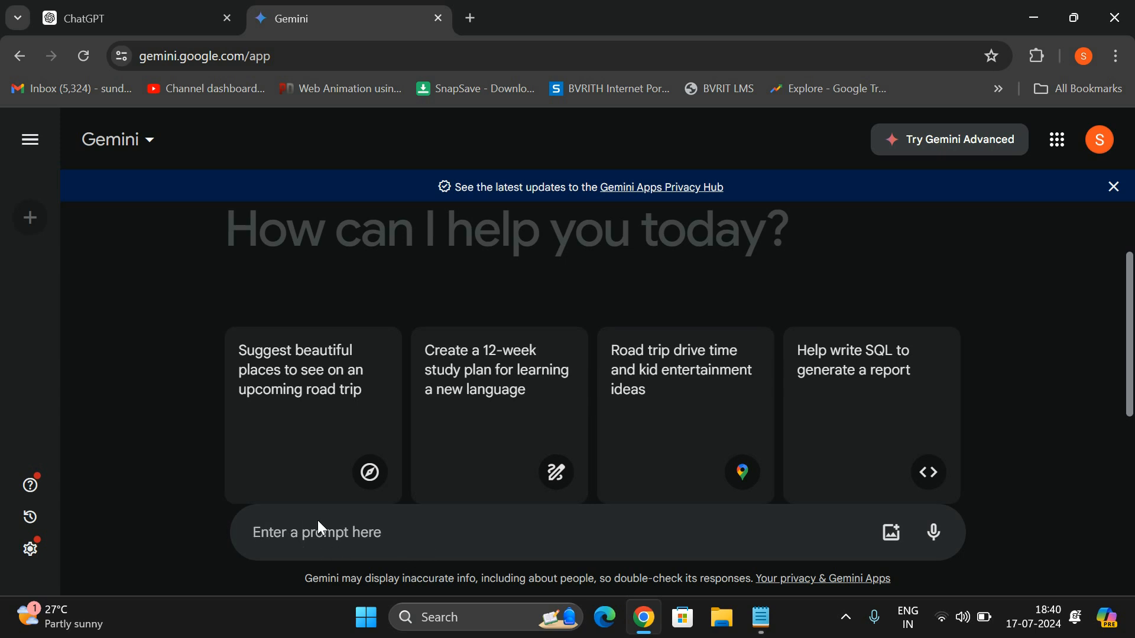
{"action": "type", "text": "summarize"}
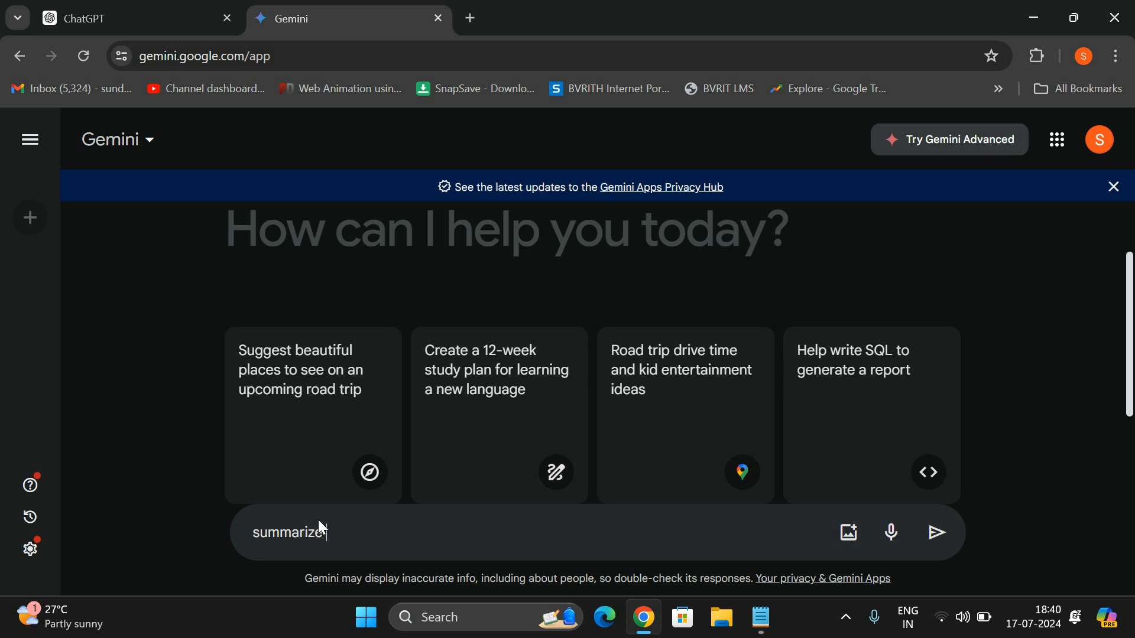
{"action": "type", "text": "C Programming in 1000"}
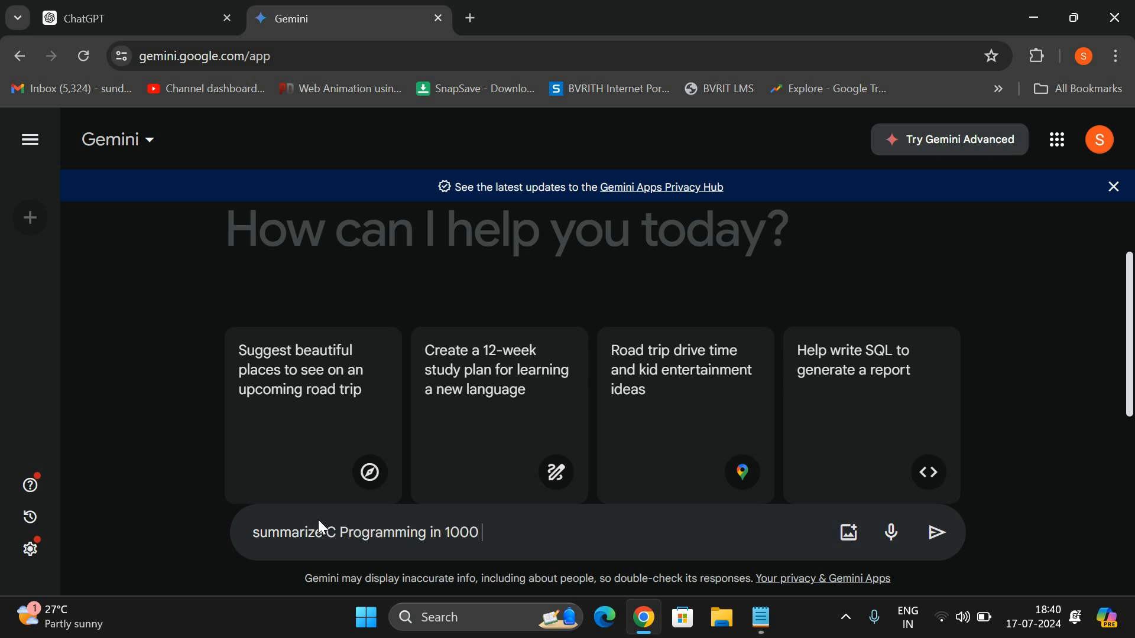
{"action": "left_click", "coordinate": [936, 532]}
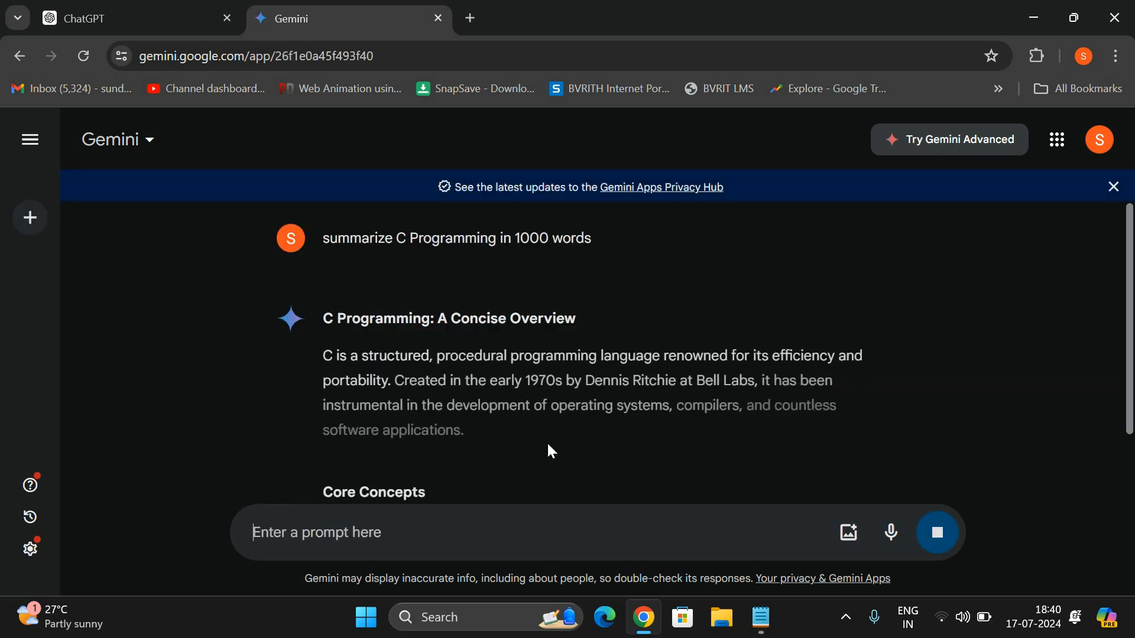
- Read Gemini's C overview through Applications, then go back to ChatGPT
{"action": "scroll", "scroll_direction": "down", "scroll_amount": 3}
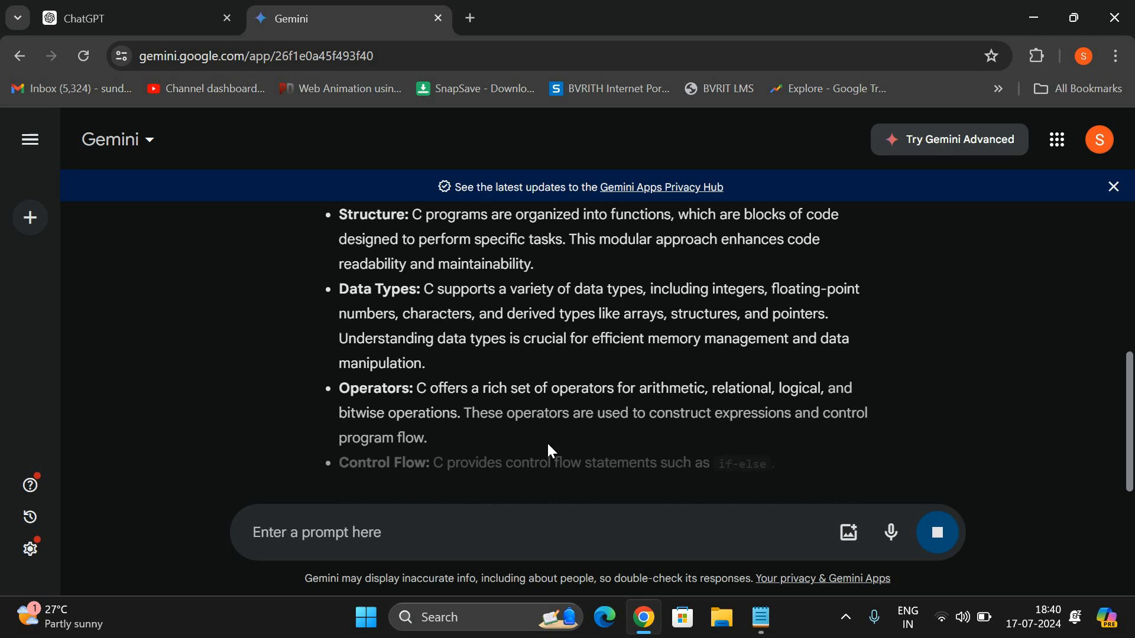
{"action": "scroll", "scroll_direction": "down", "scroll_amount": 3}
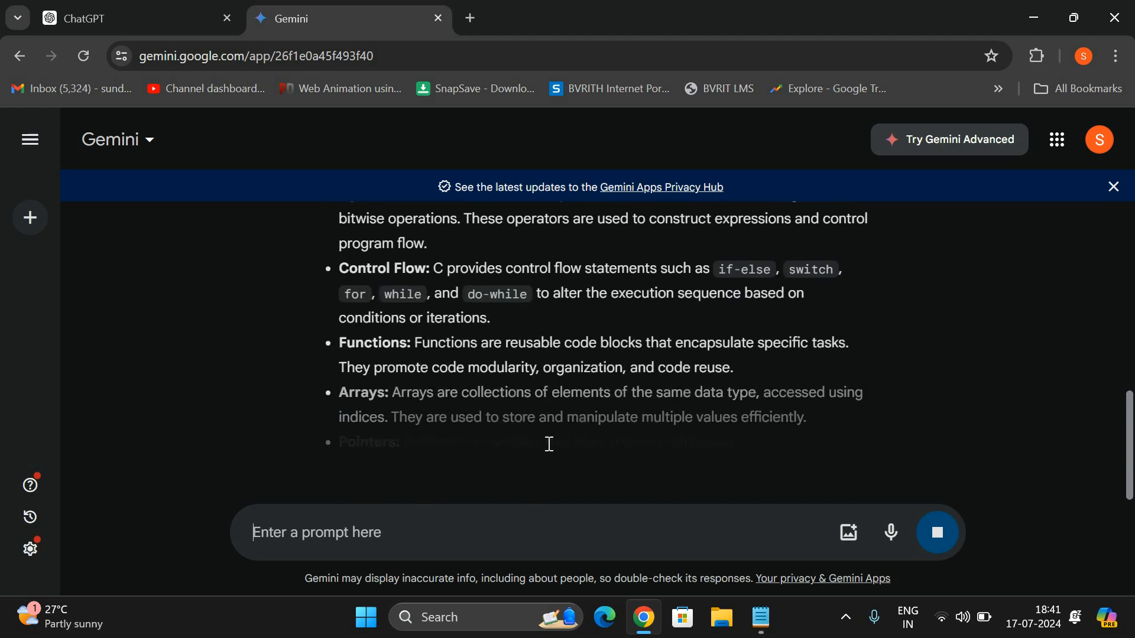
{"action": "scroll", "scroll_direction": "down", "scroll_amount": 3}
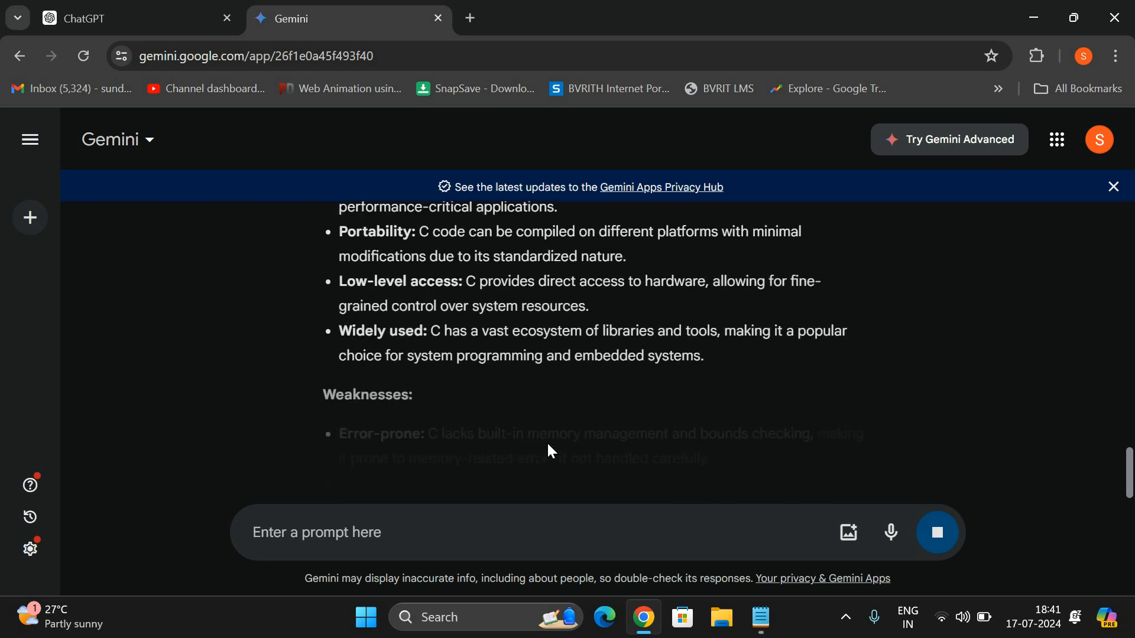
{"action": "scroll", "scroll_direction": "down", "scroll_amount": 3}
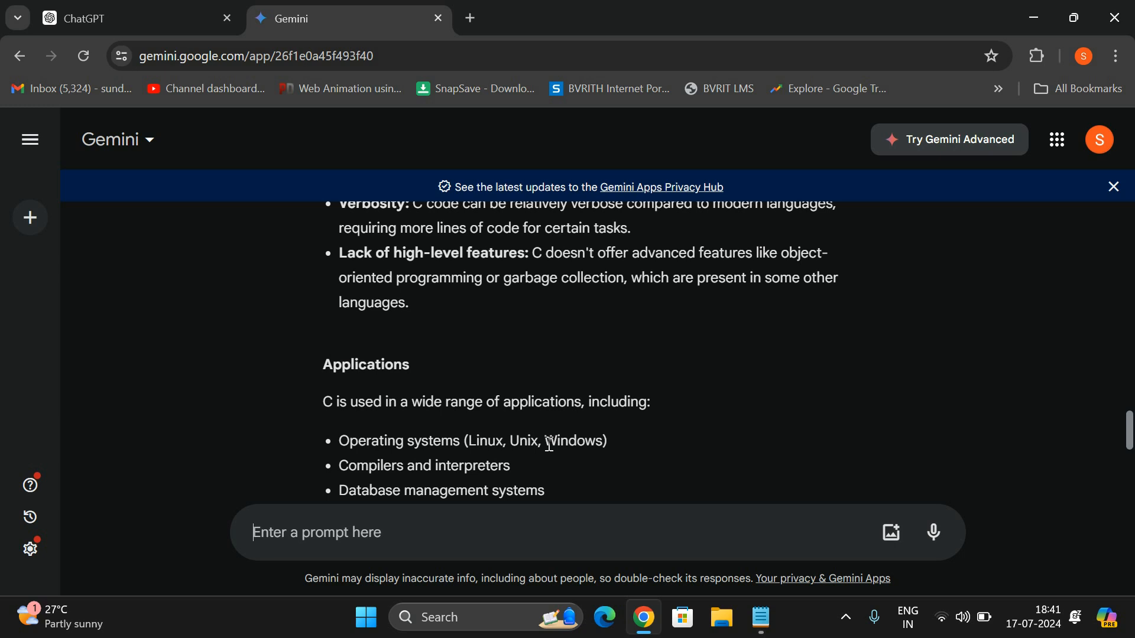
{"action": "left_click", "coordinate": [109, 18]}
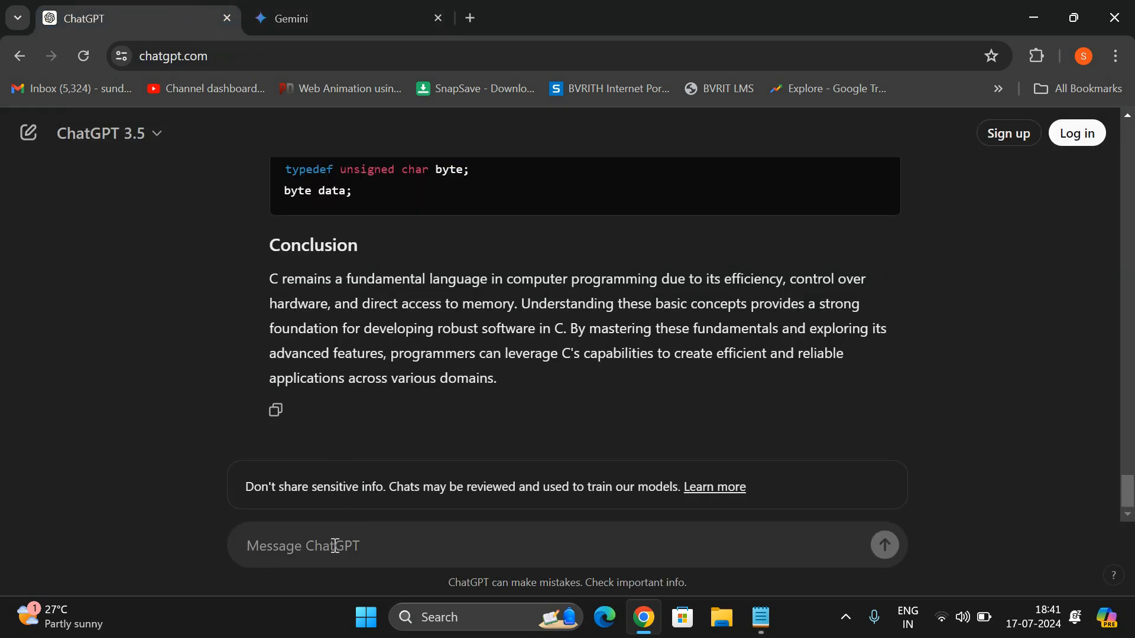
- Ask ChatGPT for a Java program to find a prime series
{"action": "type", "text": "java [rp"}
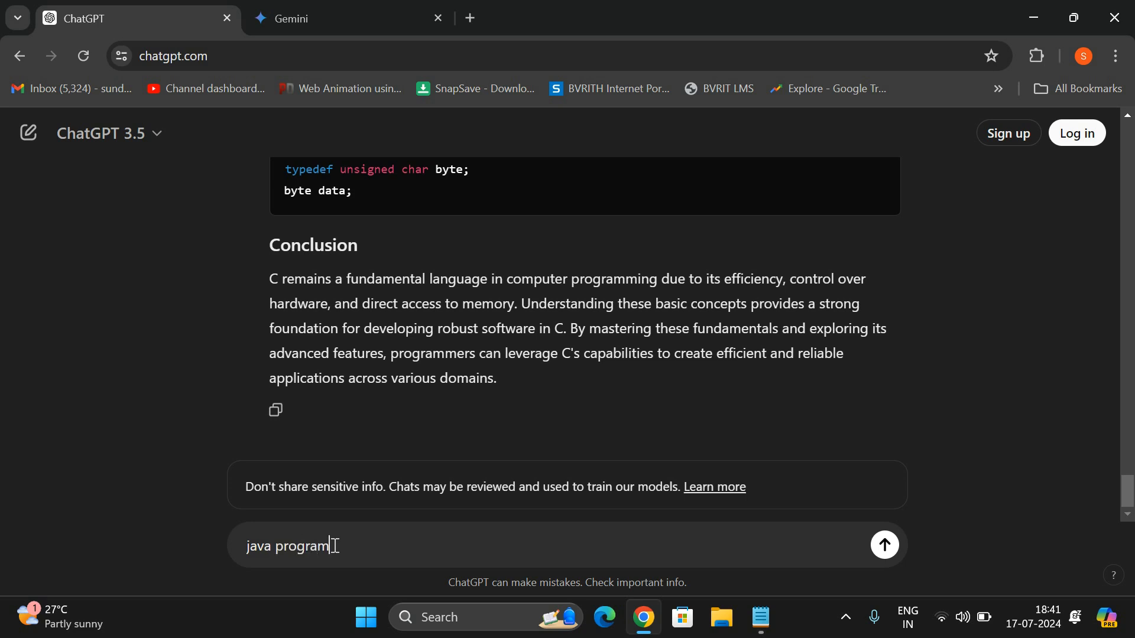
{"action": "type", "text": "to find"}
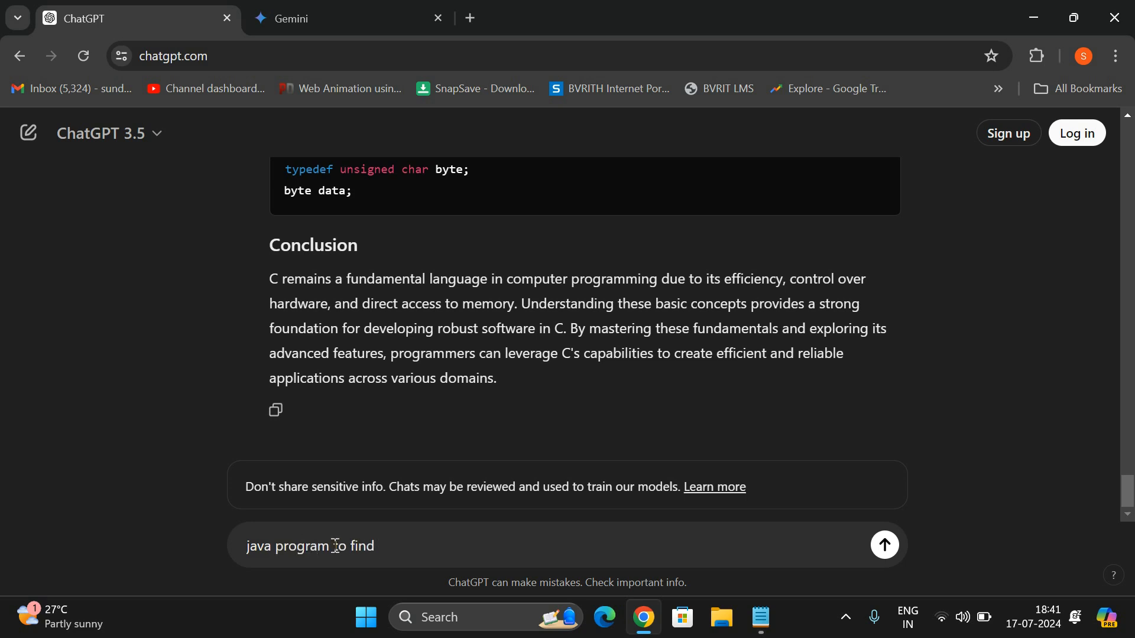
{"action": "type", "text": "p"}
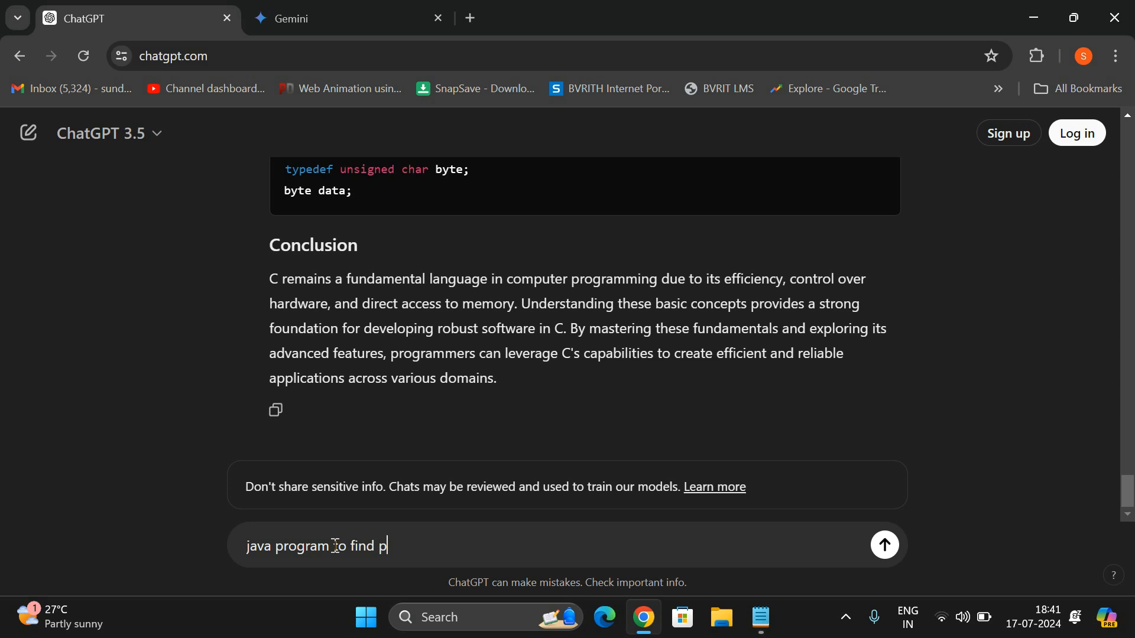
{"action": "type", "text": "ime serie"}
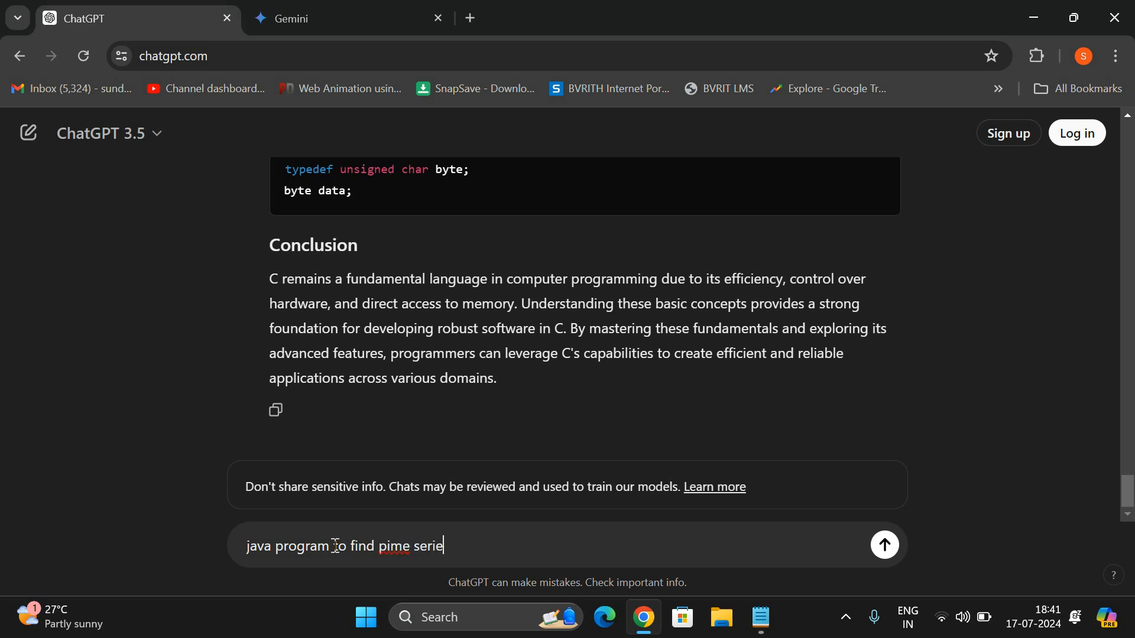
{"action": "left_click", "coordinate": [884, 545]}
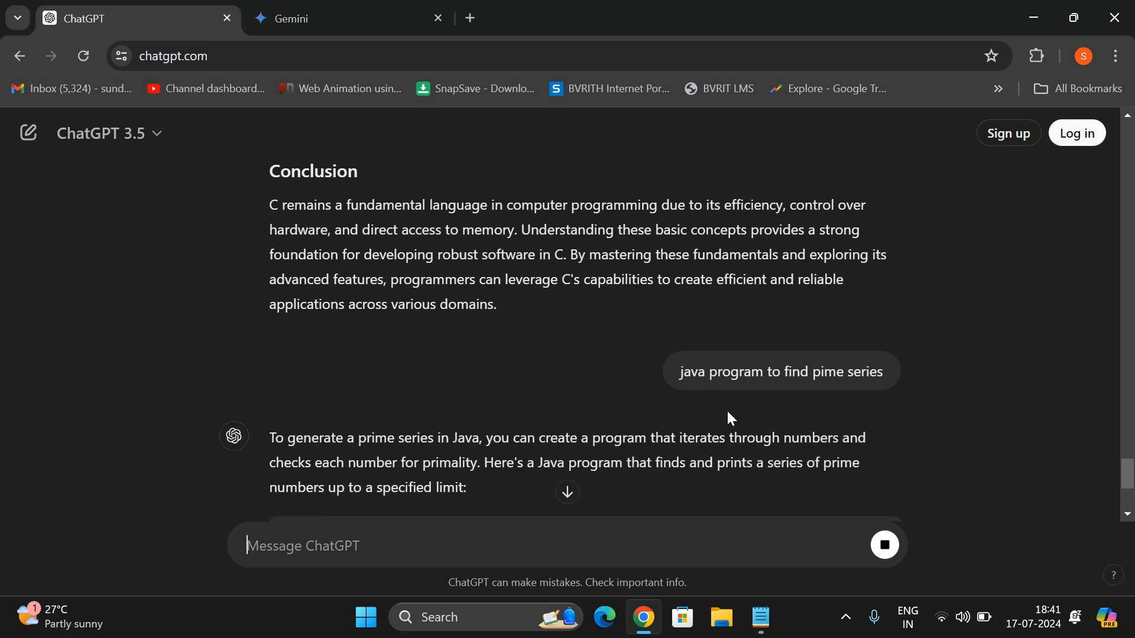
- Read through the Java prime-series program and explanation, then return to Gemini
{"action": "scroll", "scroll_direction": "down", "scroll_amount": 3}
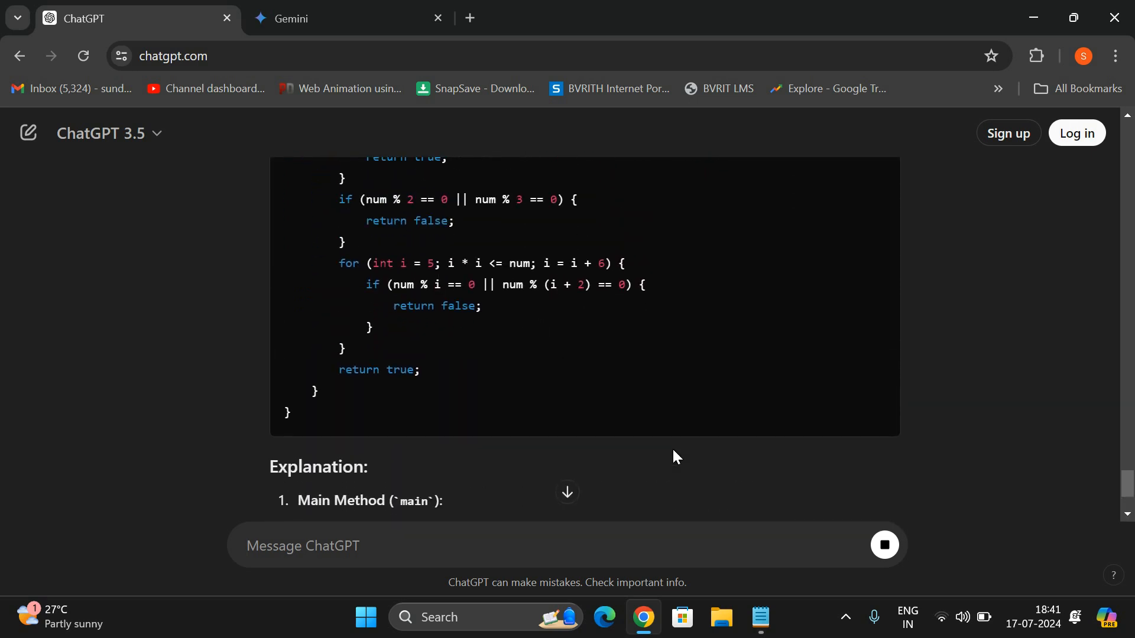
{"action": "scroll", "scroll_direction": "down", "scroll_amount": 3}
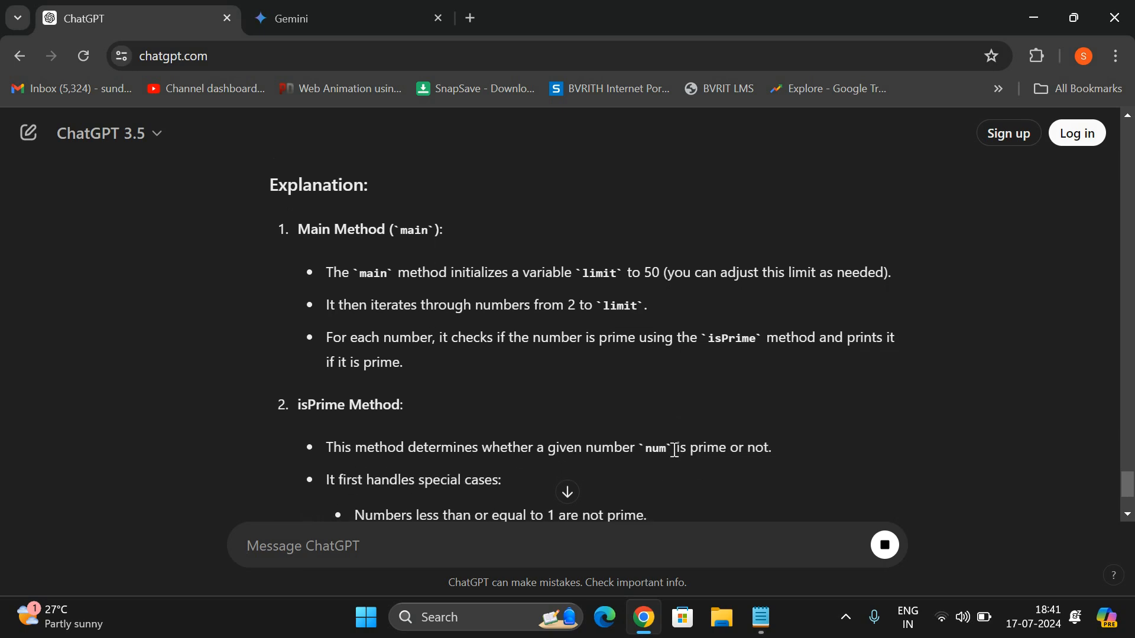
{"action": "scroll", "scroll_direction": "down", "scroll_amount": 3}
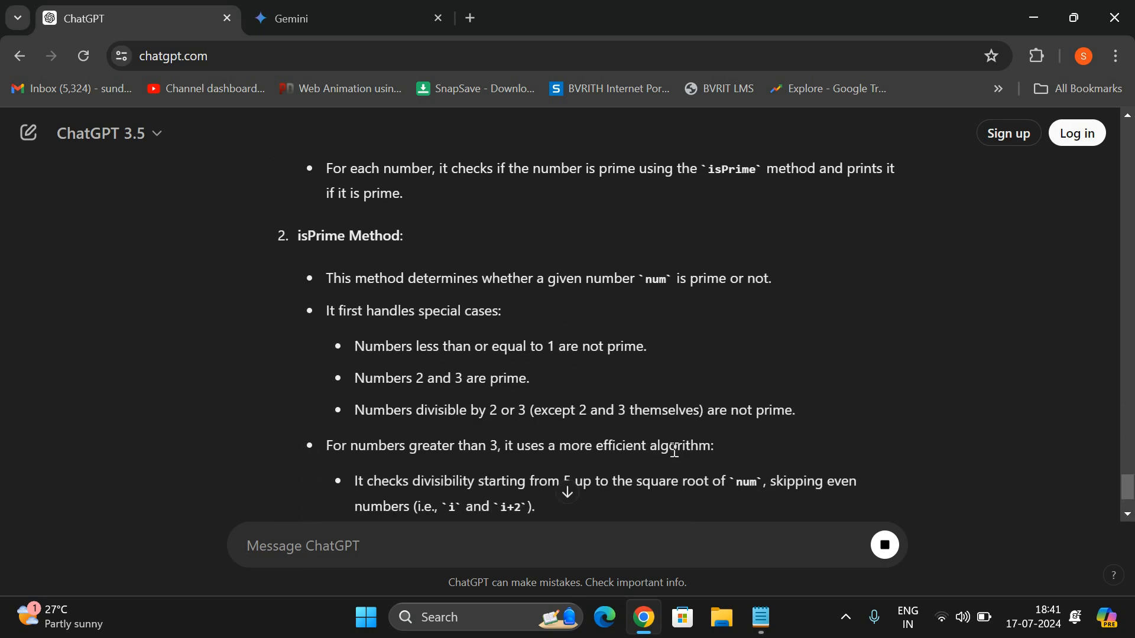
{"action": "scroll", "scroll_direction": "down", "scroll_amount": 3}
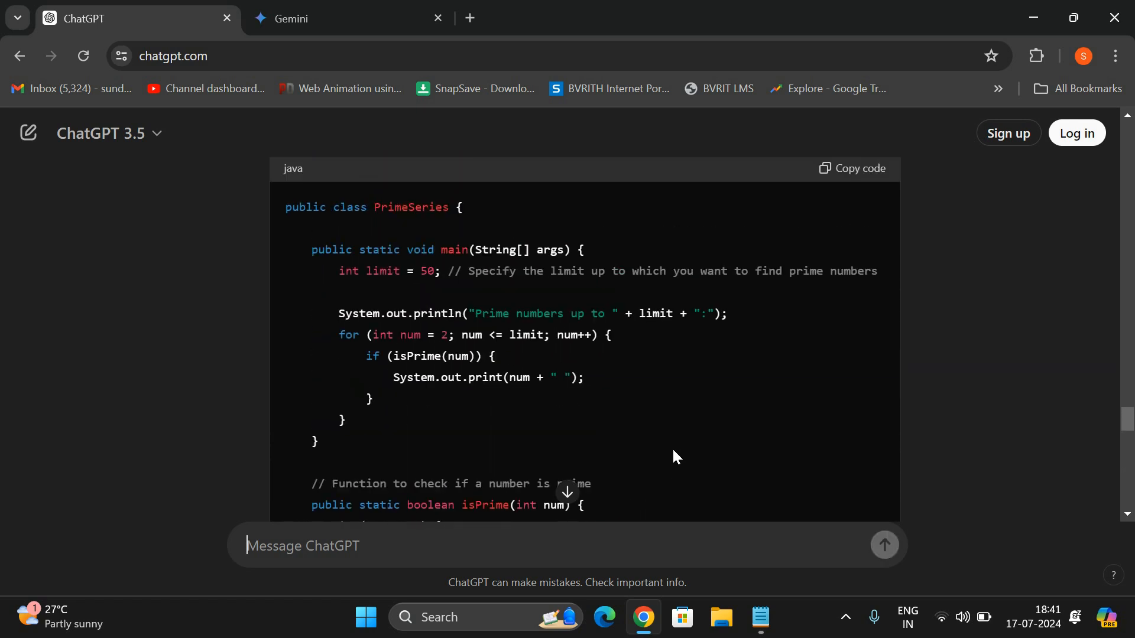
{"action": "scroll", "scroll_direction": "down", "scroll_amount": 3}
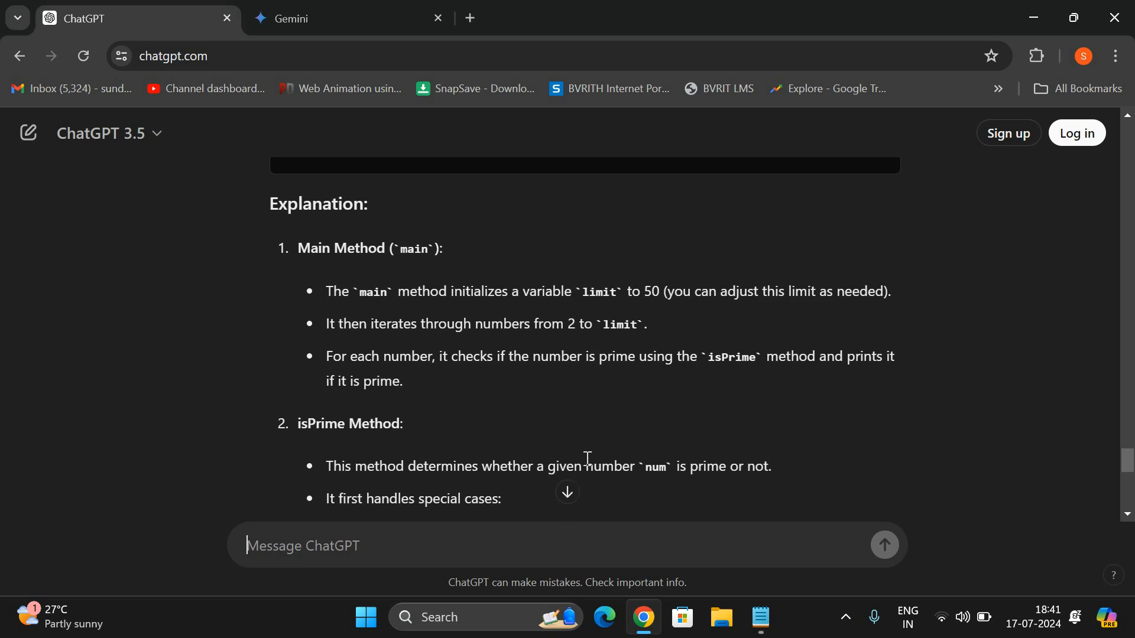
{"action": "scroll", "scroll_direction": "down", "scroll_amount": 3}
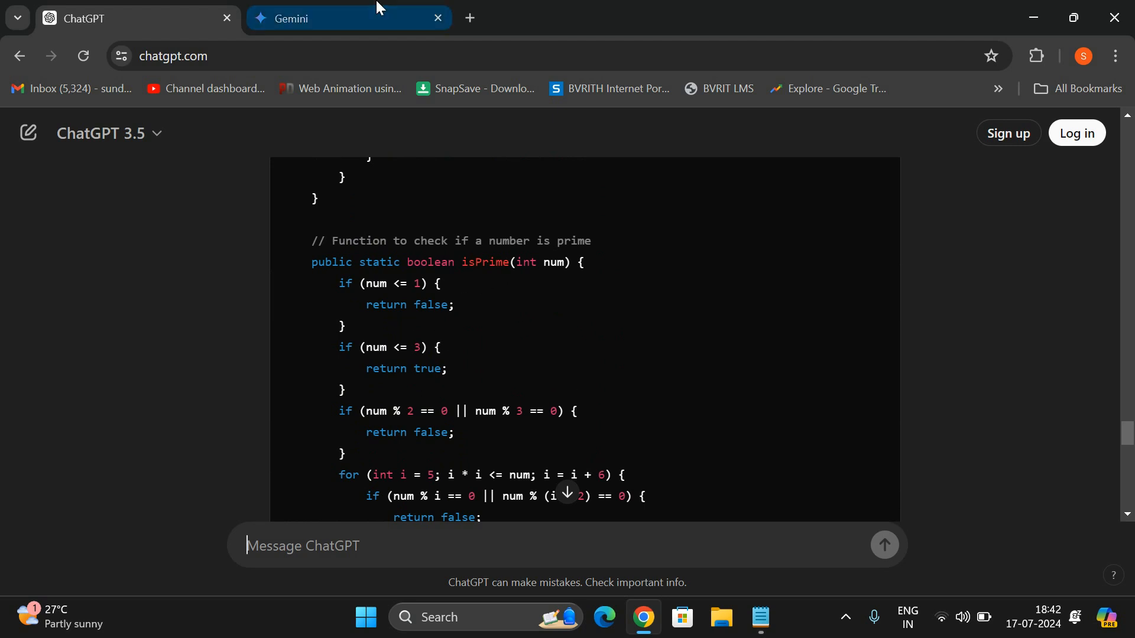
{"action": "left_click", "coordinate": [333, 18]}
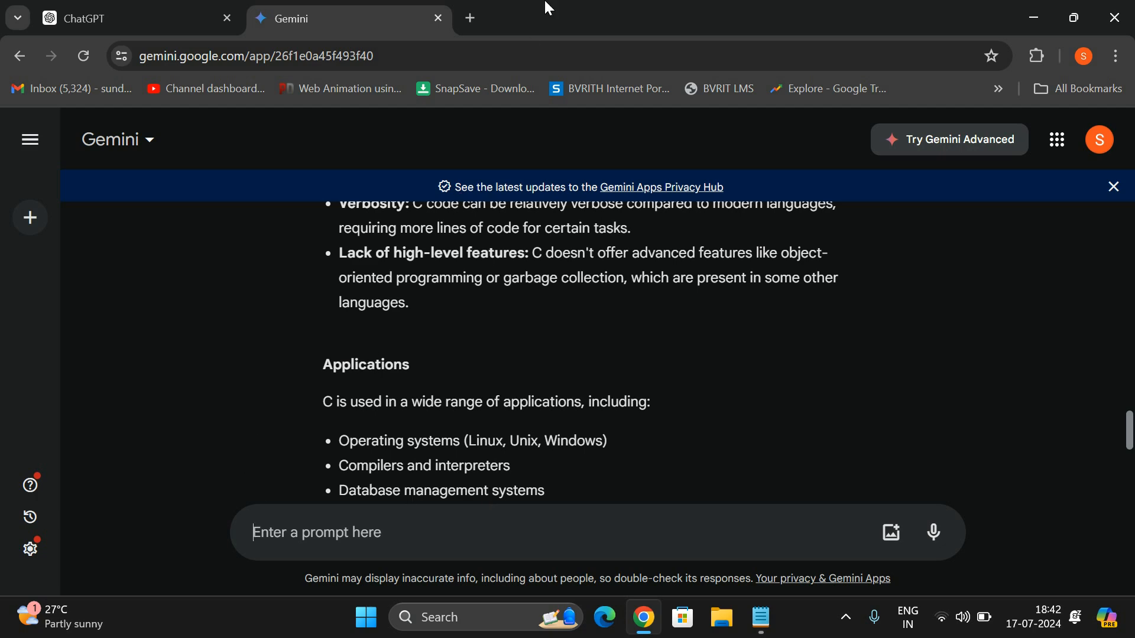
- Add '2. summarize.tech' as the second item in the Notepad tools list
{"action": "left_click", "coordinate": [469, 18]}
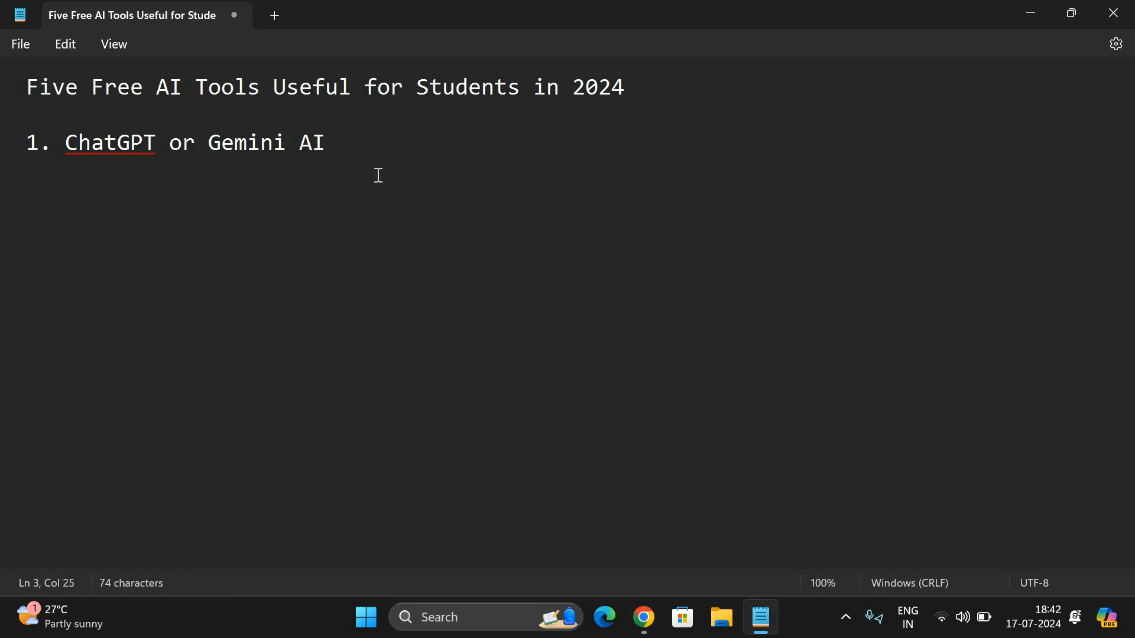
{"action": "key", "text": "enter"}
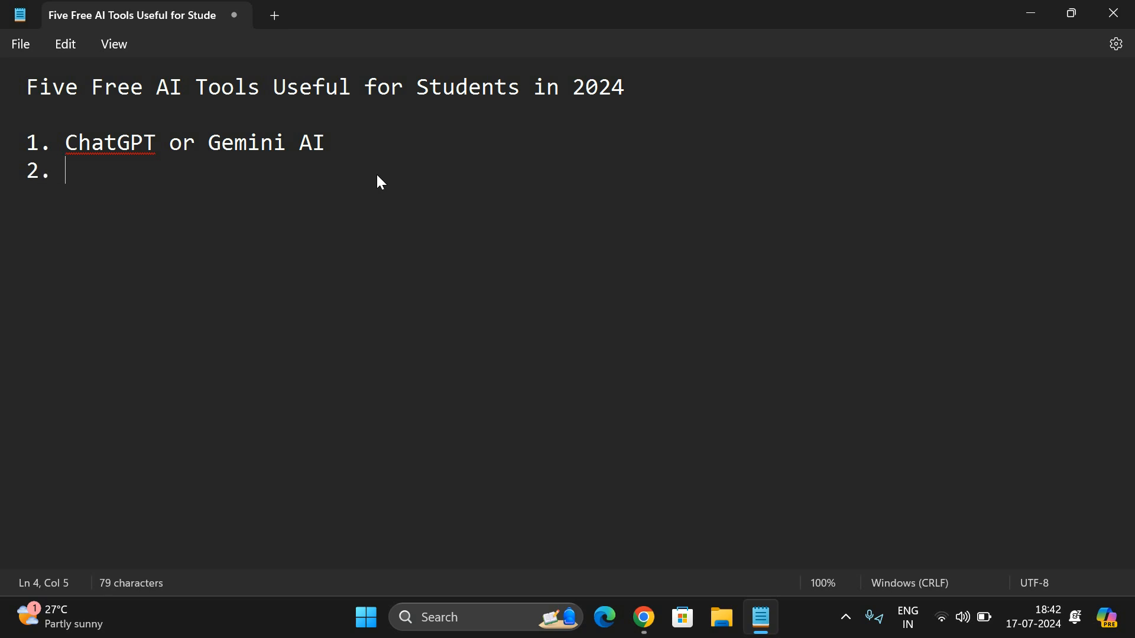
{"action": "type", "text": "summa"}
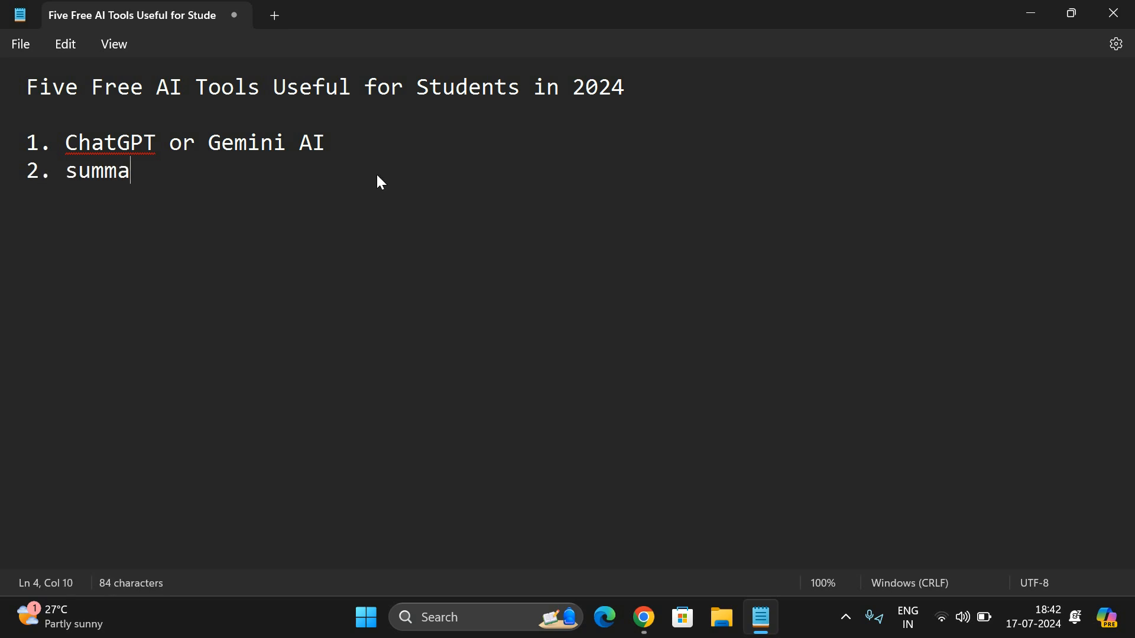
{"action": "type", "text": "rize.tec"}
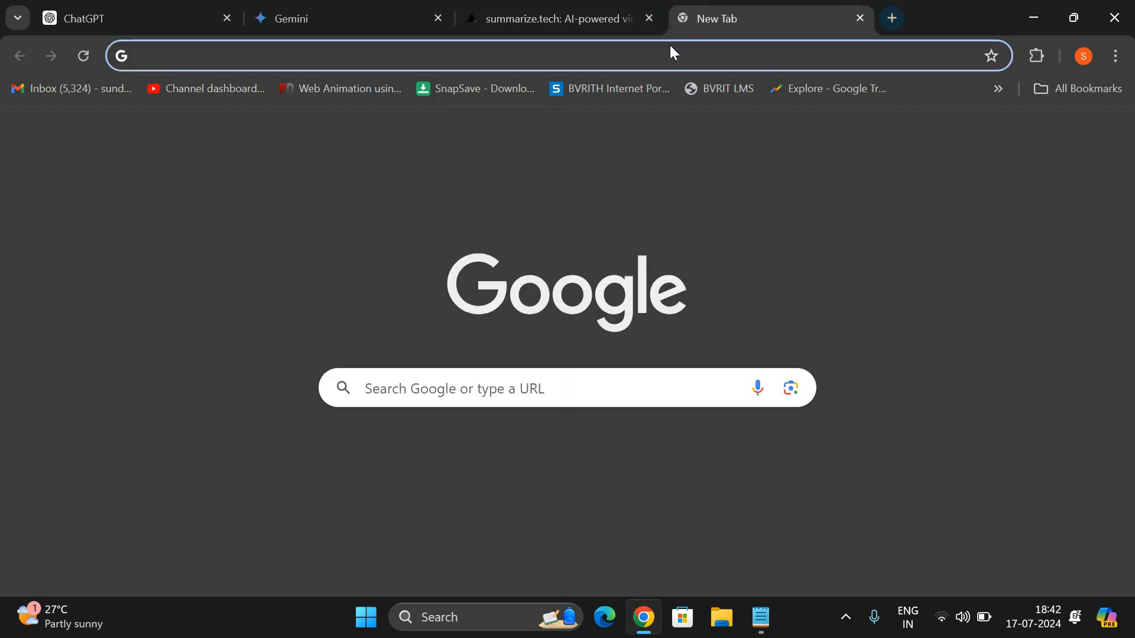
- Go to youtube.com and search for 'des algorithm'
{"action": "type", "text": "ho"}
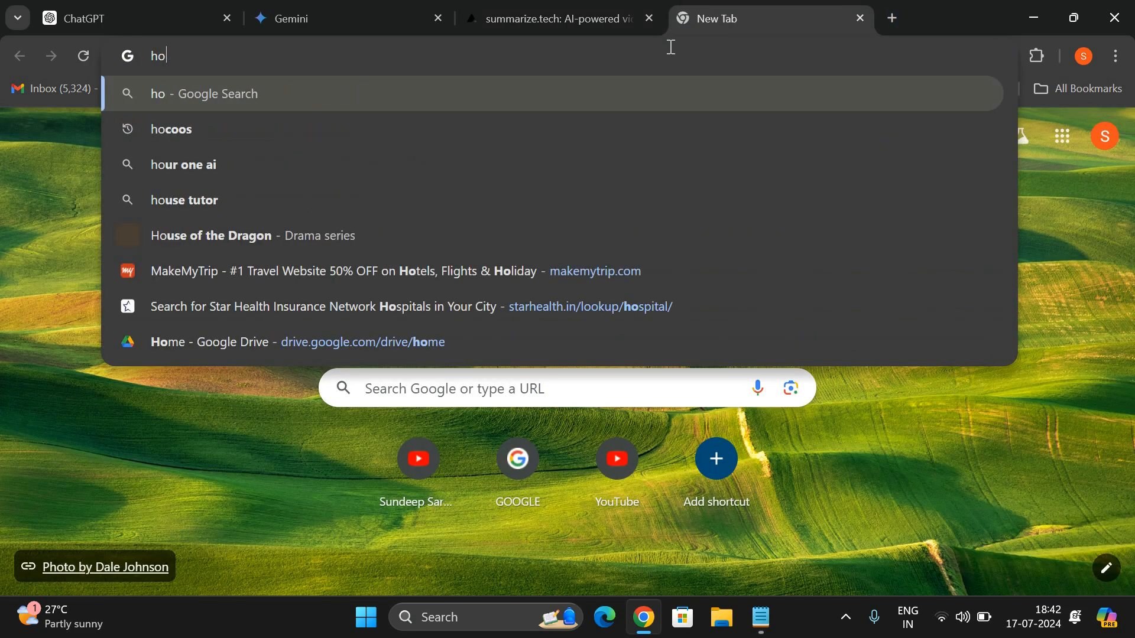
{"action": "type", "text": "youtube.com"}
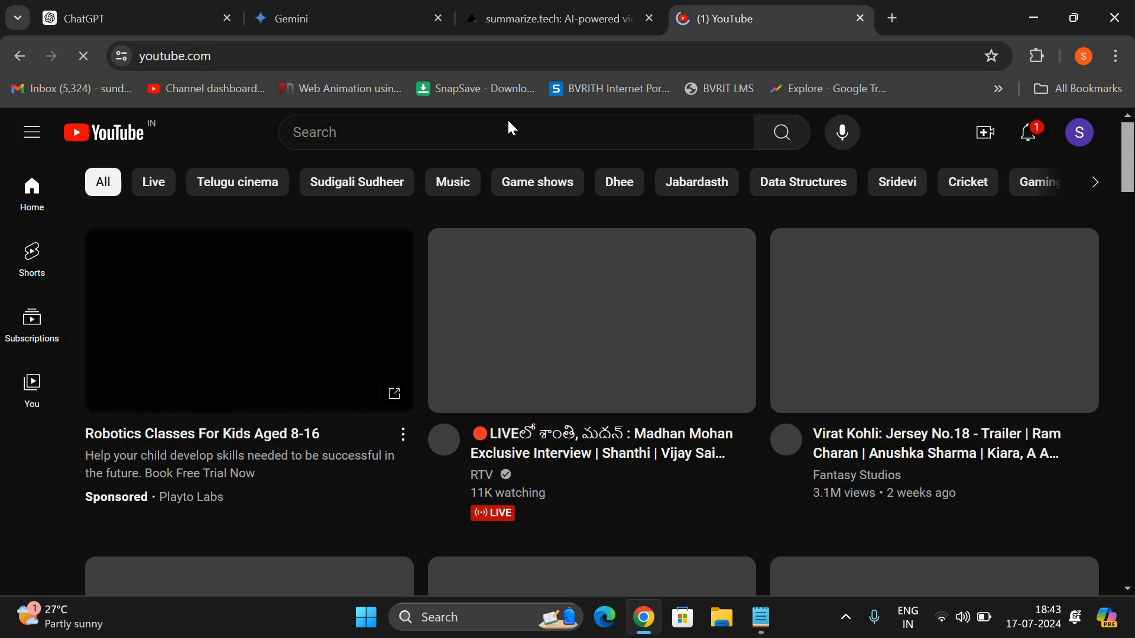
{"action": "type", "text": "des"}
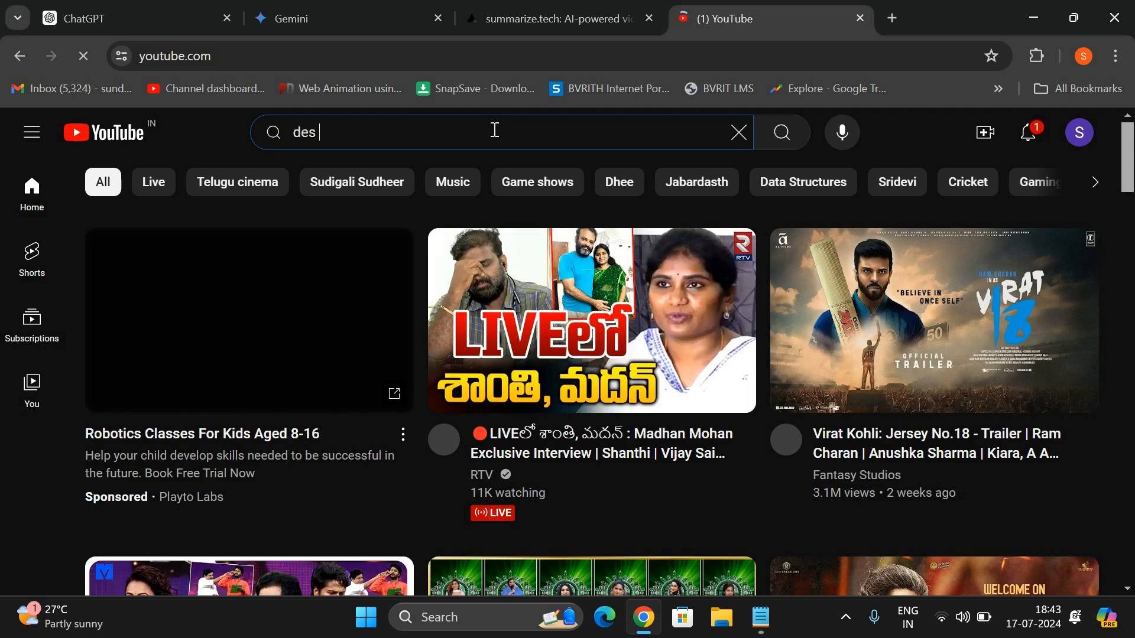
{"action": "type", "text": "algorithm"}
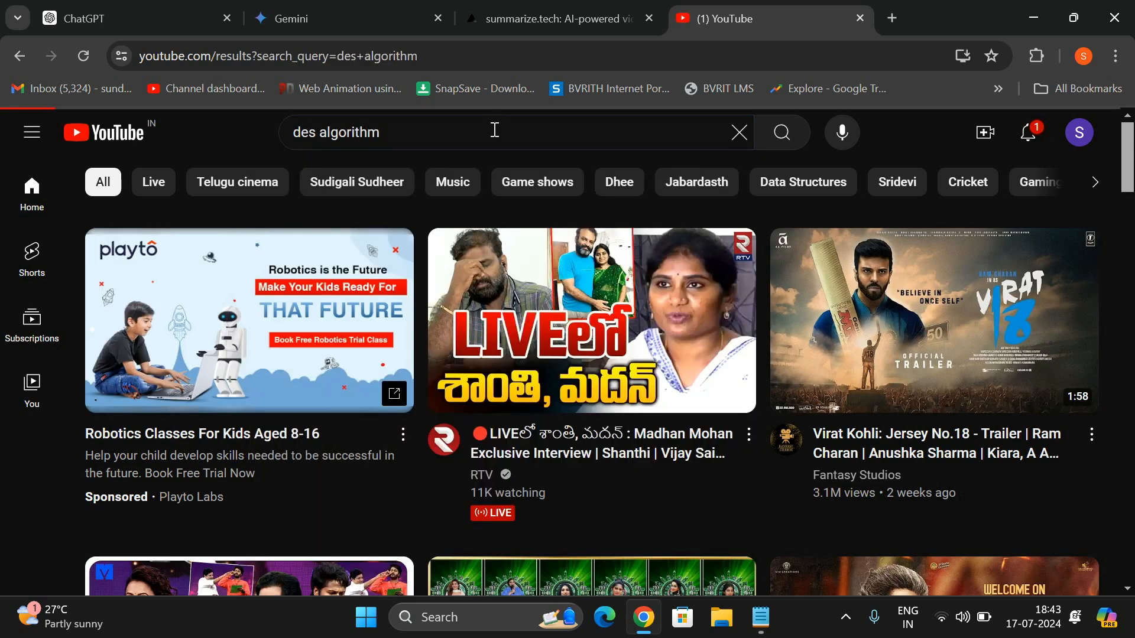
{"action": "left_click", "coordinate": [781, 131]}
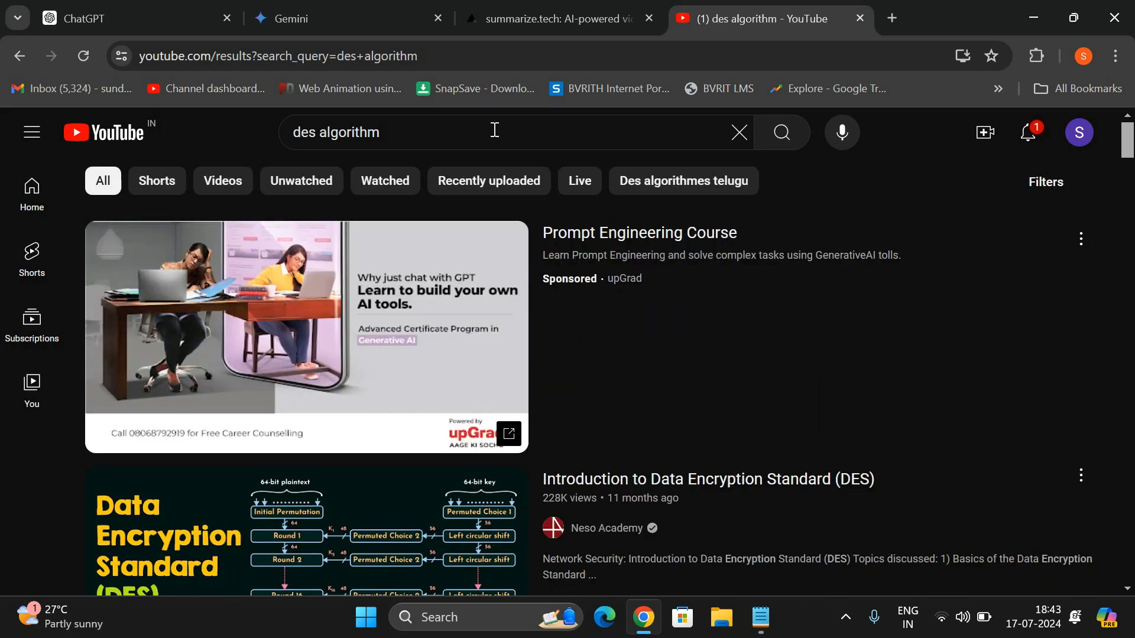
- Pick the NETWORK SECURITY - DES ALGORITHM lecture from the results
{"action": "scroll", "scroll_direction": "down", "scroll_amount": 3}
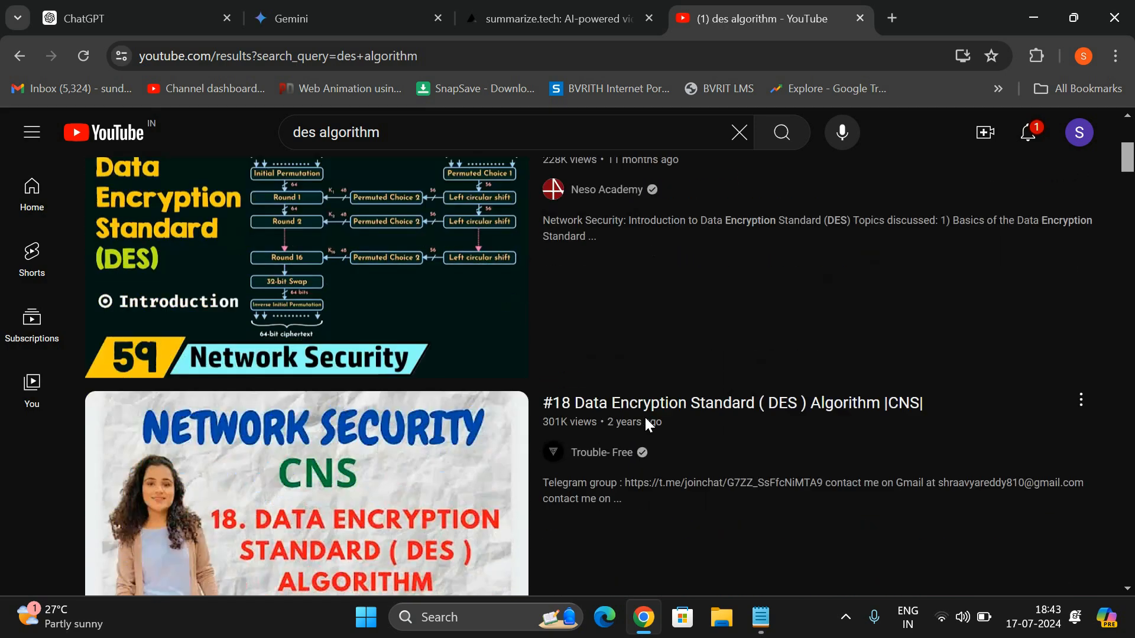
{"action": "scroll", "scroll_direction": "down", "scroll_amount": 3}
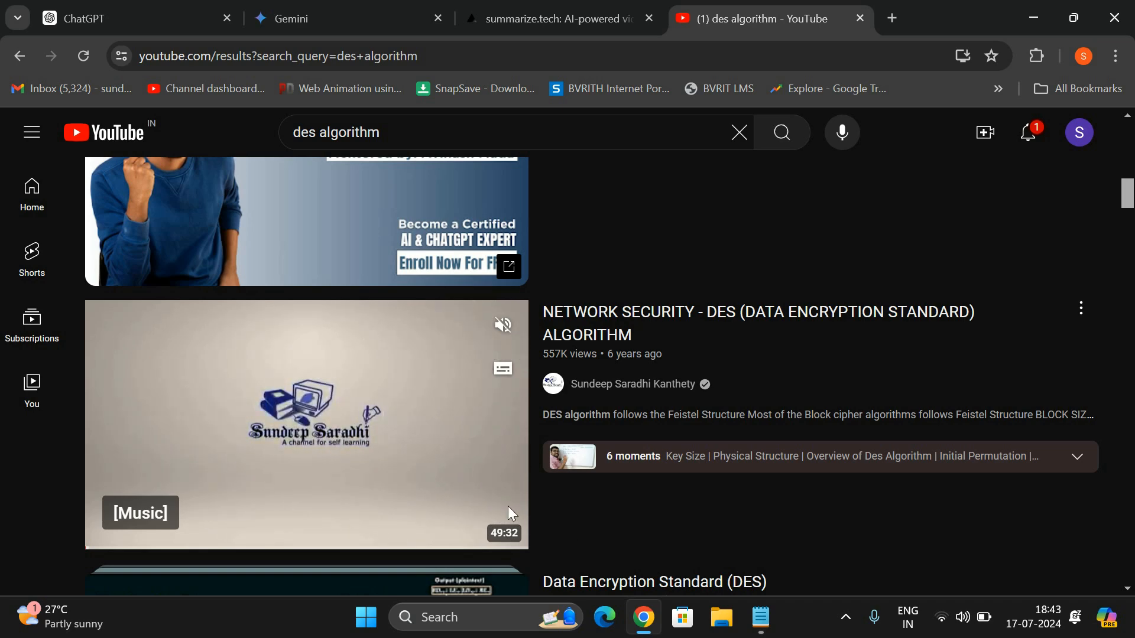
{"action": "left_click", "coordinate": [557, 17]}
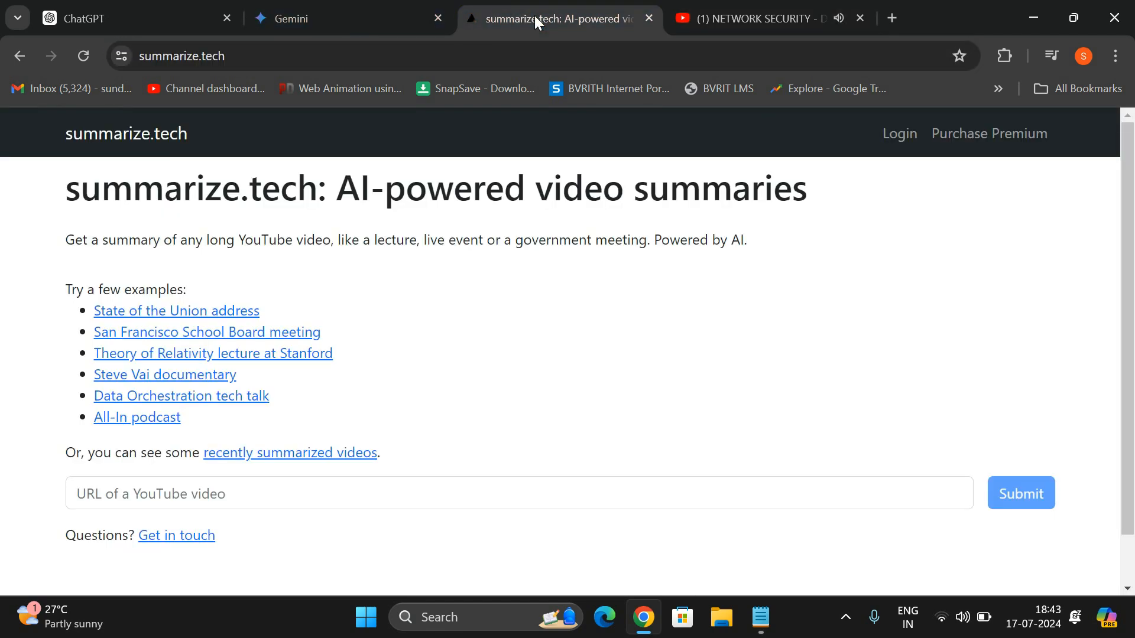
- Submit the DES video link to summarize.tech and get its overall summary
{"action": "type", "text": "https://www.youtube.com/watch?v=SaZGjQBItBc"}
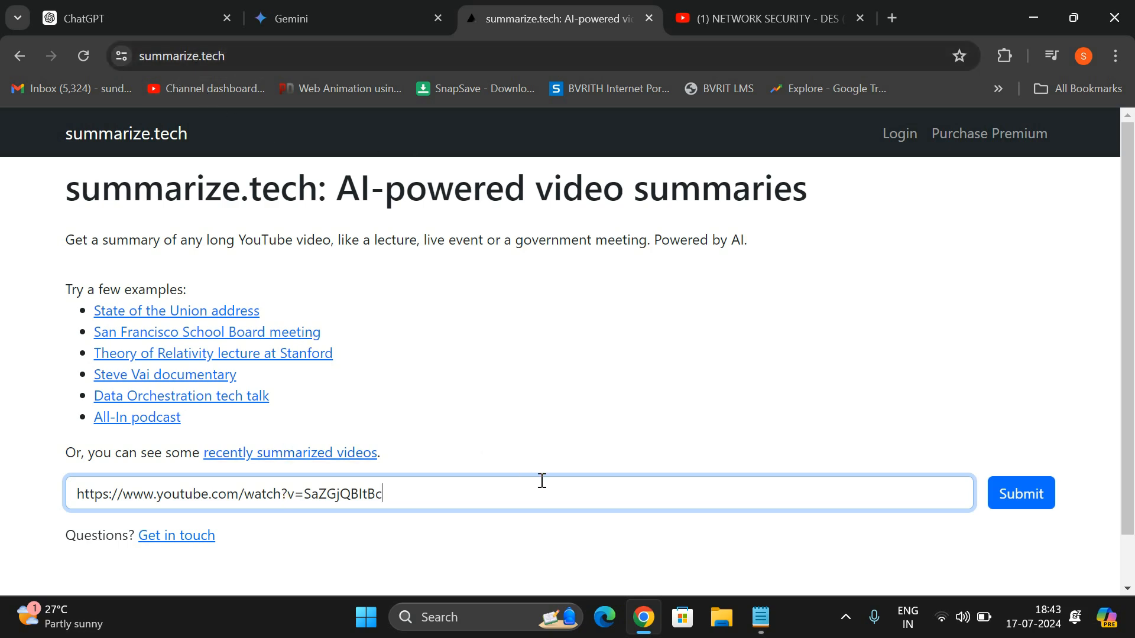
{"action": "left_click", "coordinate": [1020, 493]}
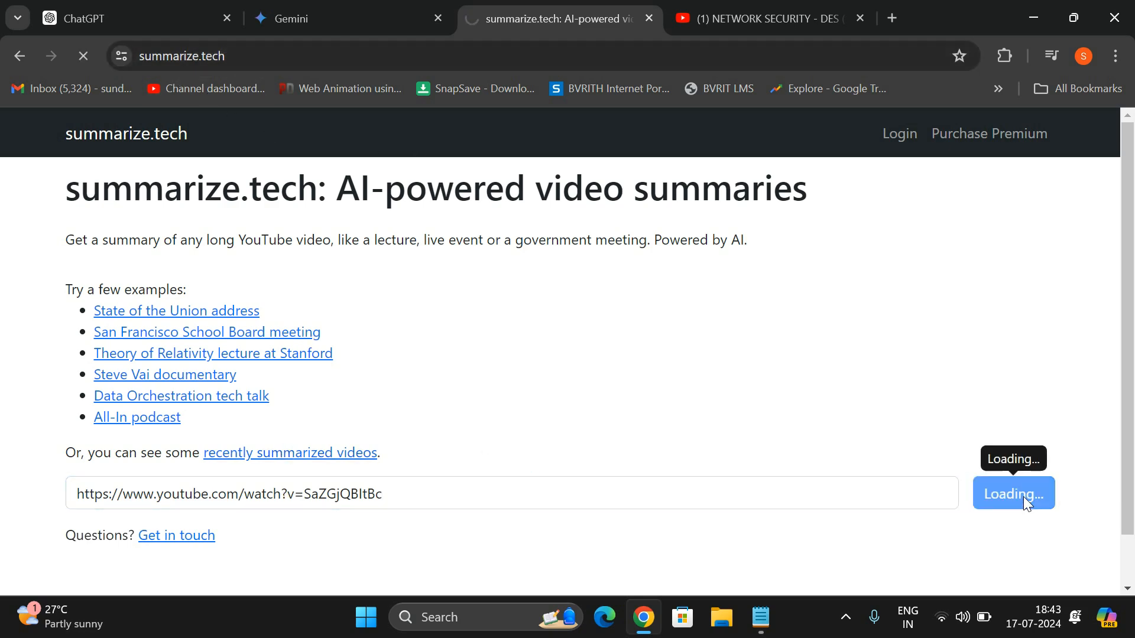
{"action": "left_click", "coordinate": [1014, 493]}
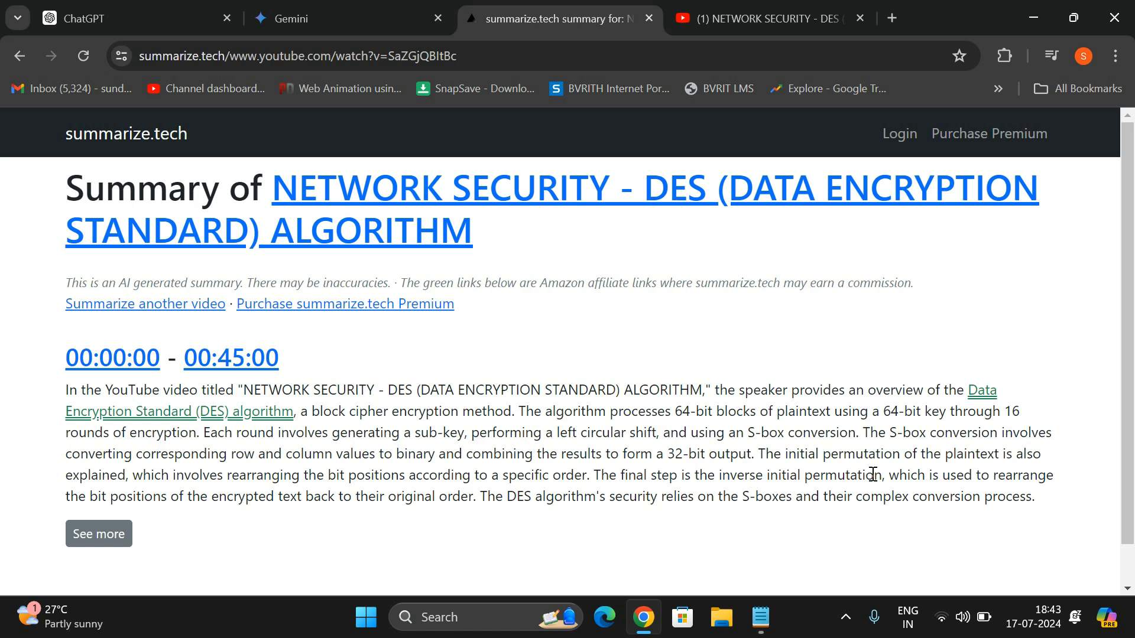
{"action": "scroll", "scroll_direction": "down", "scroll_amount": 3}
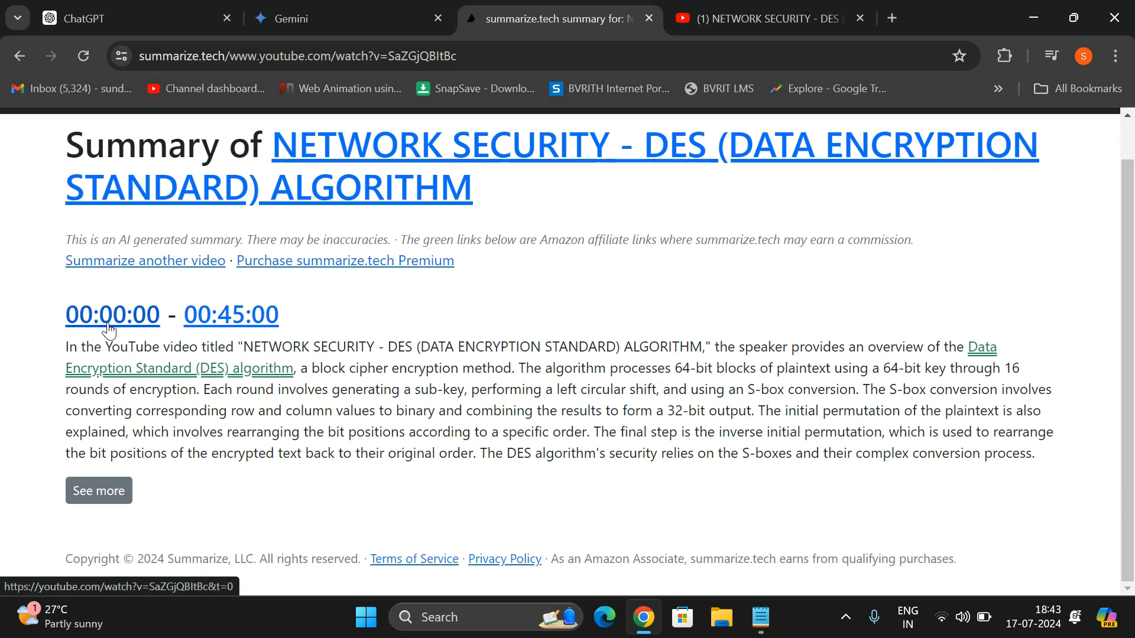
{"action": "mouse_move", "coordinate": [273, 333]}
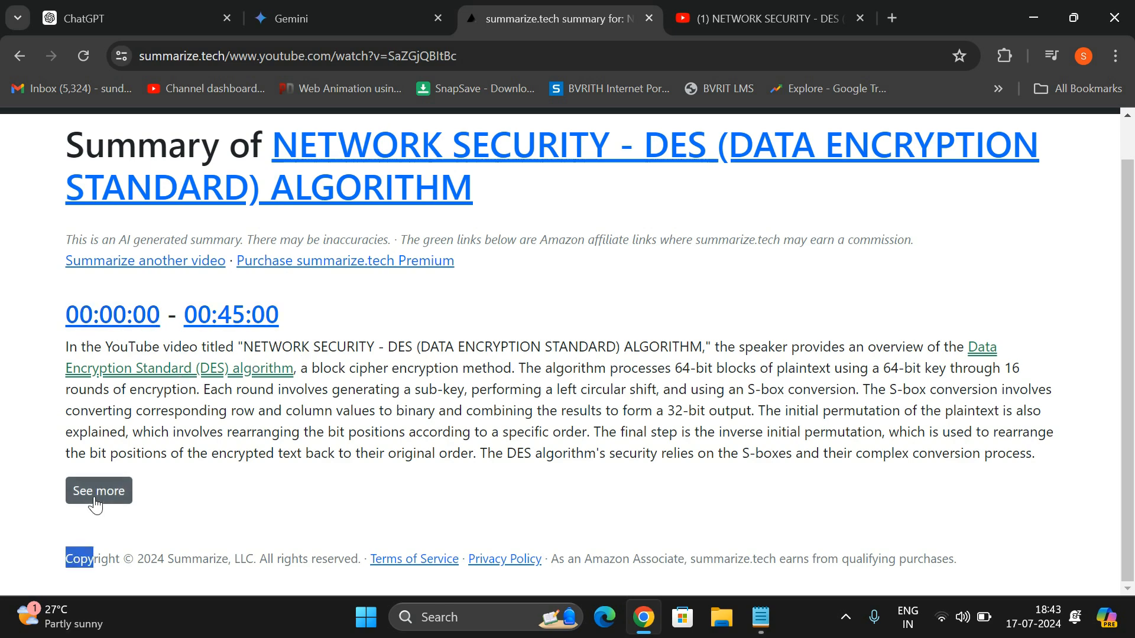
- Expand and read the timestamped summary sections, then return to the Notepad tools list
{"action": "left_click", "coordinate": [98, 490]}
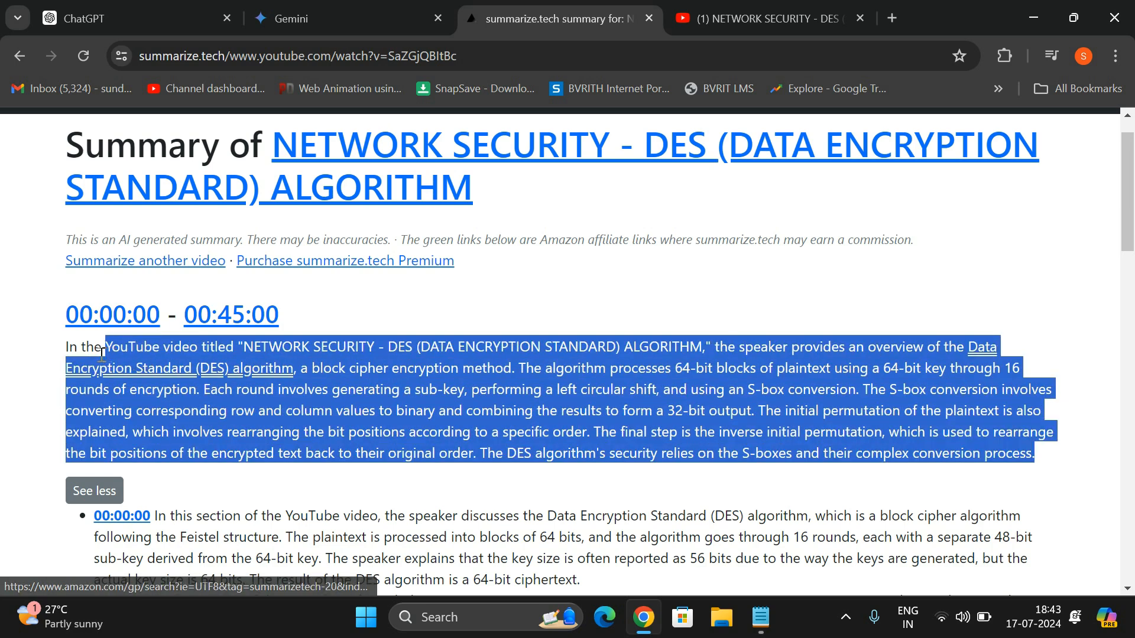
{"action": "scroll", "scroll_direction": "down", "scroll_amount": 3}
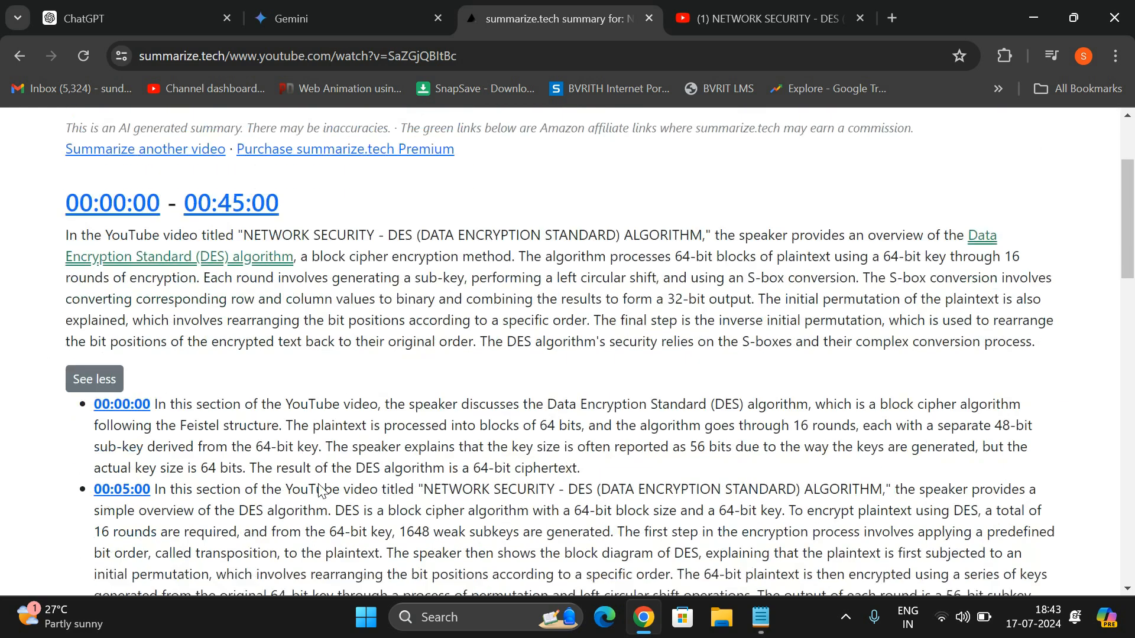
{"action": "scroll", "scroll_direction": "down", "scroll_amount": 3}
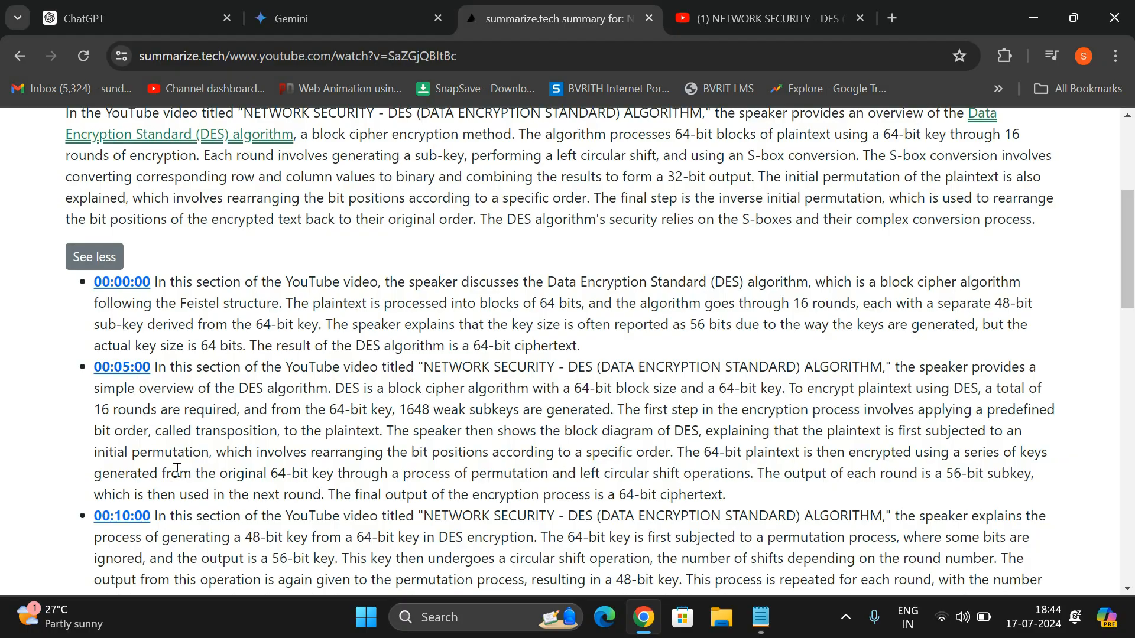
{"action": "scroll", "scroll_direction": "down", "scroll_amount": 3}
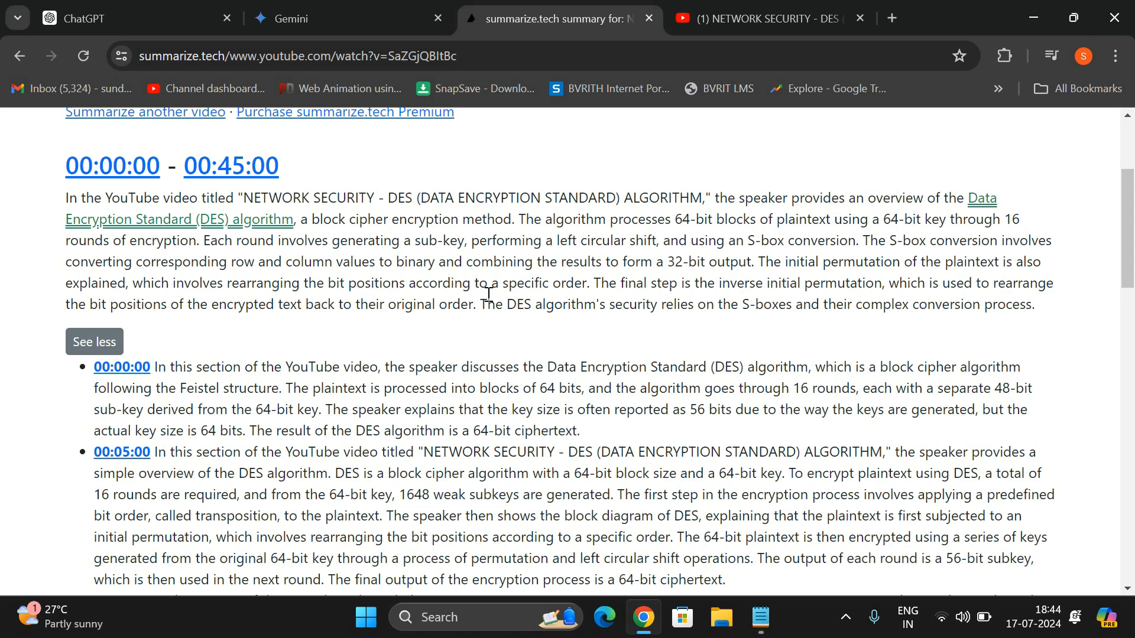
{"action": "mouse_move", "coordinate": [665, 191]}
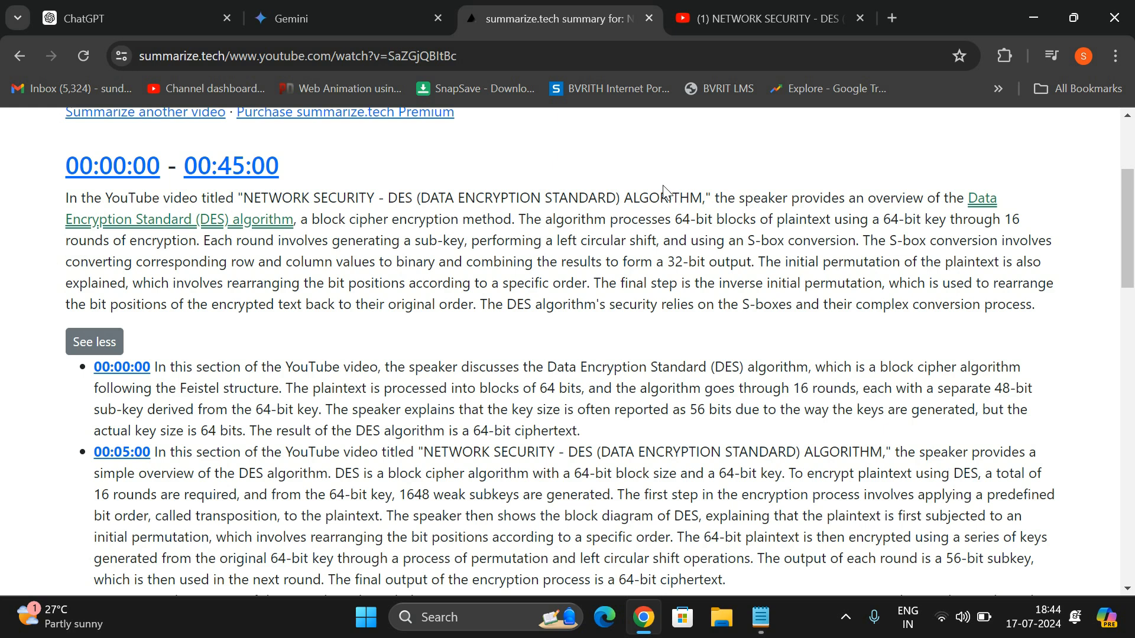
{"action": "left_click", "coordinate": [759, 617]}
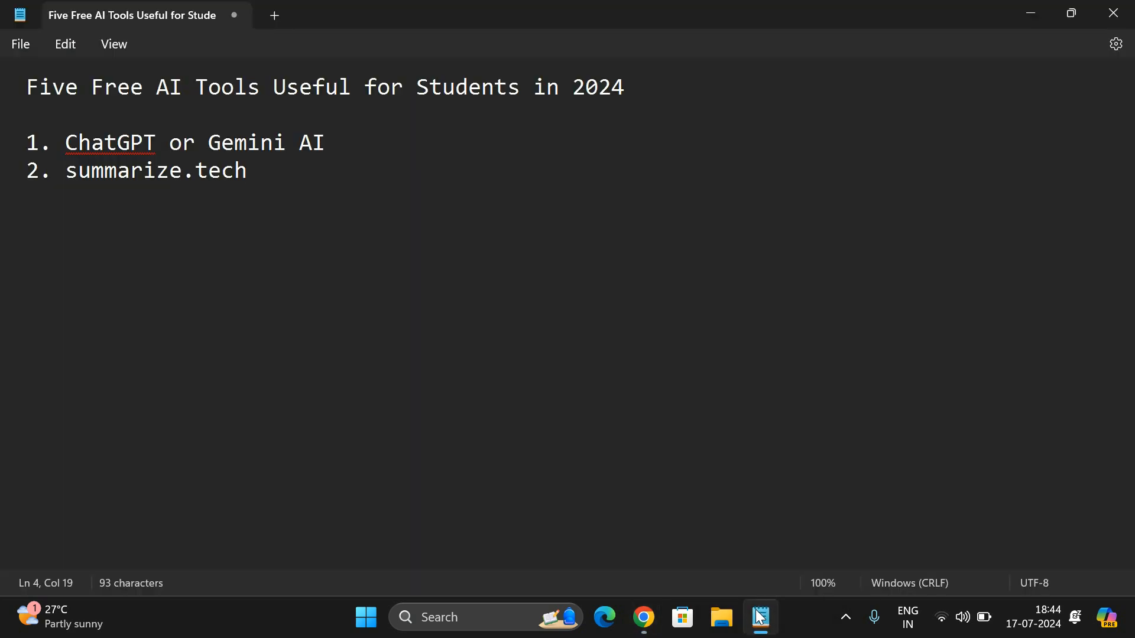
- Add 'quillbot' on a new line as the third free AI tool in the list
{"action": "key", "text": "enter"}
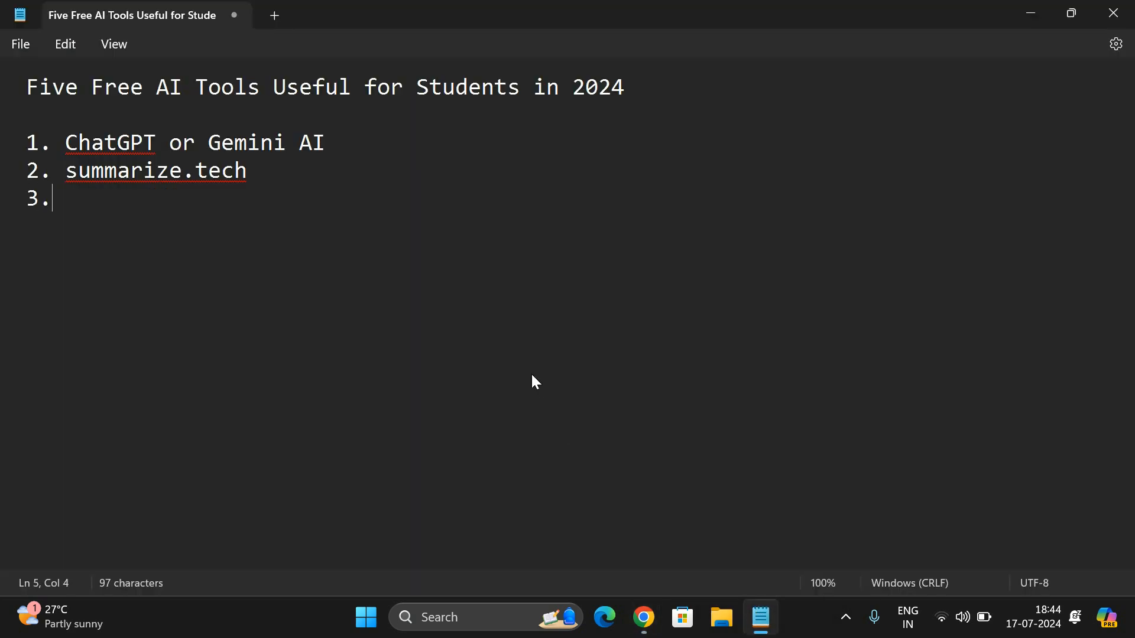
{"action": "type", "text": "q"}
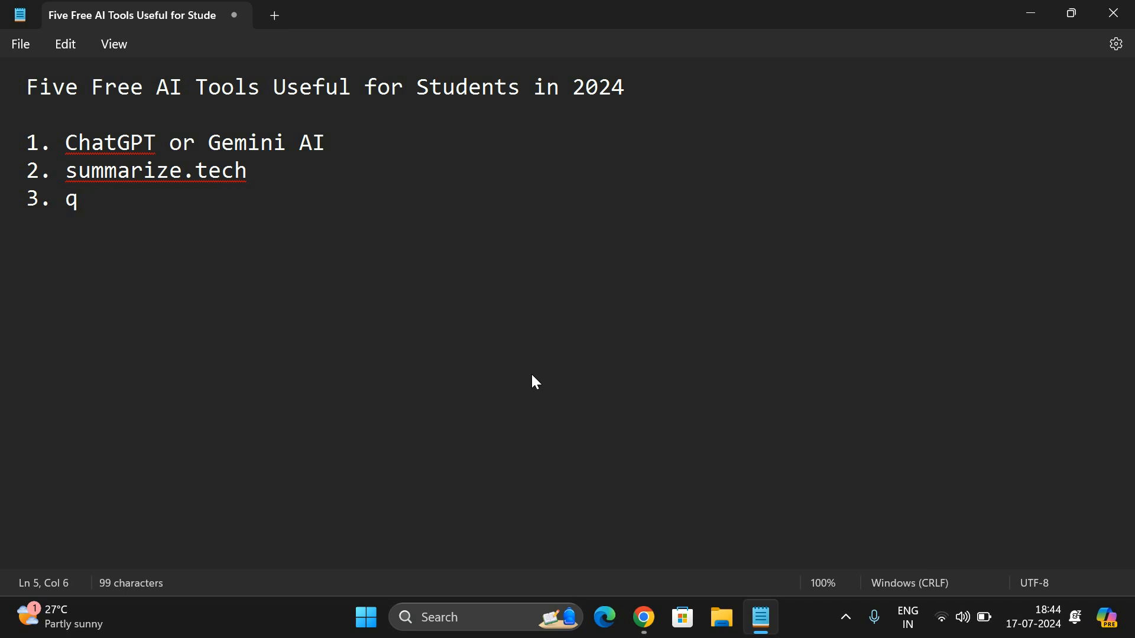
{"action": "type", "text": "uillb"}
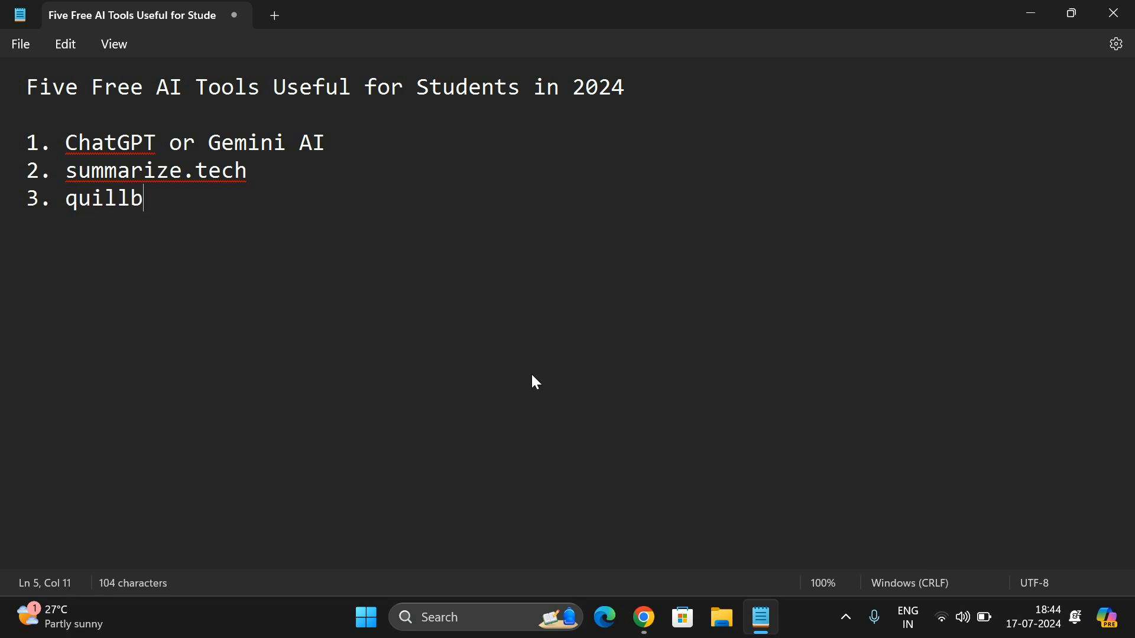
{"action": "type", "text": "ot"}
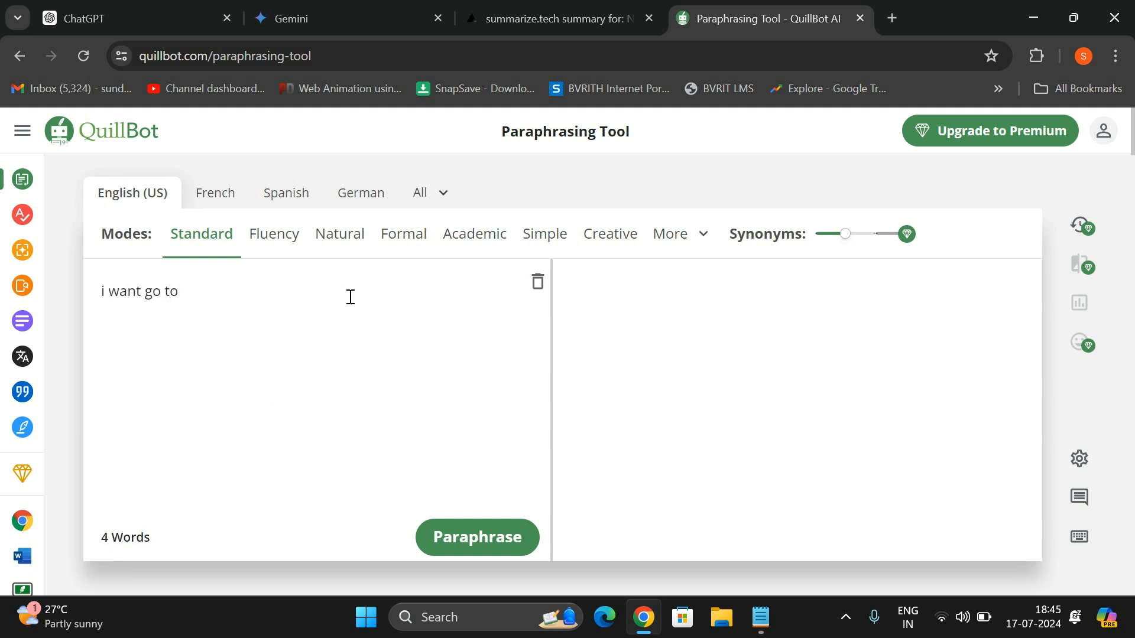
- Complete the sentence 'i want go to out of station' and get QuillBot's paraphrase of it
{"action": "type", "text": "out of"}
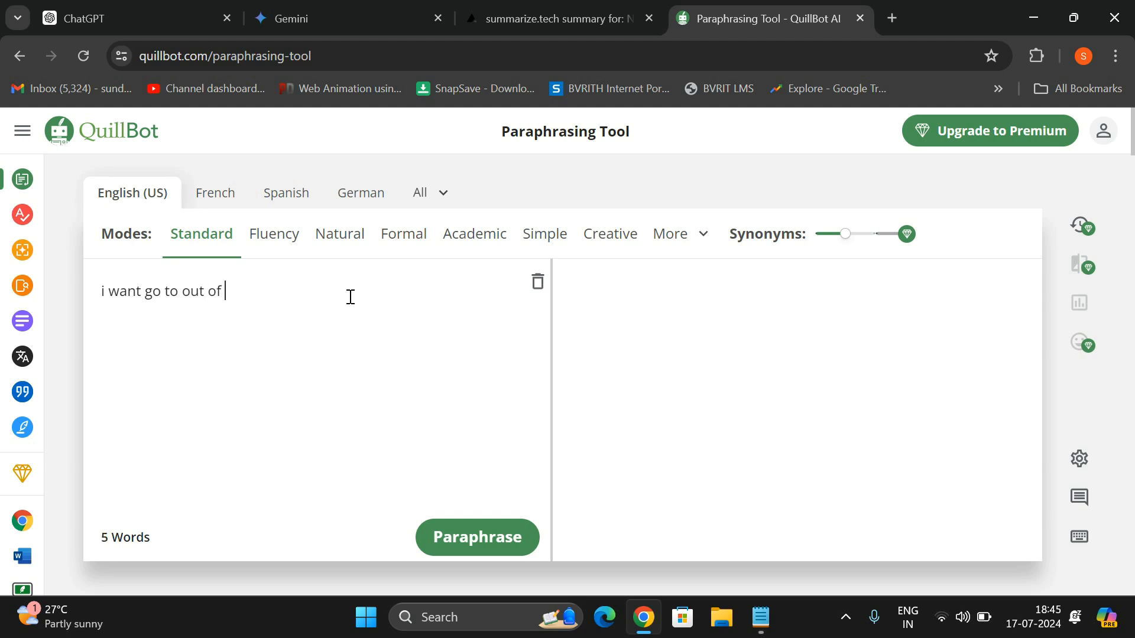
{"action": "type", "text": "station"}
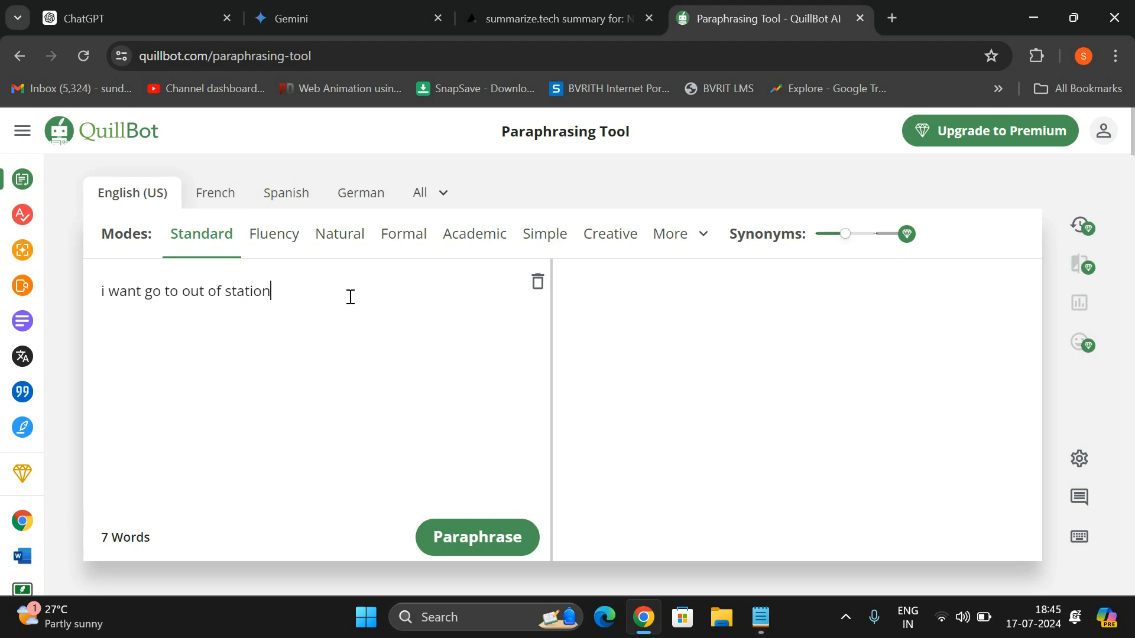
{"action": "left_click", "coordinate": [476, 537]}
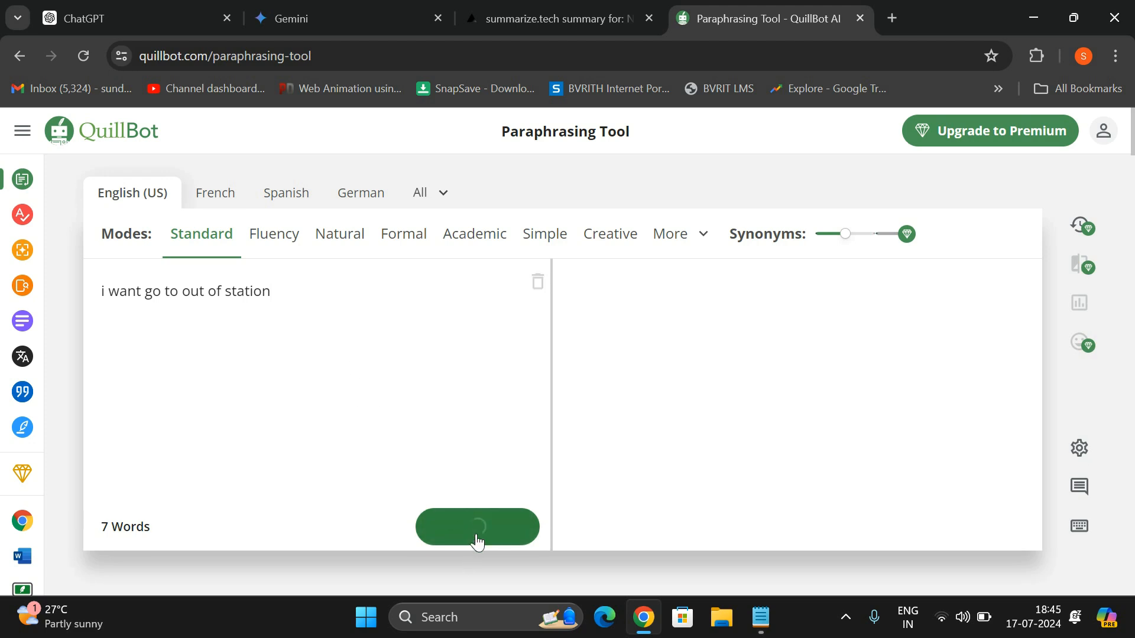
{"action": "left_click", "coordinate": [477, 526]}
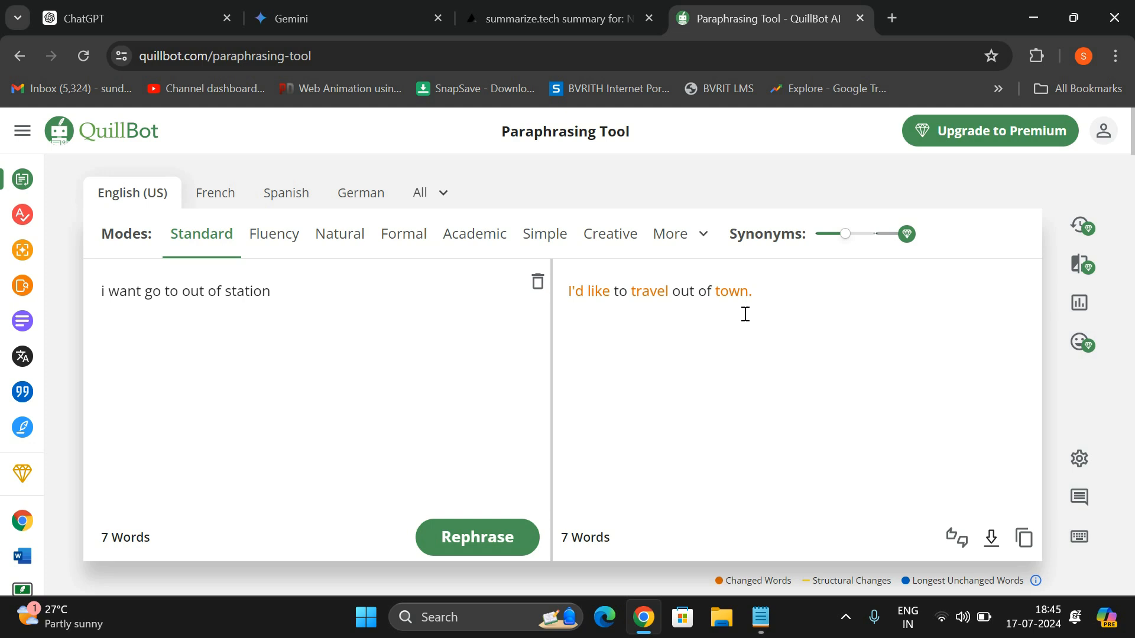
- Highlight the original sentence to compare it, then clear the selection
{"action": "double_click", "coordinate": [185, 290]}
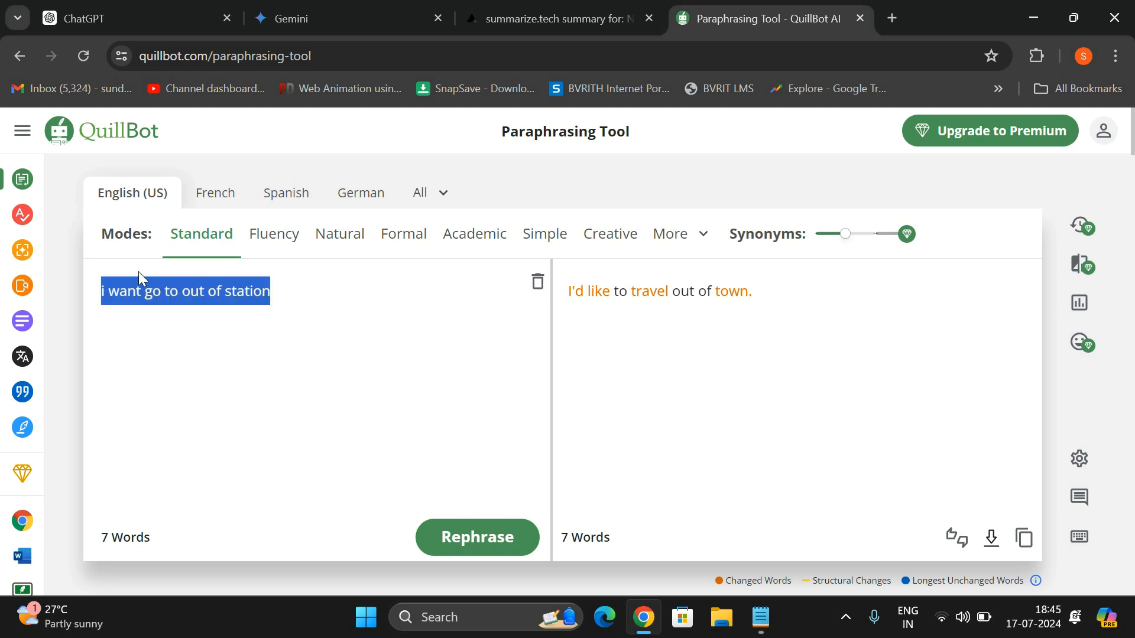
{"action": "mouse_move", "coordinate": [652, 274]}
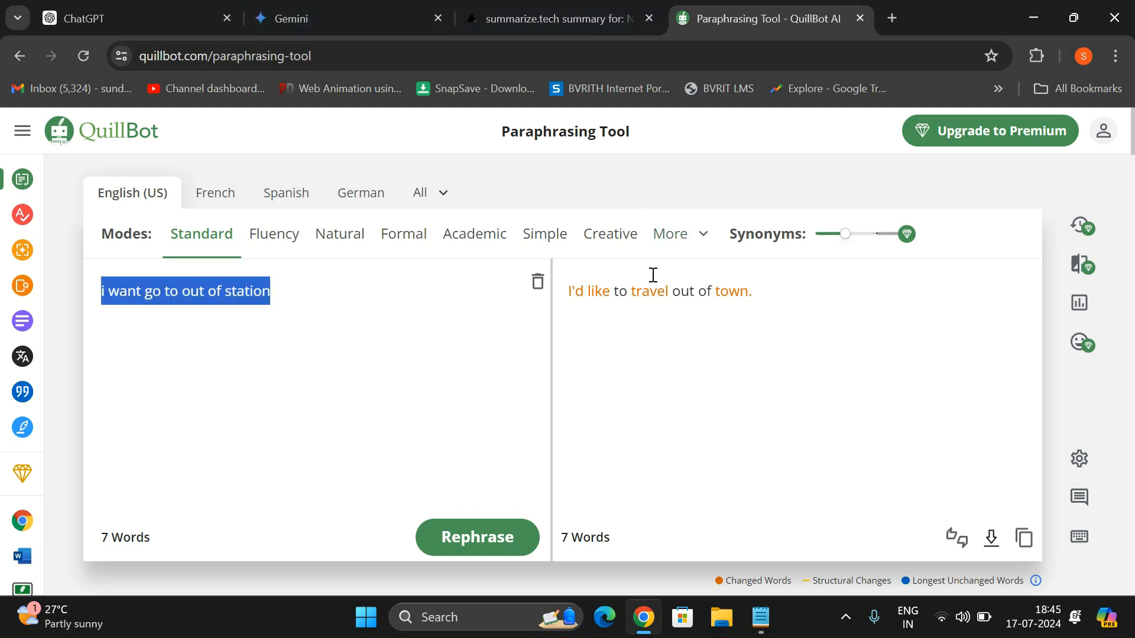
{"action": "mouse_move", "coordinate": [648, 321]}
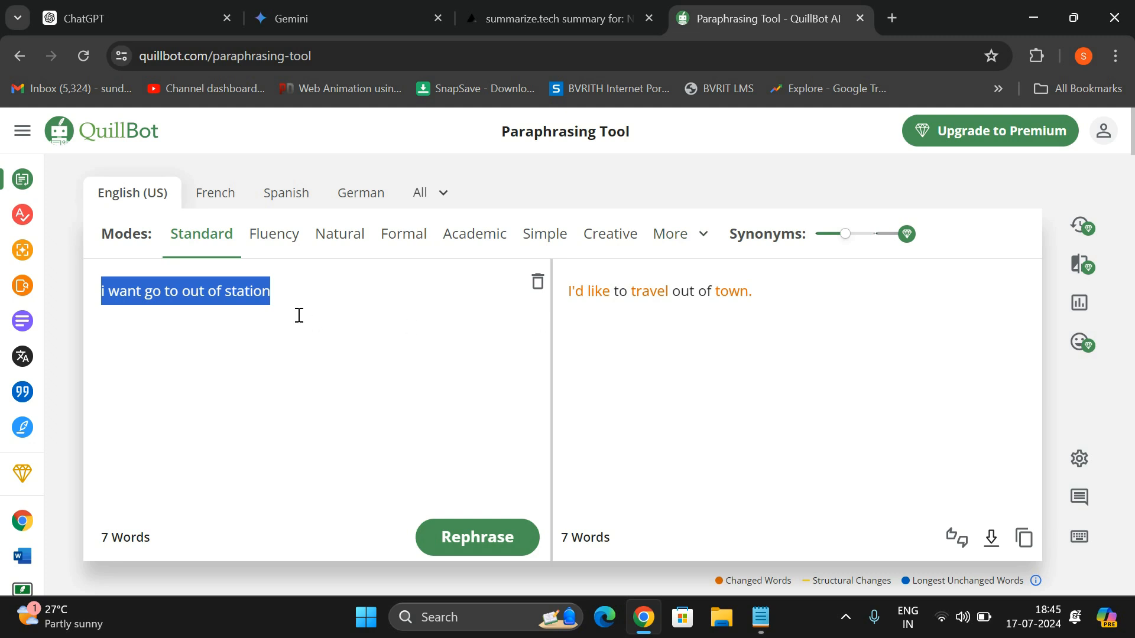
{"action": "left_click", "coordinate": [272, 291]}
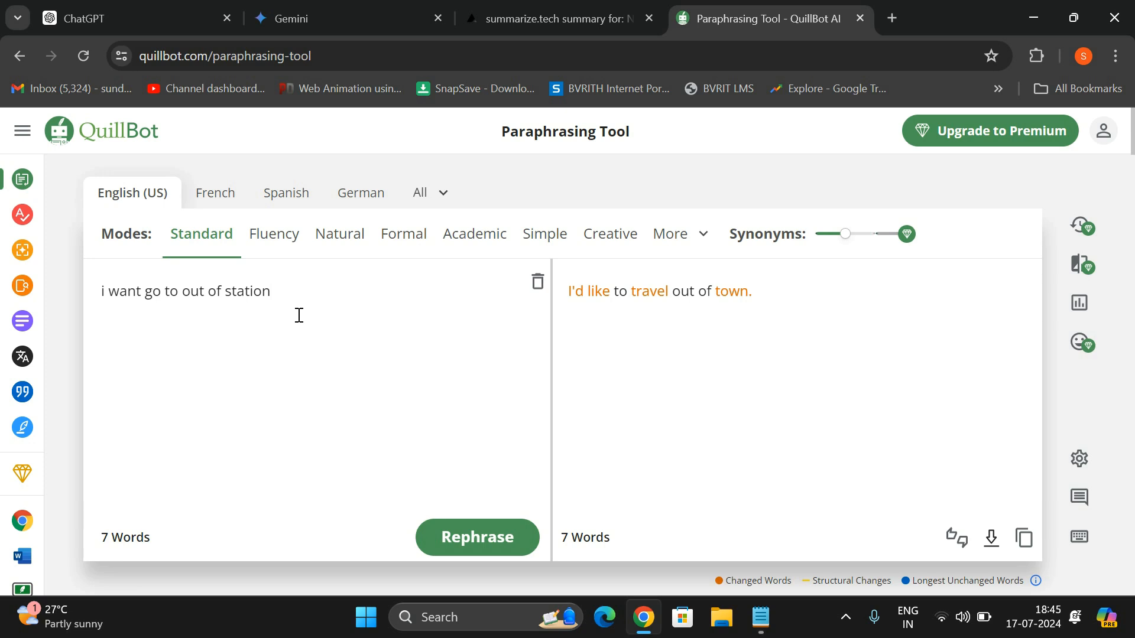
{"action": "mouse_move", "coordinate": [234, 331]}
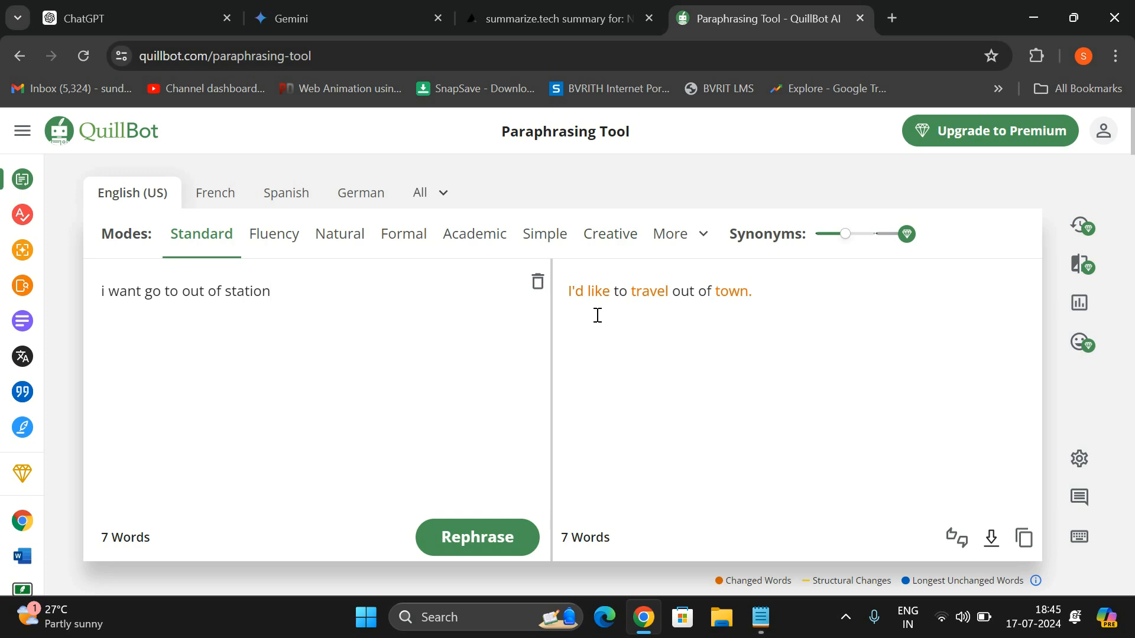
{"action": "mouse_move", "coordinate": [580, 330]}
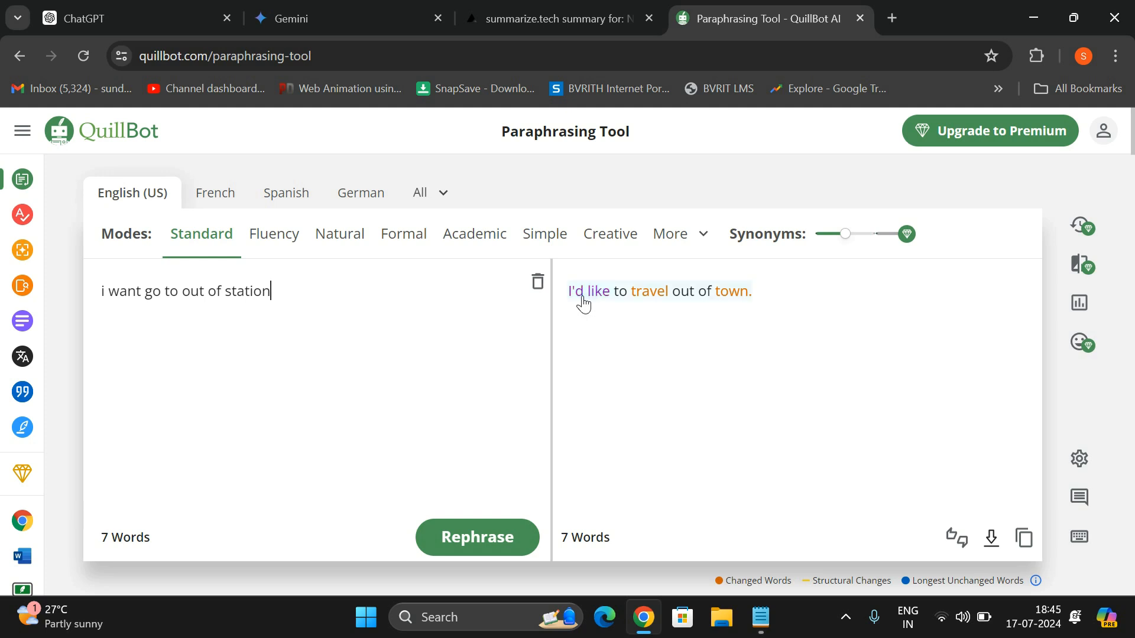
- Swap 'I'd like' for 'I want' and 'to travel' for 'to go on vacation' in the paraphrase
{"action": "left_click", "coordinate": [588, 291]}
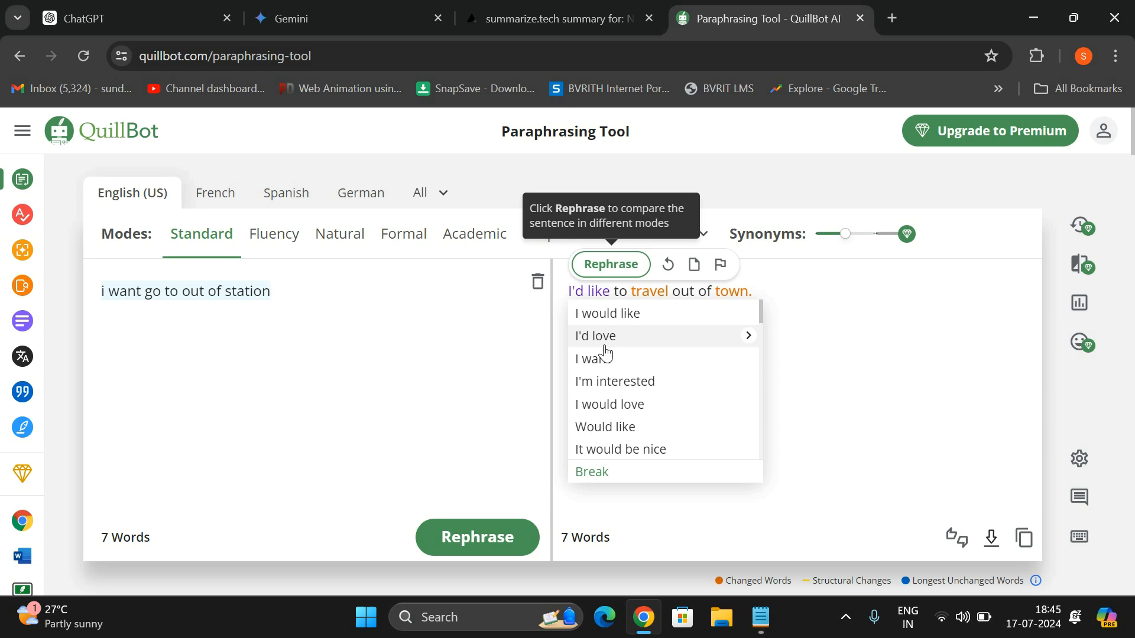
{"action": "mouse_move", "coordinate": [606, 409]}
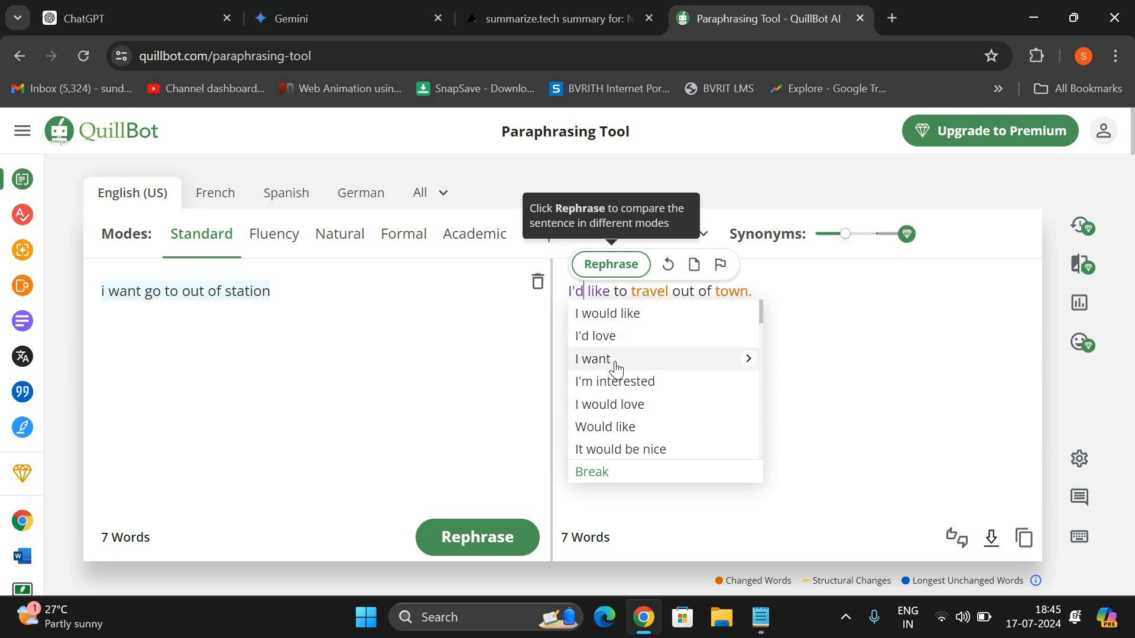
{"action": "left_click", "coordinate": [592, 359]}
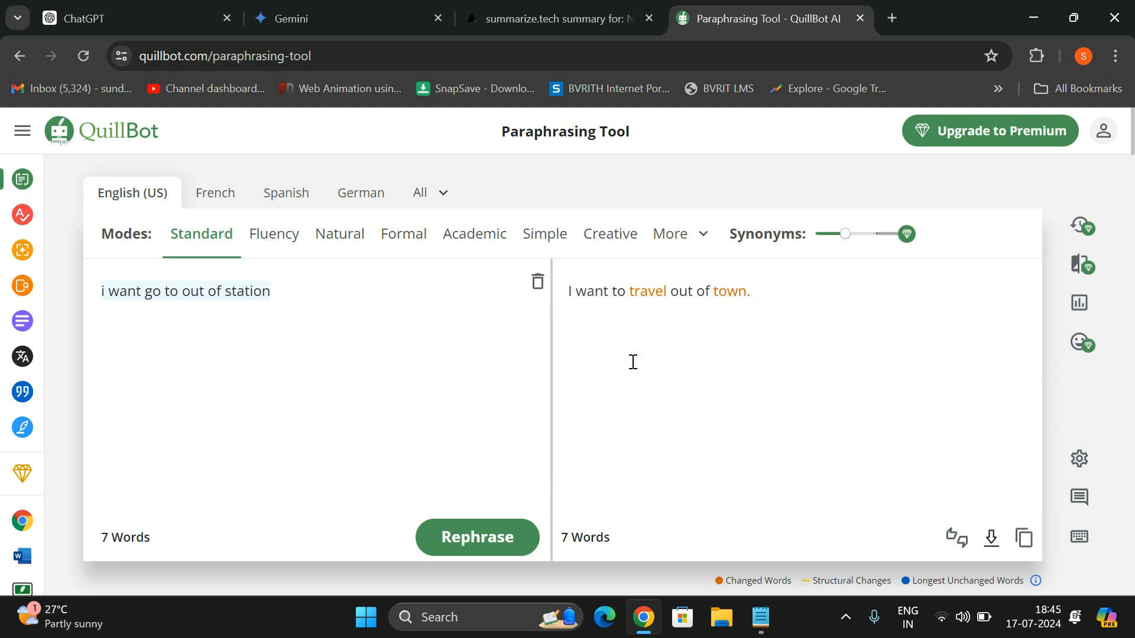
{"action": "mouse_move", "coordinate": [646, 291]}
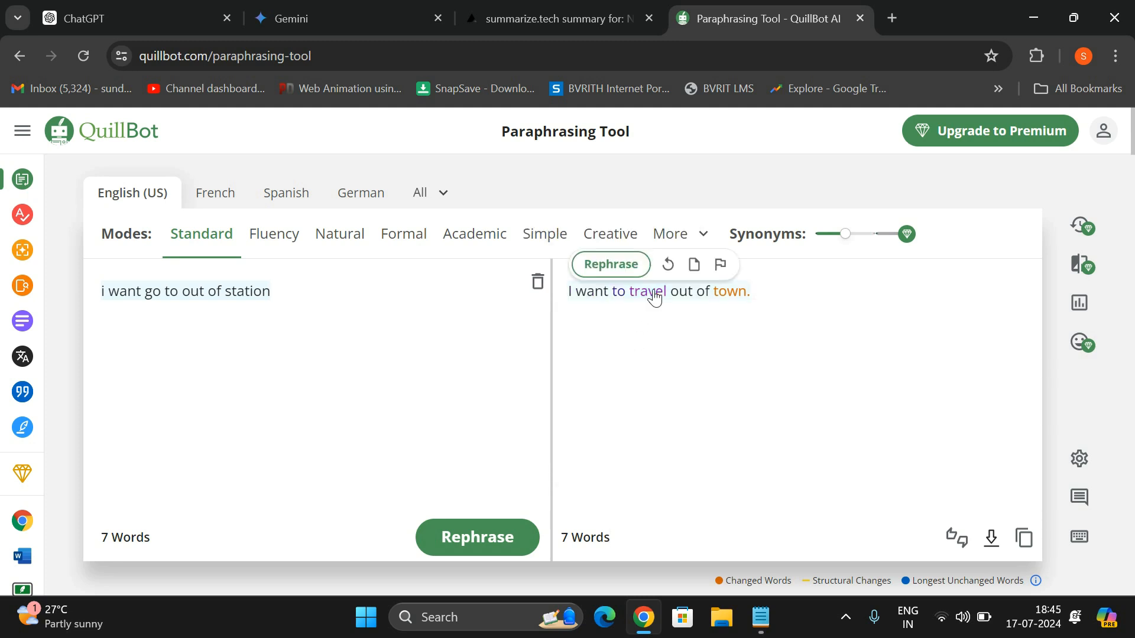
{"action": "left_click", "coordinate": [646, 291]}
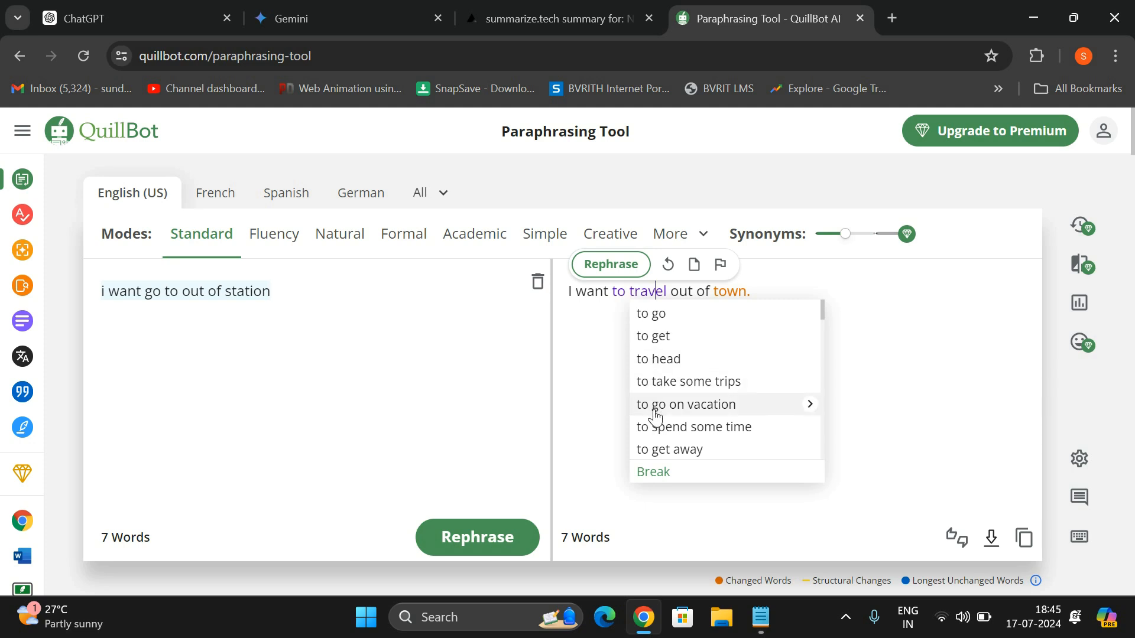
{"action": "left_click", "coordinate": [684, 404]}
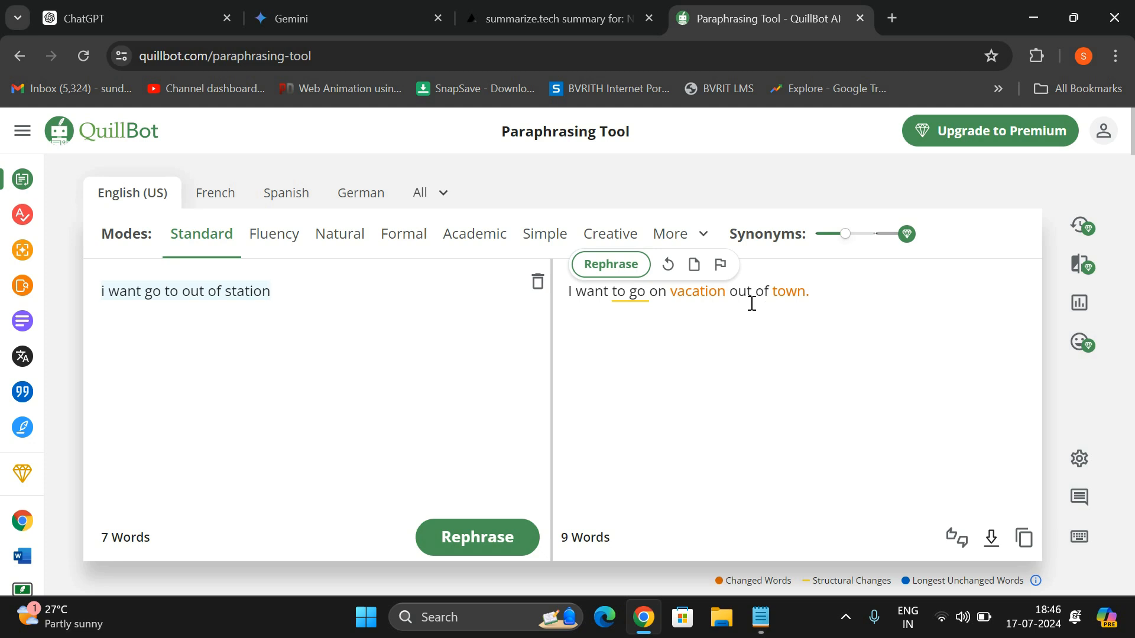
{"action": "left_click", "coordinate": [637, 290]}
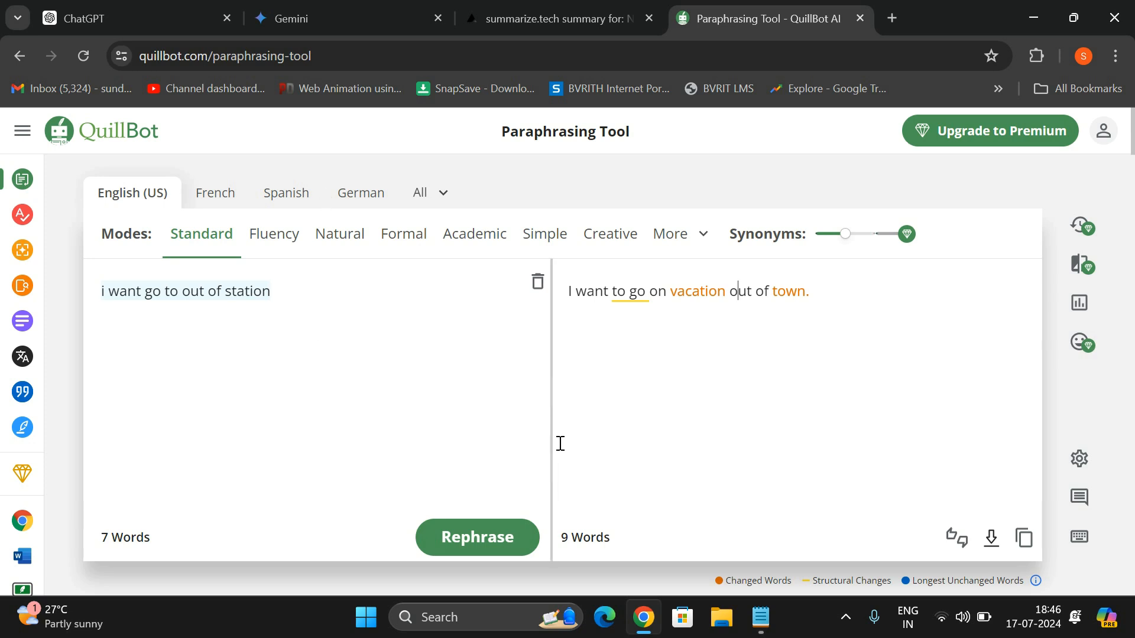
{"action": "mouse_move", "coordinate": [469, 377]}
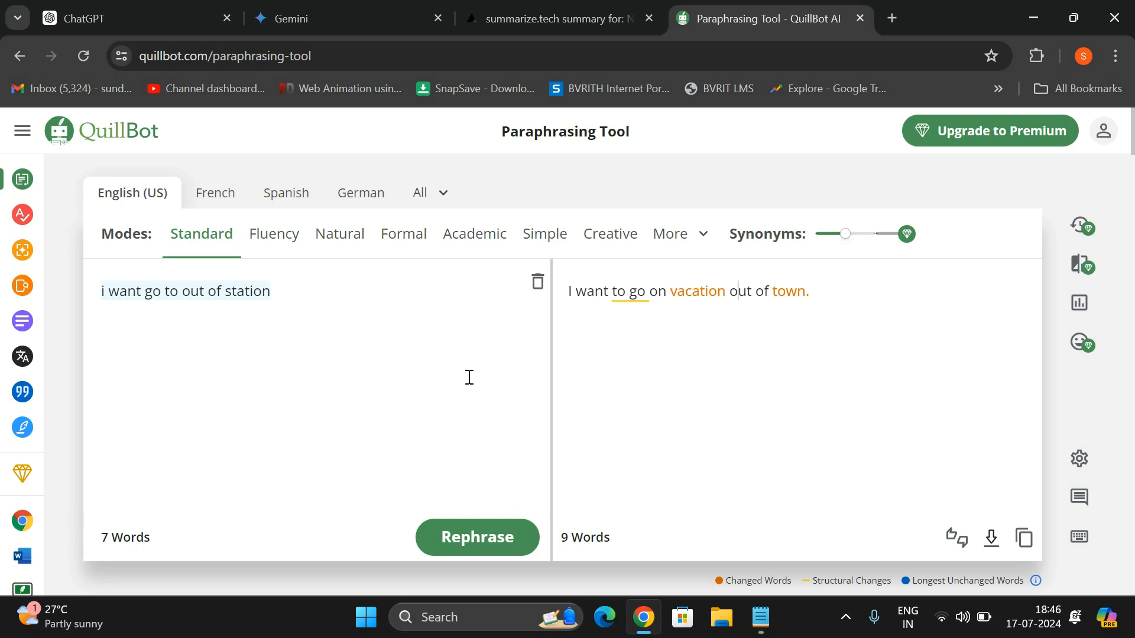
{"action": "mouse_move", "coordinate": [488, 376]}
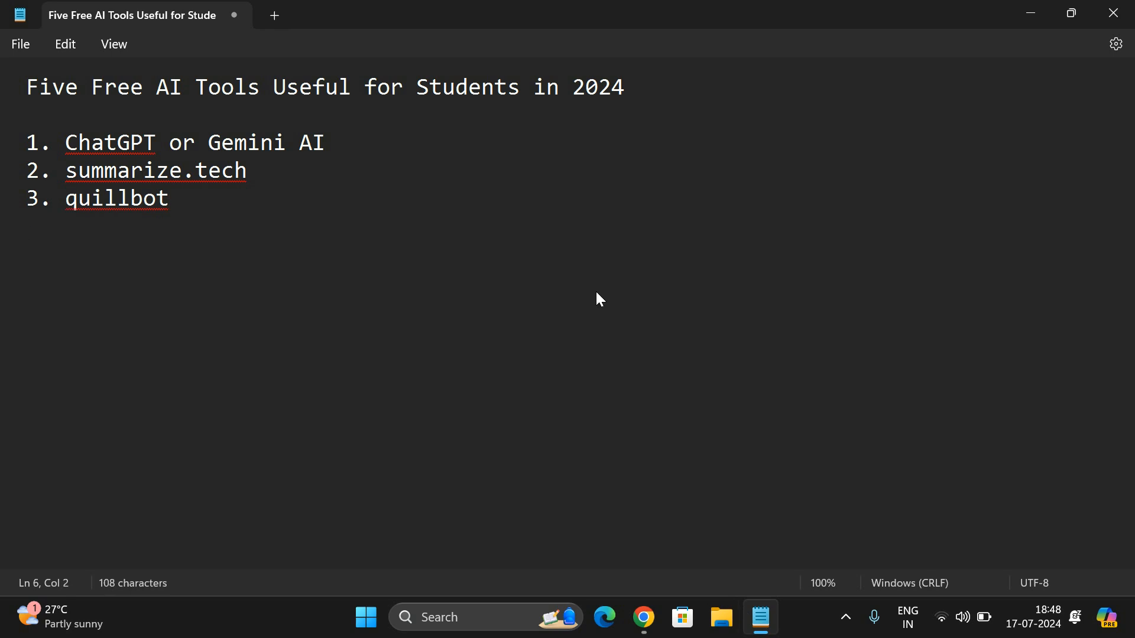
- Add 'Duino code generator' as the fourth tool, then return to the browser
{"action": "key", "text": "Enter"}
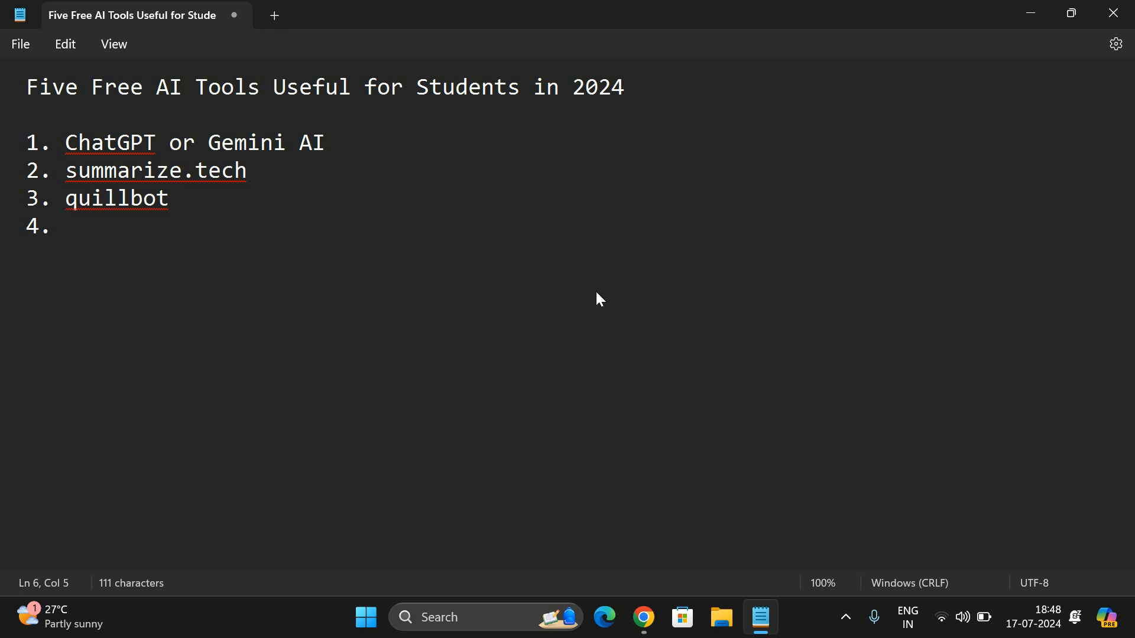
{"action": "type", "text": "Duino code"}
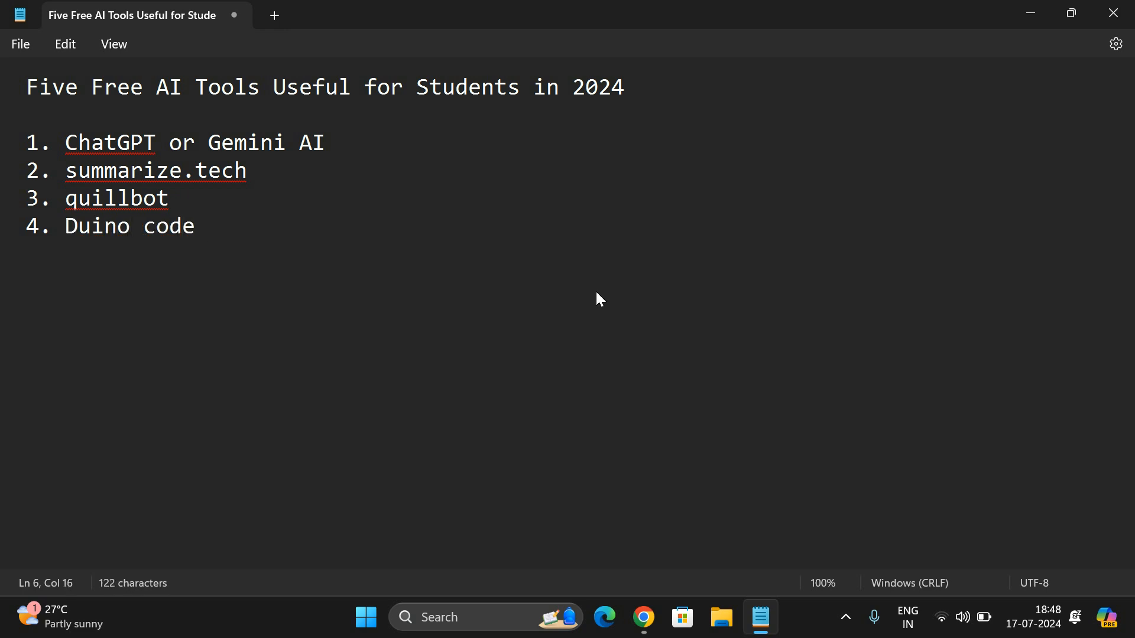
{"action": "type", "text": "generator"}
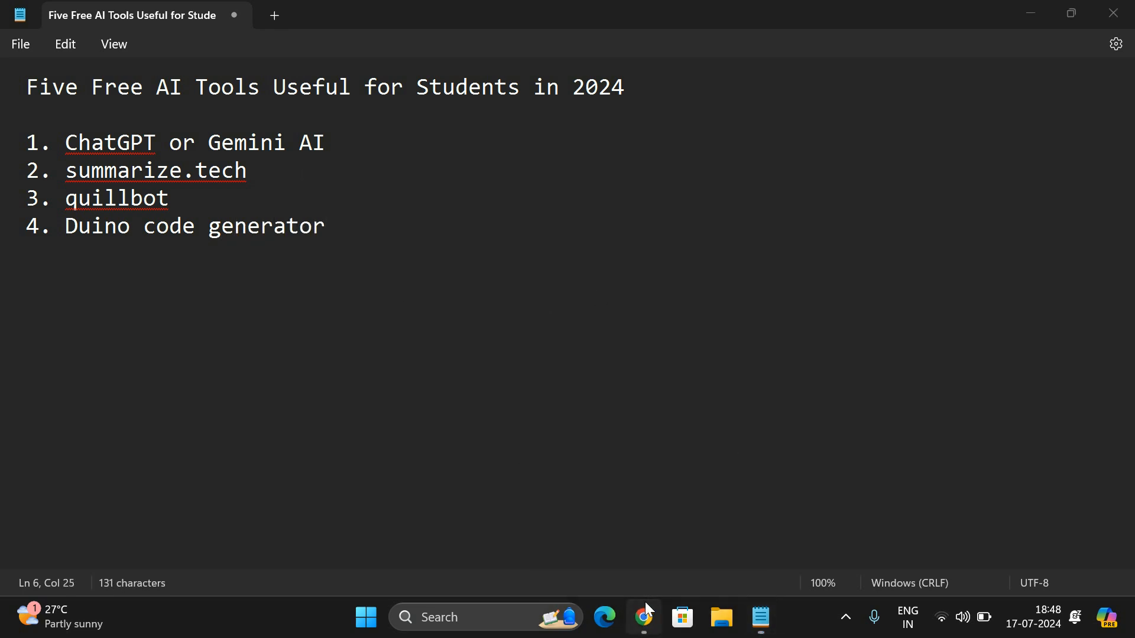
{"action": "left_click", "coordinate": [641, 617]}
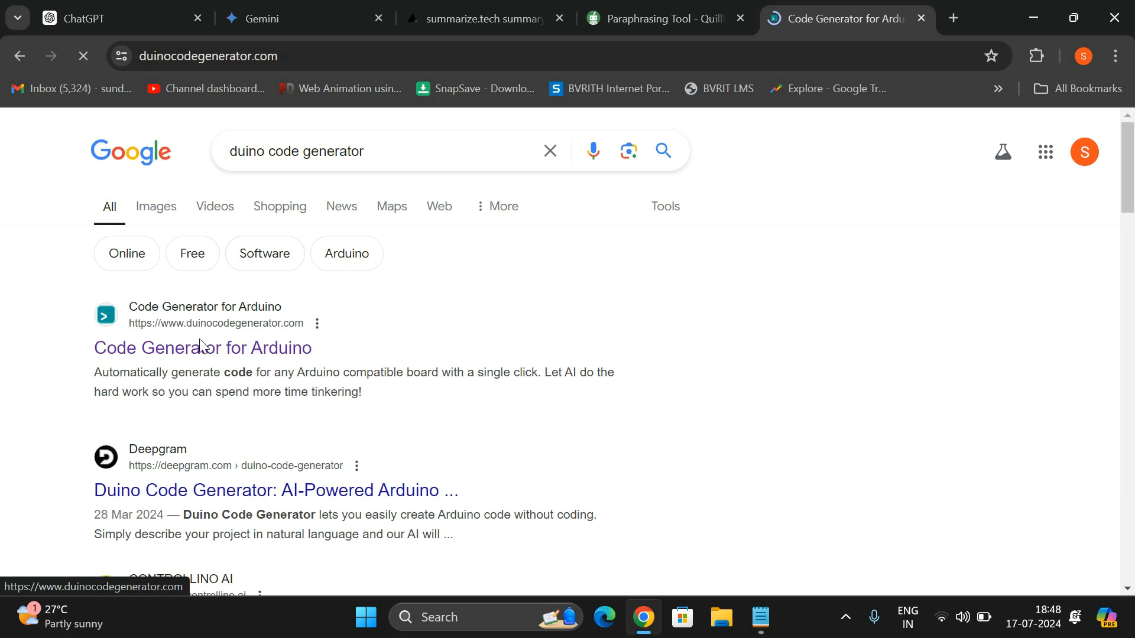
{"action": "mouse_move", "coordinate": [471, 338]}
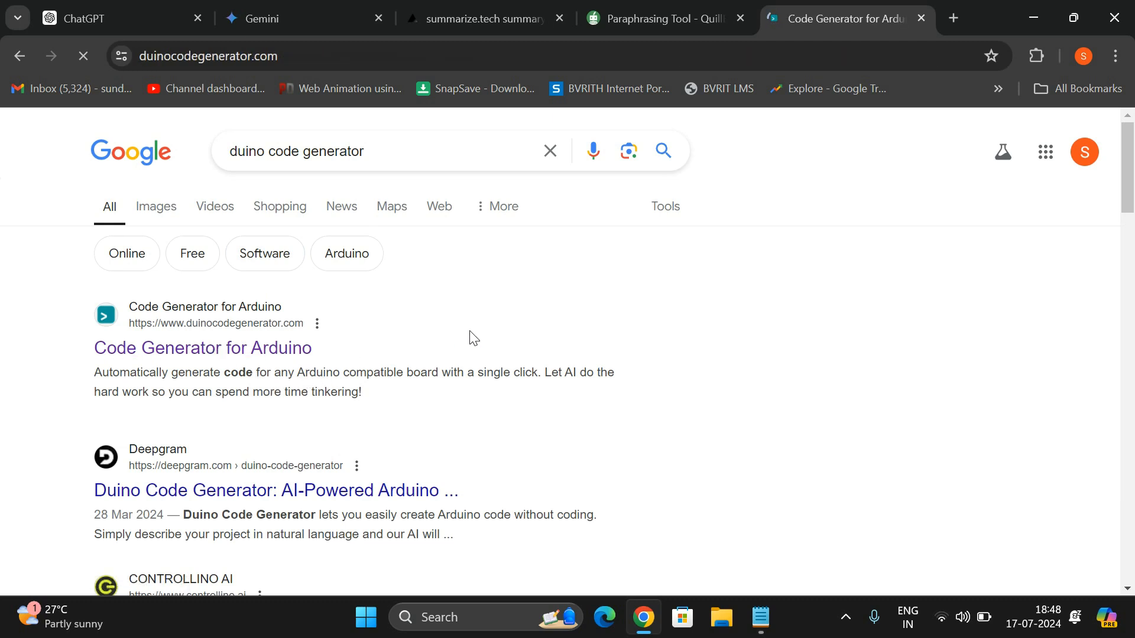
- On duinocodegenerator.com, select the simple example prompt for an Arduino Nano LED blink on pin 13
{"action": "left_click", "coordinate": [202, 347]}
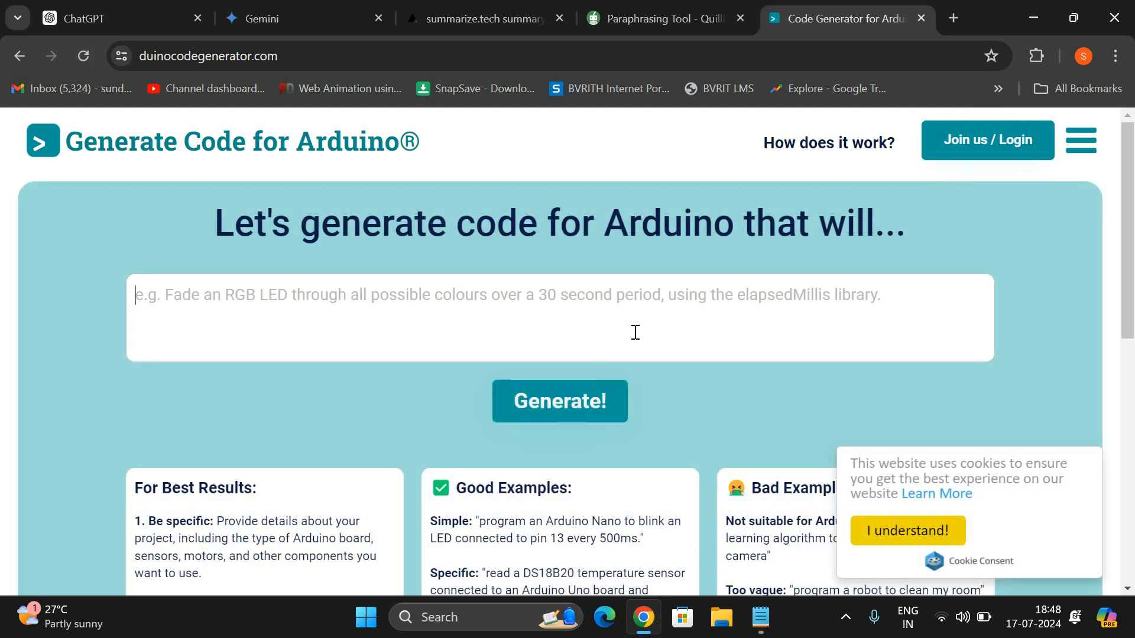
{"action": "scroll", "scroll_direction": "down", "scroll_amount": 3}
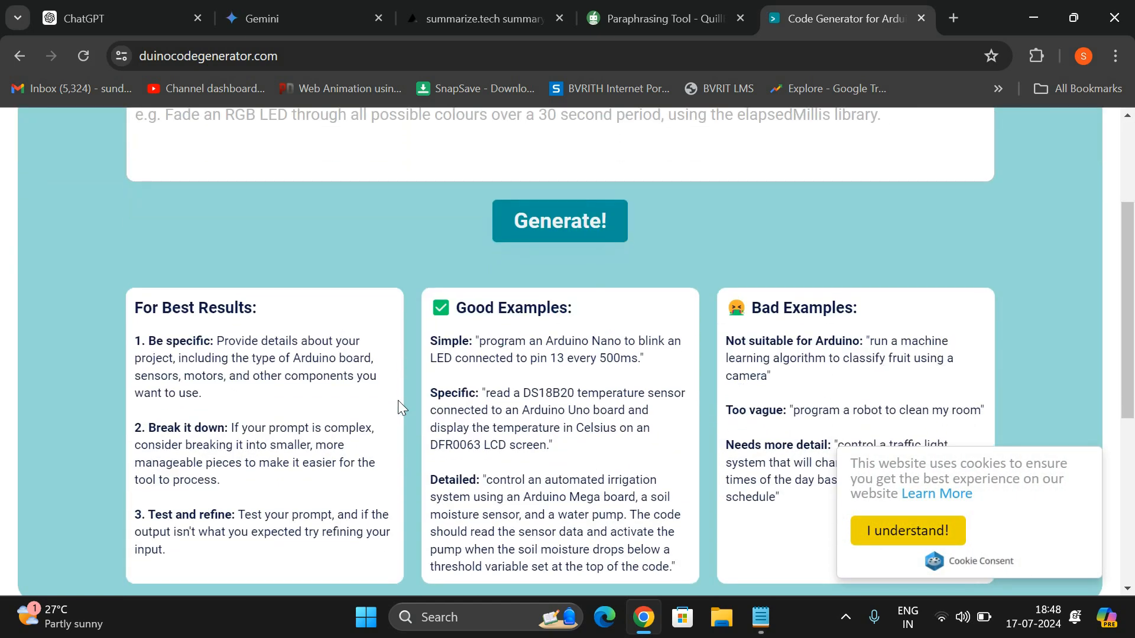
{"action": "scroll", "scroll_direction": "down", "scroll_amount": 3}
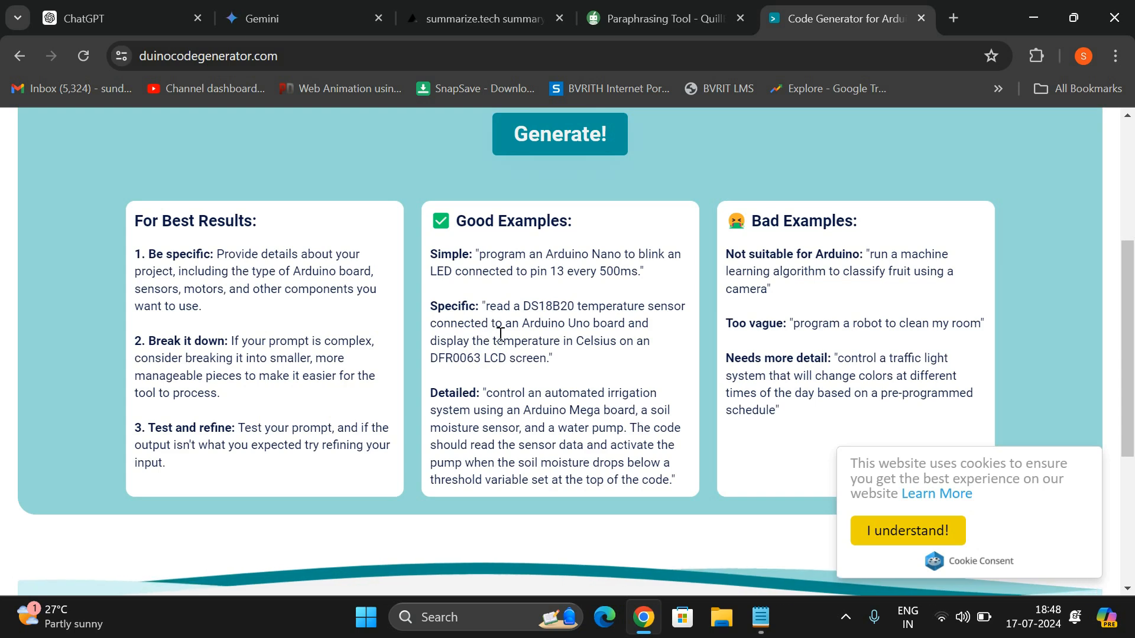
{"action": "double_click", "coordinate": [484, 254]}
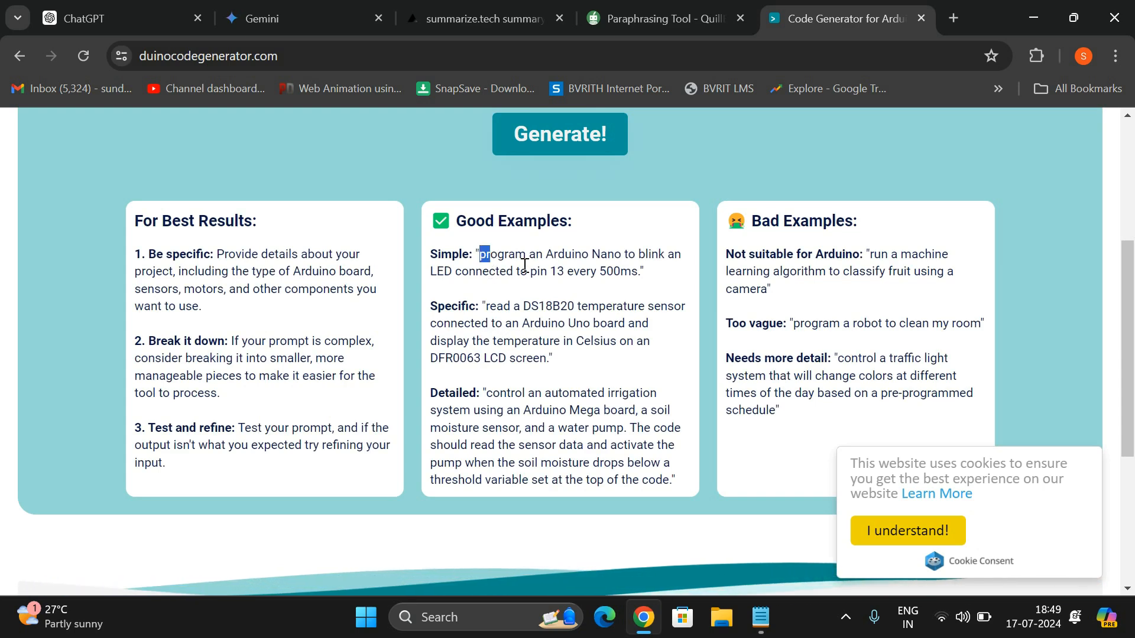
{"action": "left_click_drag", "start_coordinate": [482, 254], "coordinate": [640, 272]}
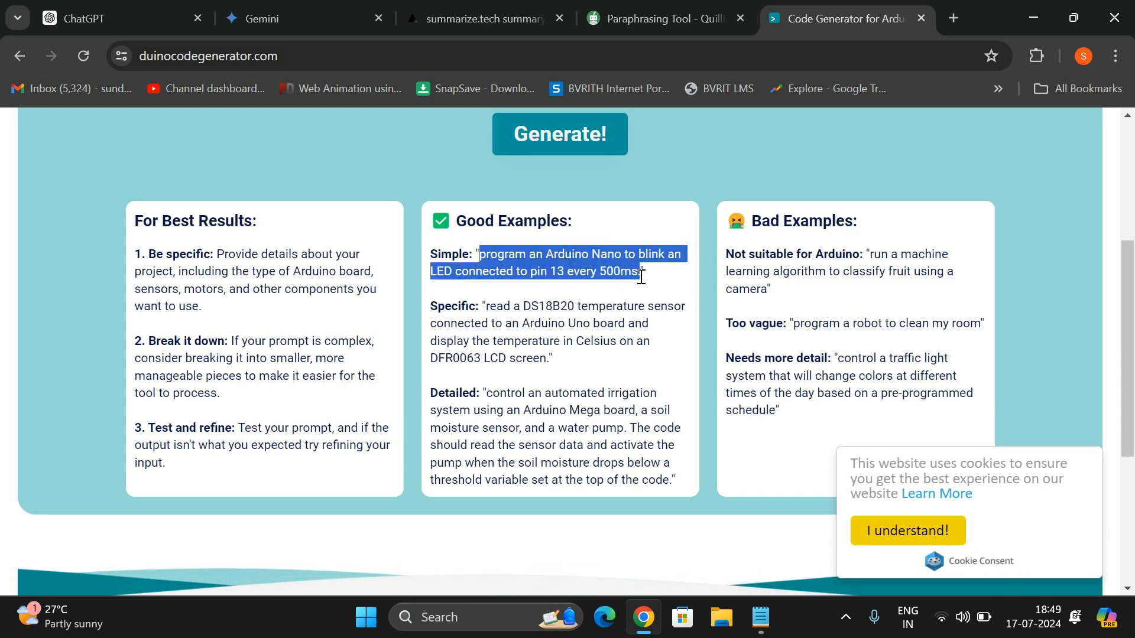
{"action": "scroll", "scroll_direction": "up", "scroll_amount": 3}
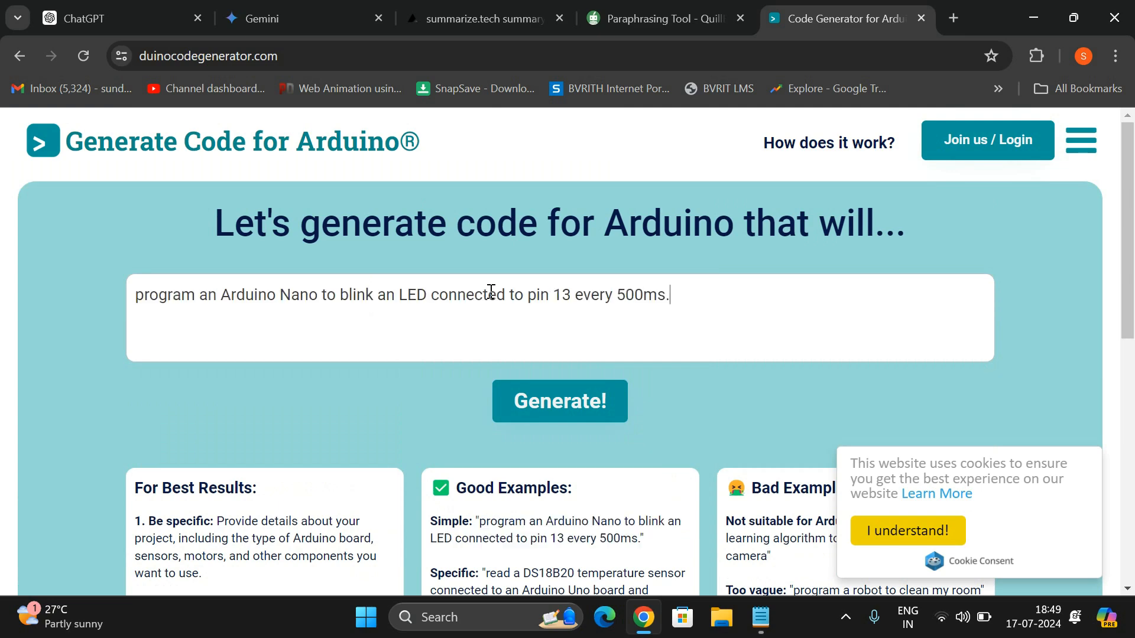
{"action": "mouse_move", "coordinate": [314, 305]}
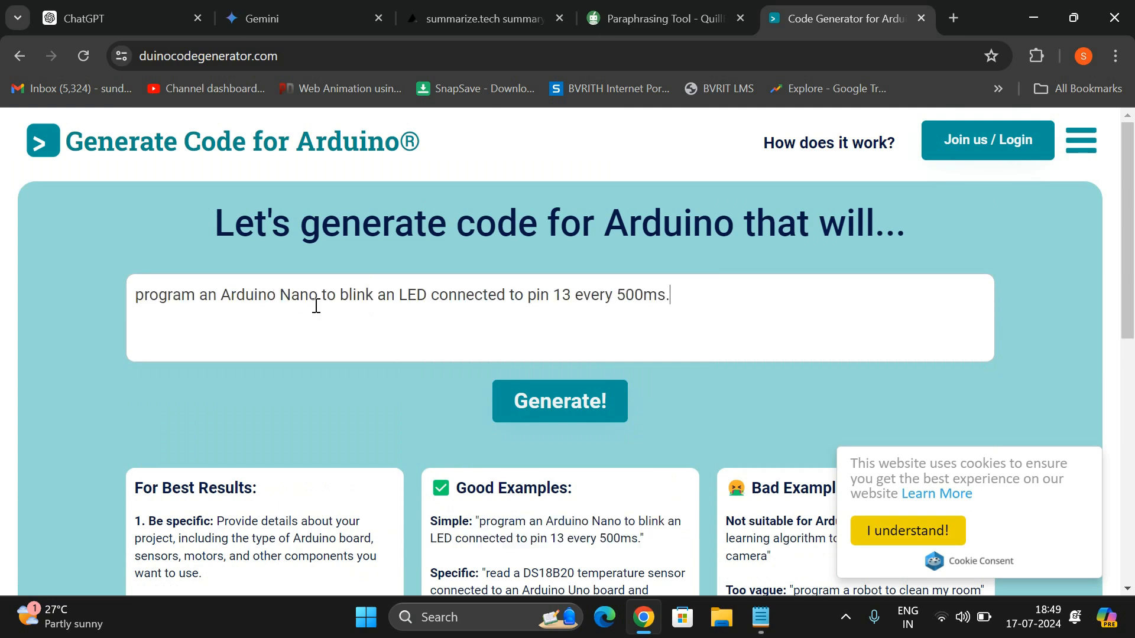
{"action": "mouse_move", "coordinate": [557, 308]}
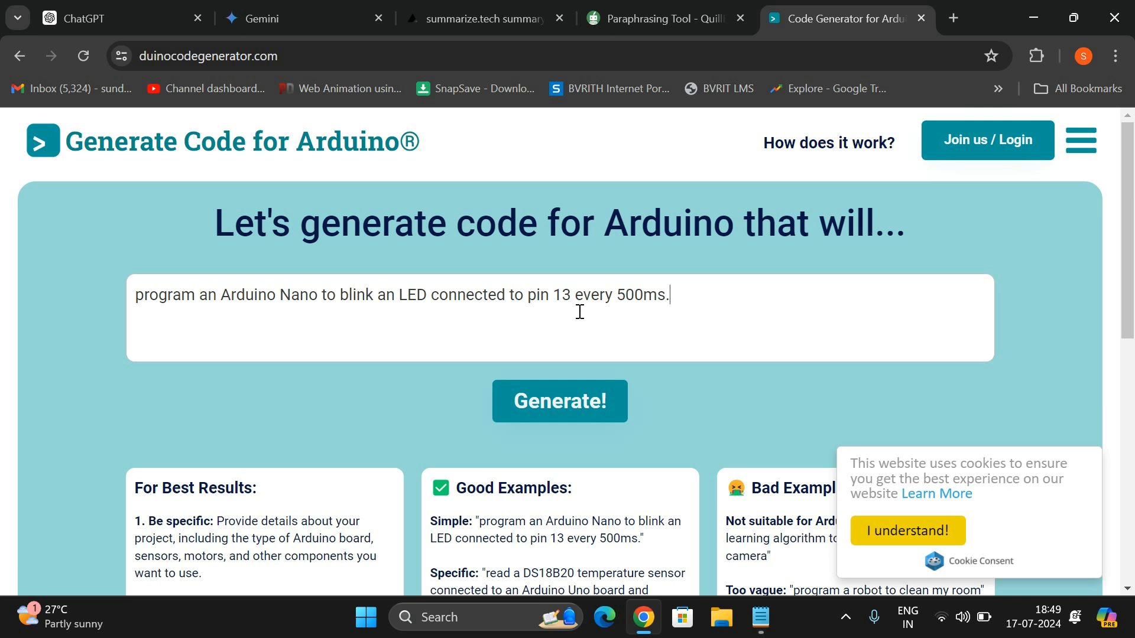
{"action": "mouse_move", "coordinate": [612, 310]}
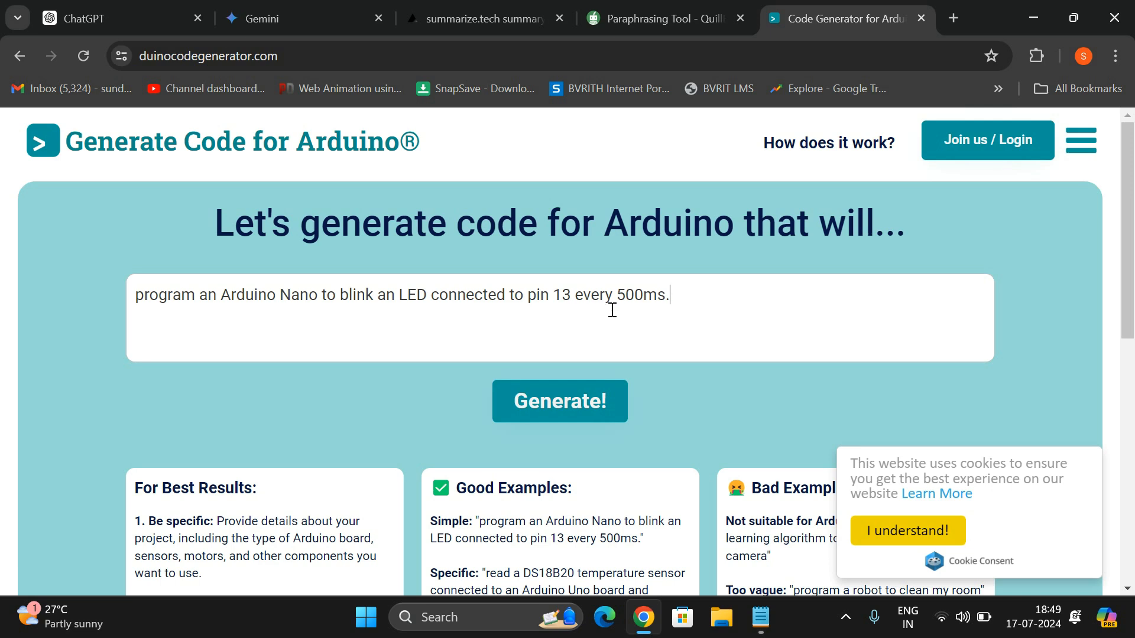
{"action": "mouse_move", "coordinate": [527, 361]}
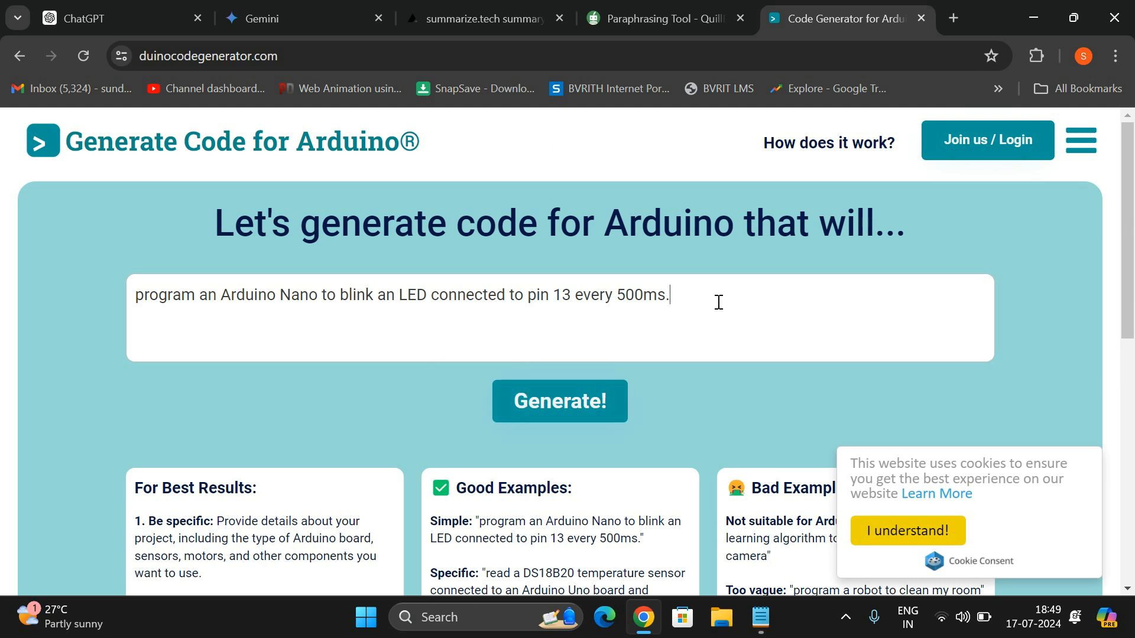
{"action": "mouse_move", "coordinate": [559, 401]}
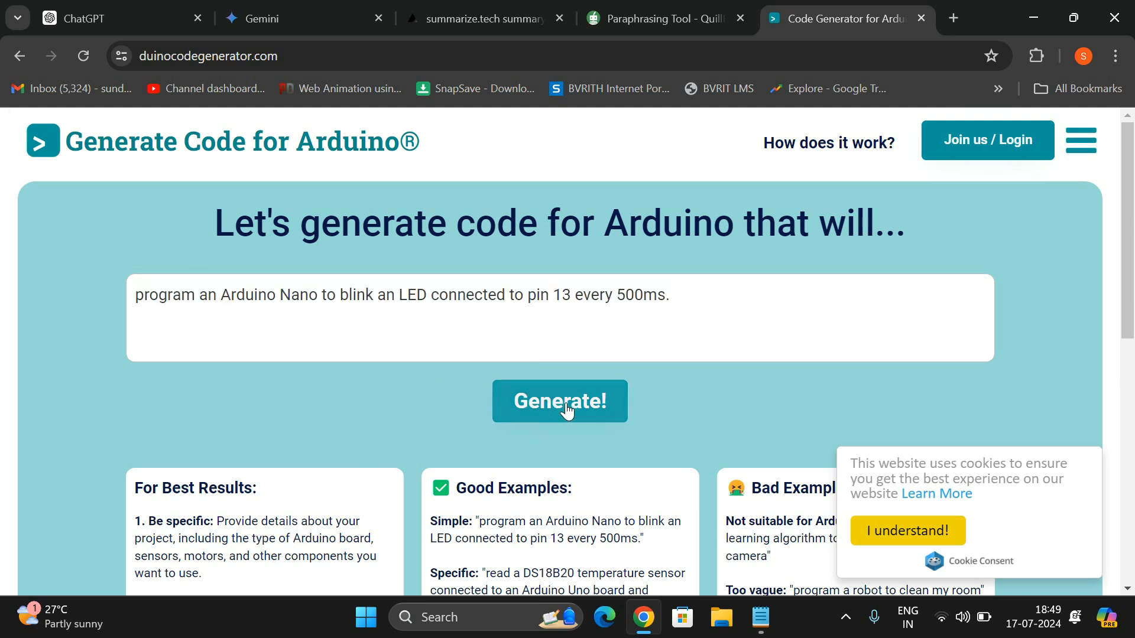
- Generate code from the pin 13 LED blink every 500ms prompt
{"action": "left_click", "coordinate": [559, 402]}
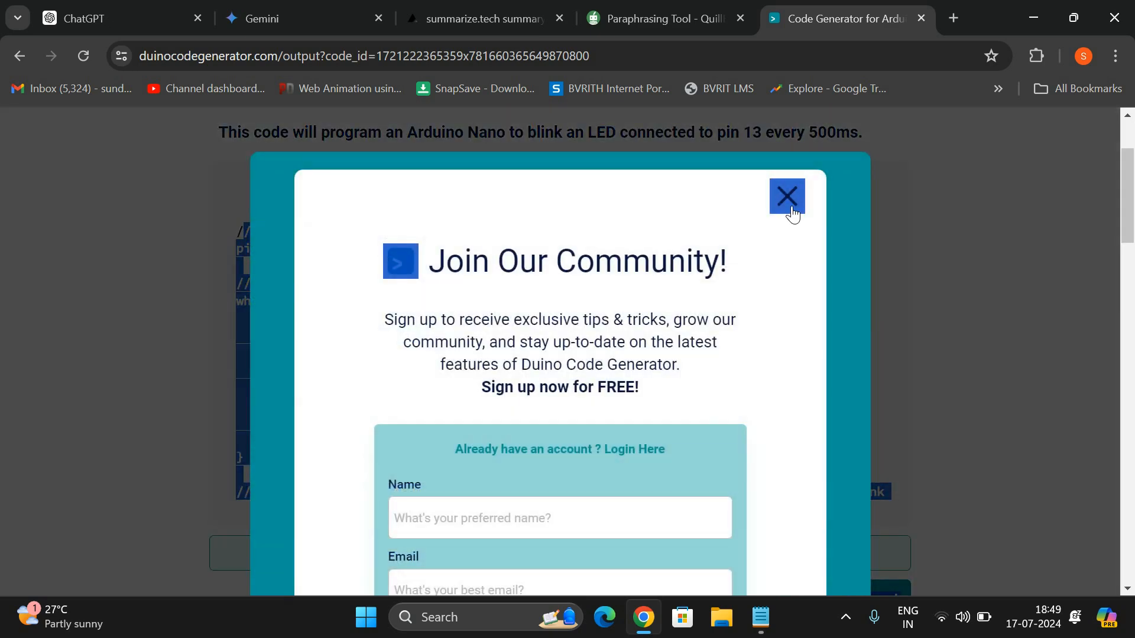
- Close the Join Our Community popup and review the generated pin 13 blink code and notes
{"action": "left_click", "coordinate": [786, 197]}
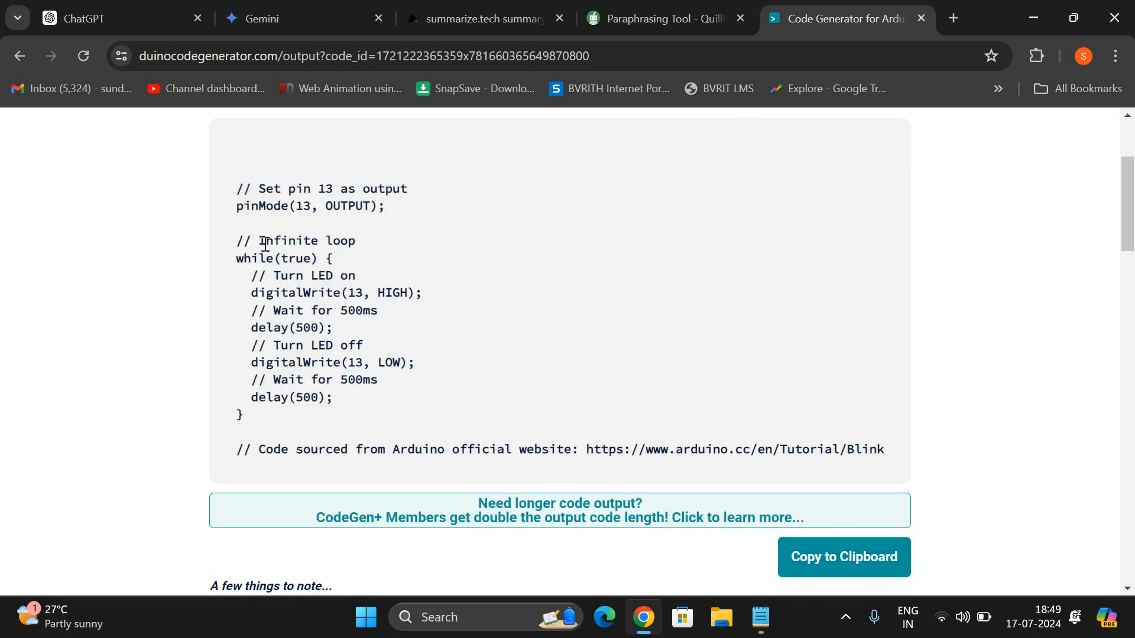
{"action": "scroll", "scroll_direction": "down", "scroll_amount": 3}
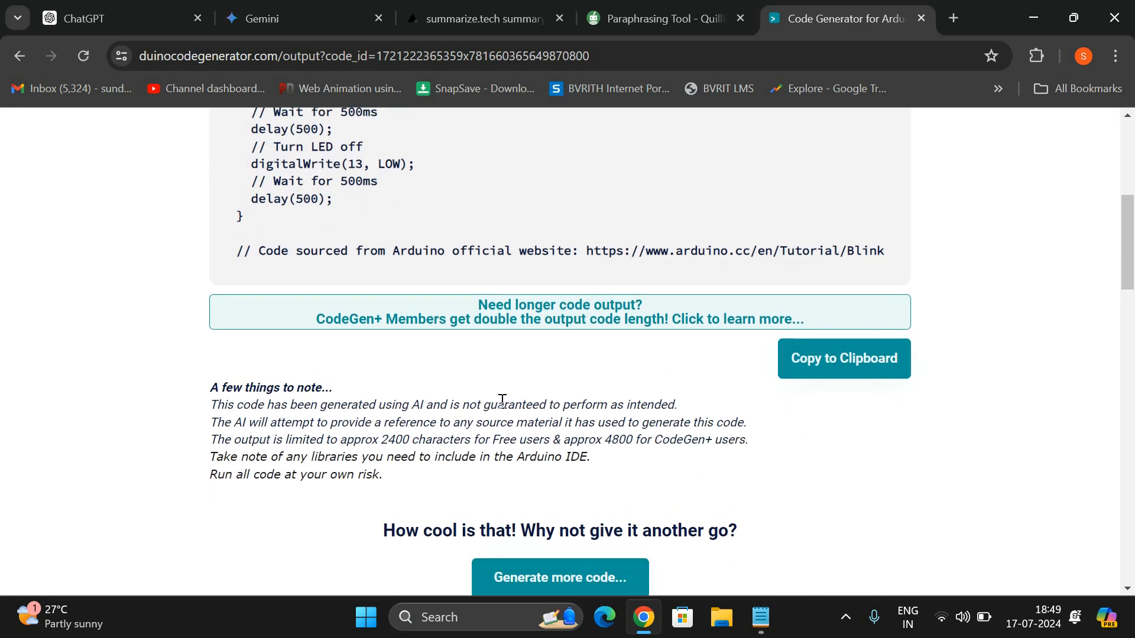
{"action": "scroll", "scroll_direction": "down", "scroll_amount": 3}
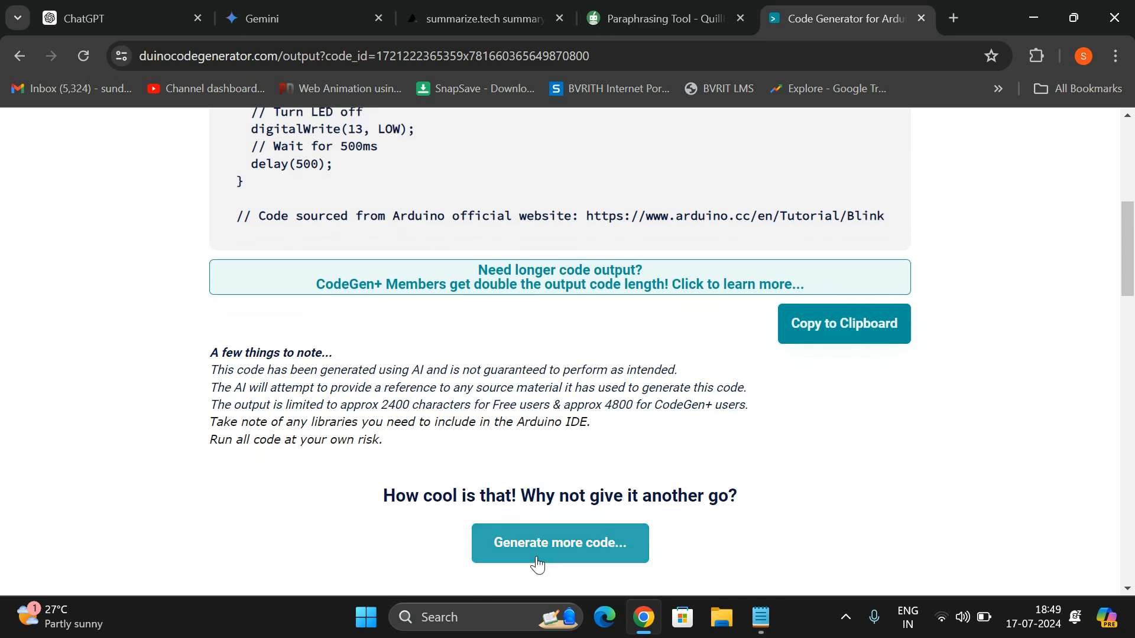
{"action": "scroll", "scroll_direction": "up", "scroll_amount": 3}
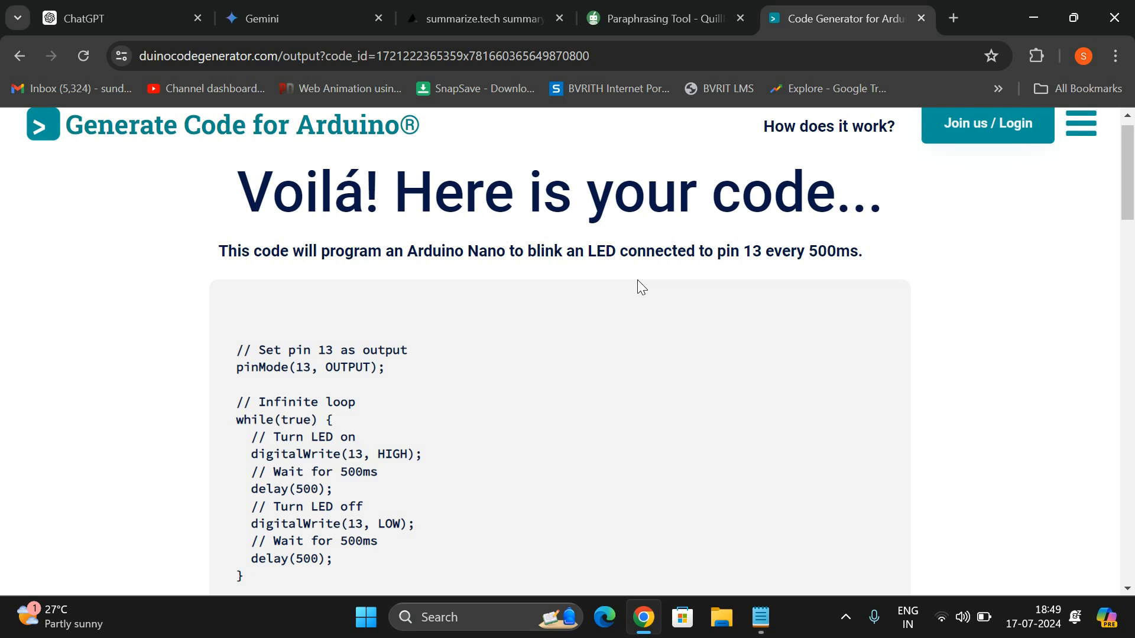
{"action": "scroll", "scroll_direction": "down", "scroll_amount": 3}
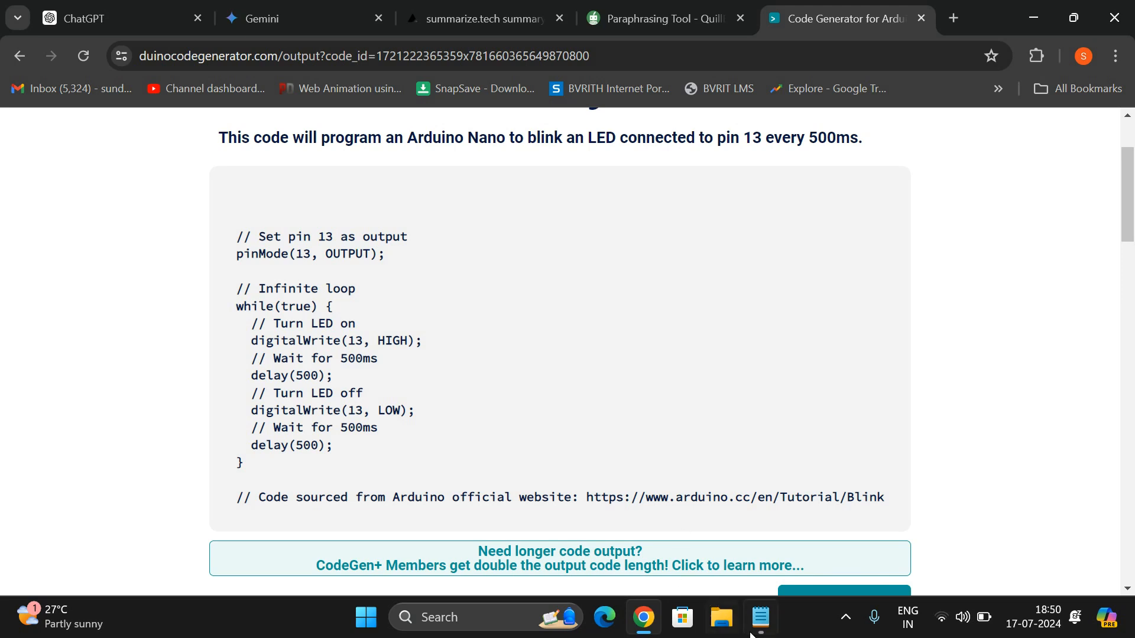
- Trim item 1 to just ChatGPT and add '5. Gemini AI' as the fifth tool
{"action": "left_click", "coordinate": [759, 617]}
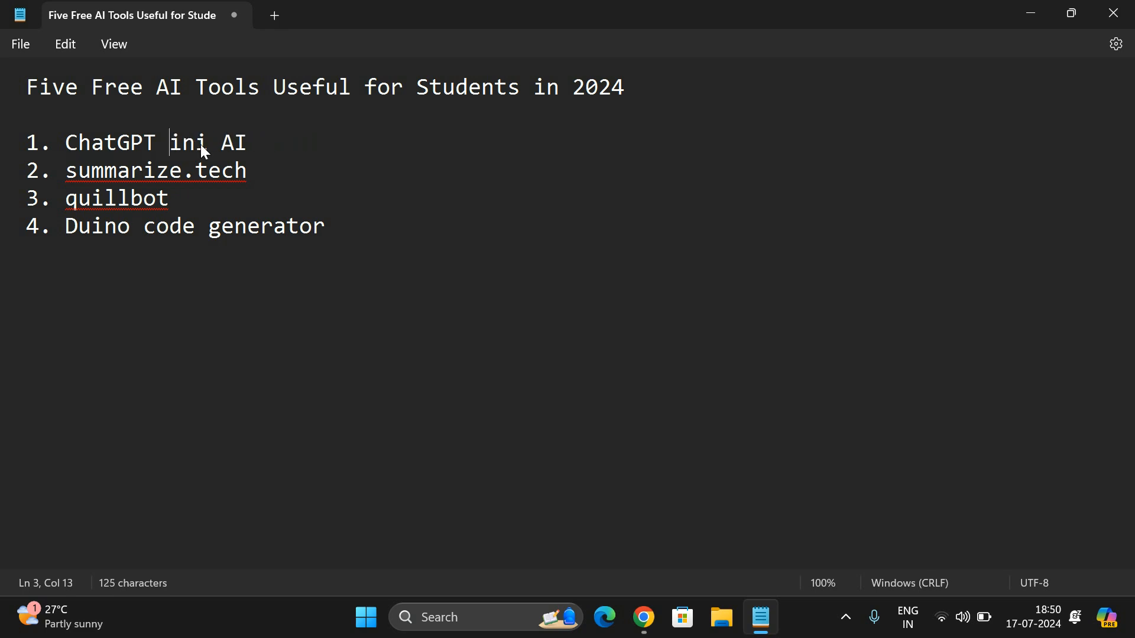
{"action": "key", "text": "delete"}
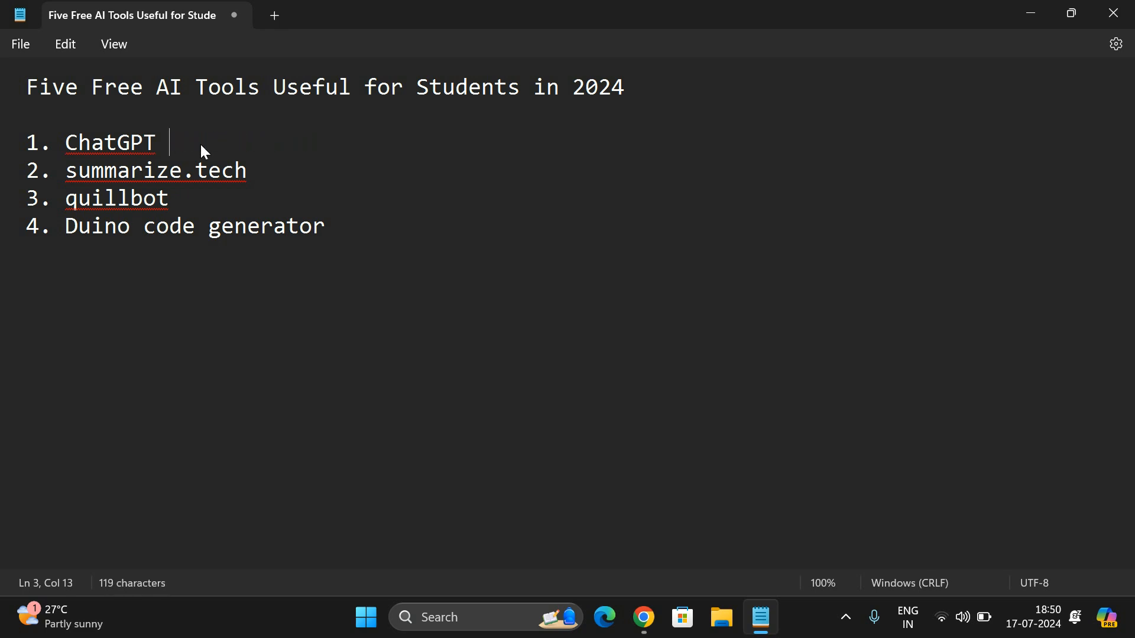
{"action": "left_click", "coordinate": [246, 225]}
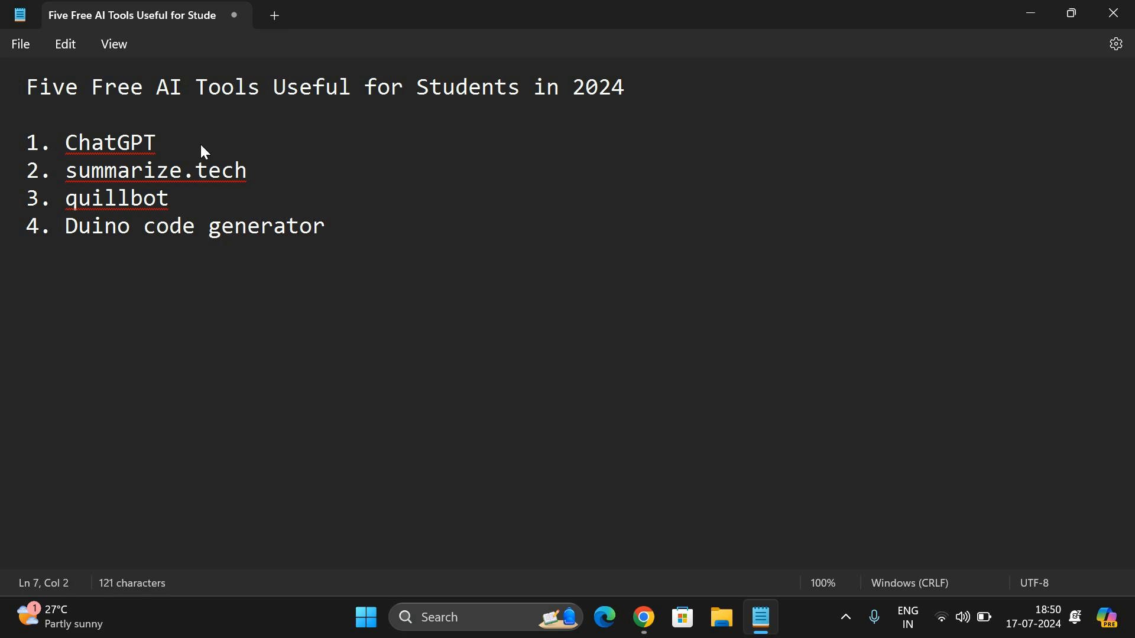
{"action": "type", "text": "5. Gem"}
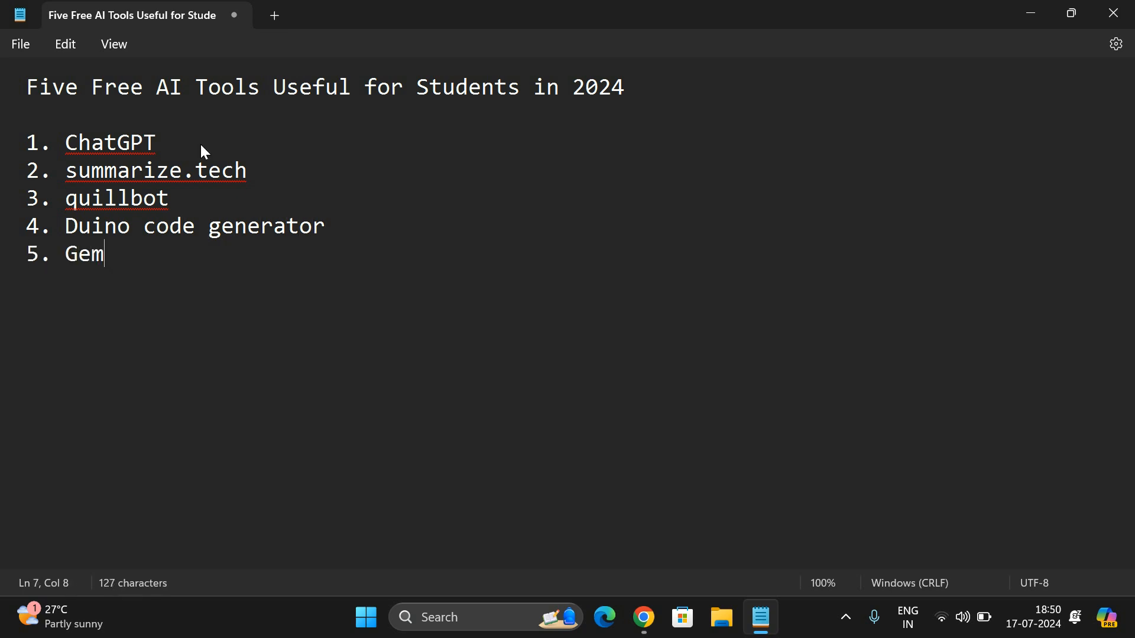
{"action": "type", "text": "ini AI"}
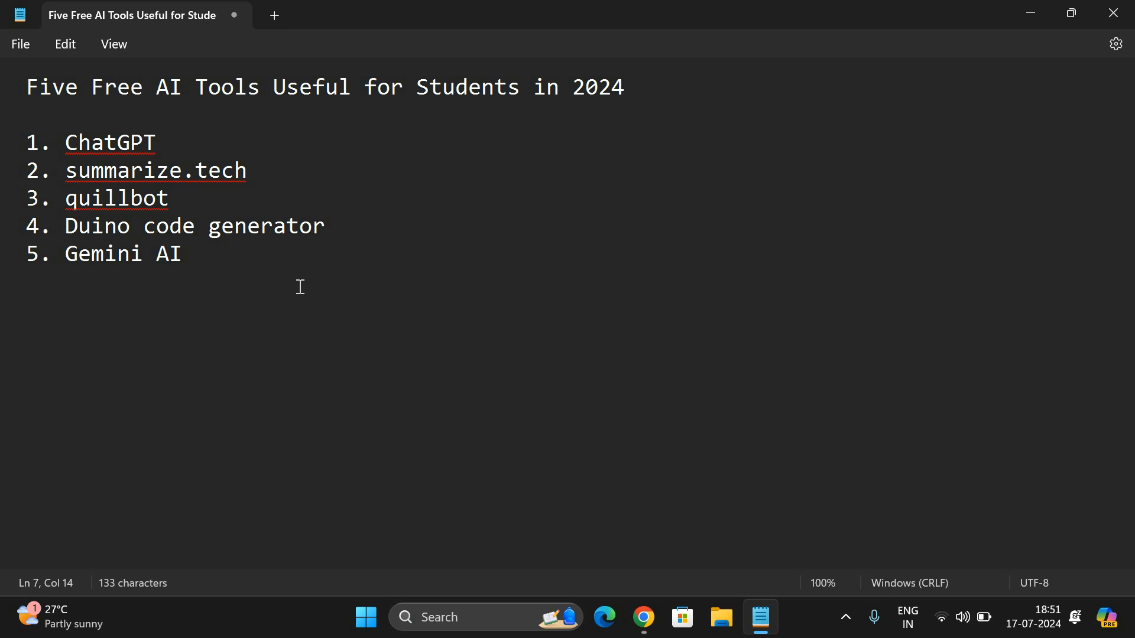
{"action": "left_click", "coordinate": [182, 253]}
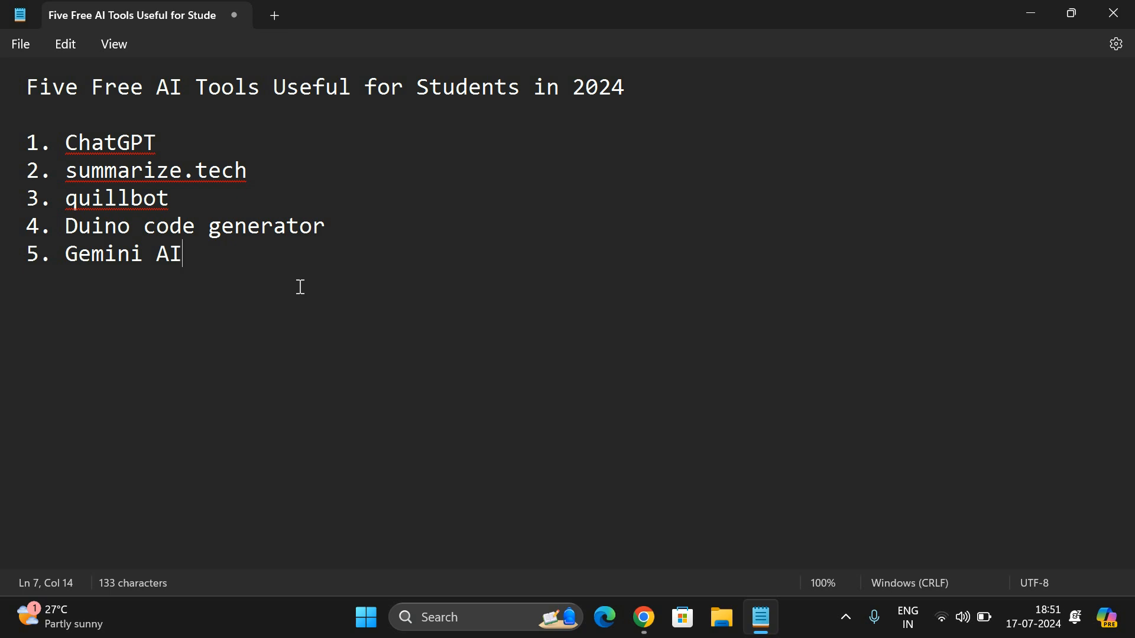